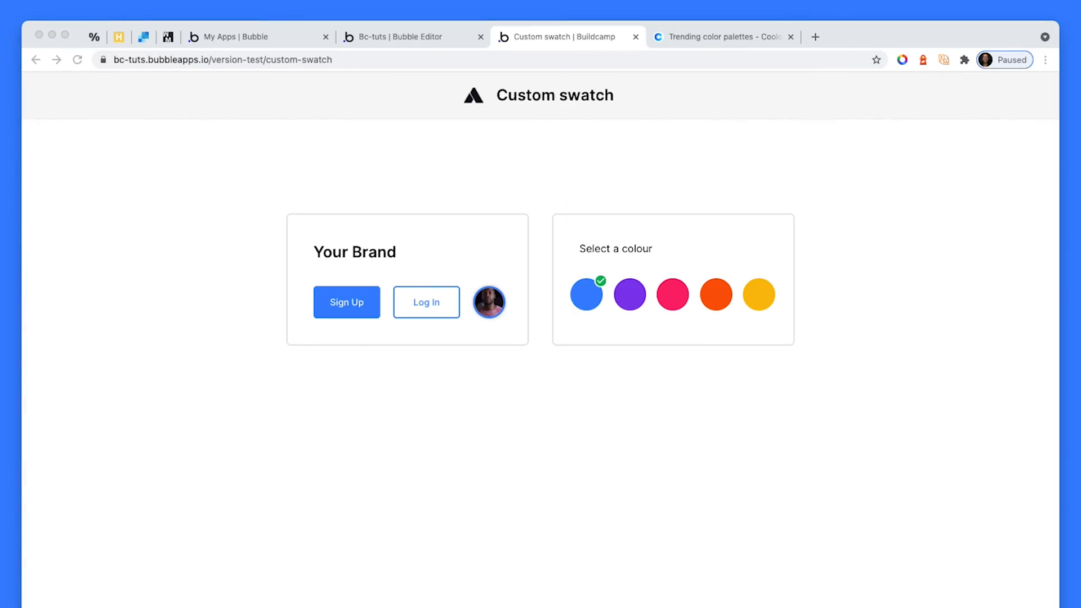
mouse_move(679, 449)
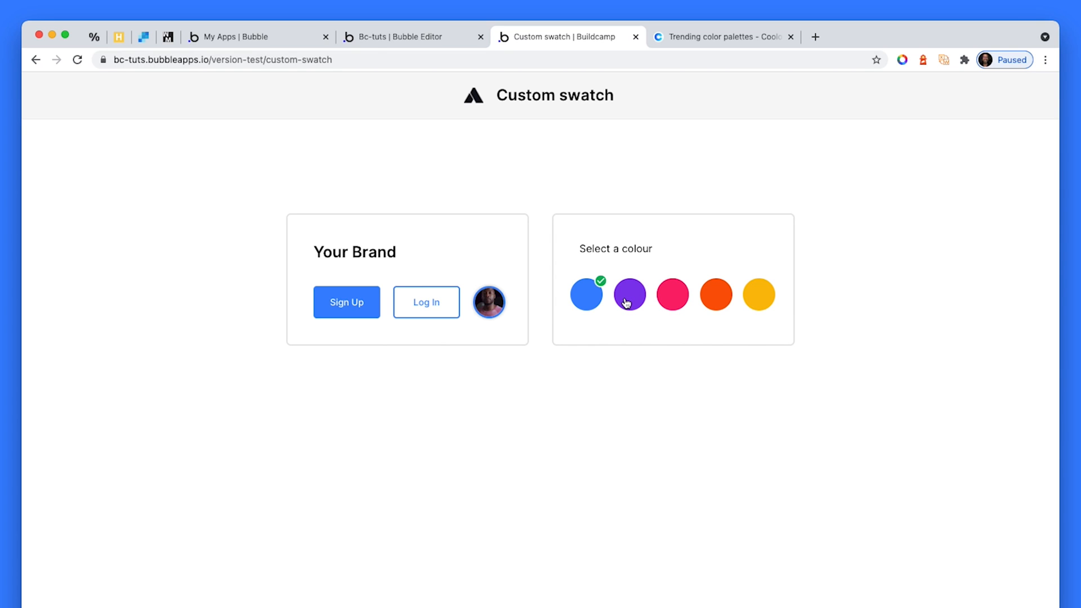
mouse_move(628, 293)
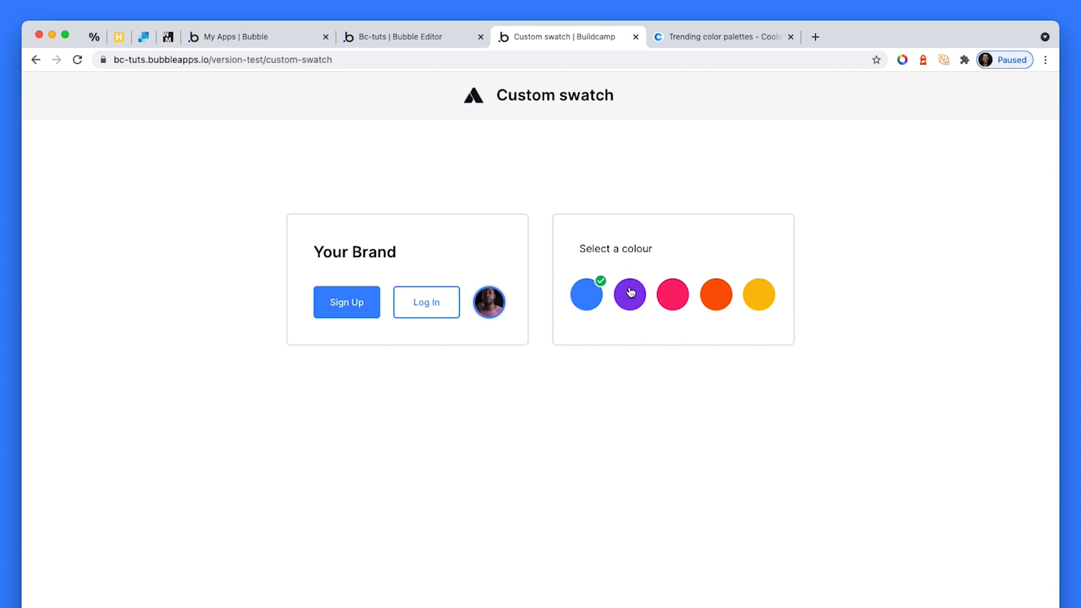
Step: In the preview, try each swatch — purple, yellow, pink, orange — then return the brand colour to blue
left_click(629, 294)
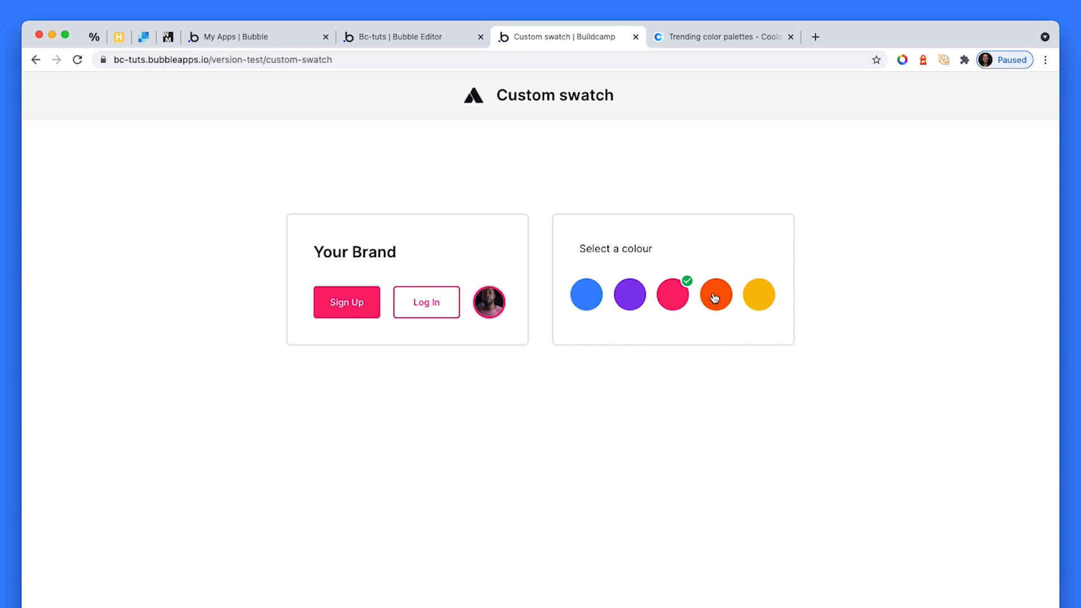
left_click(758, 294)
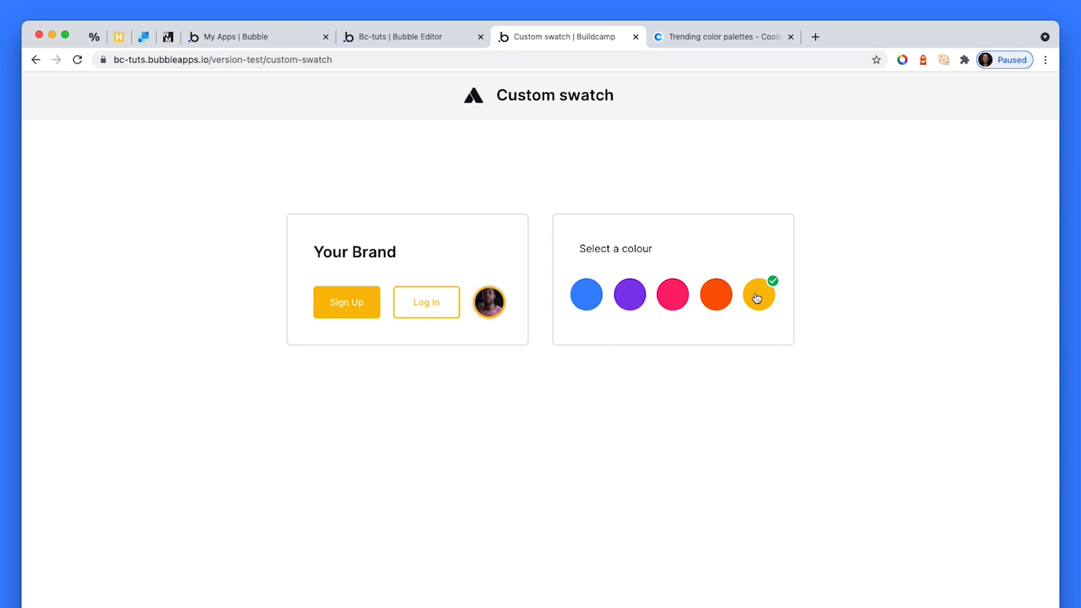
mouse_move(616, 306)
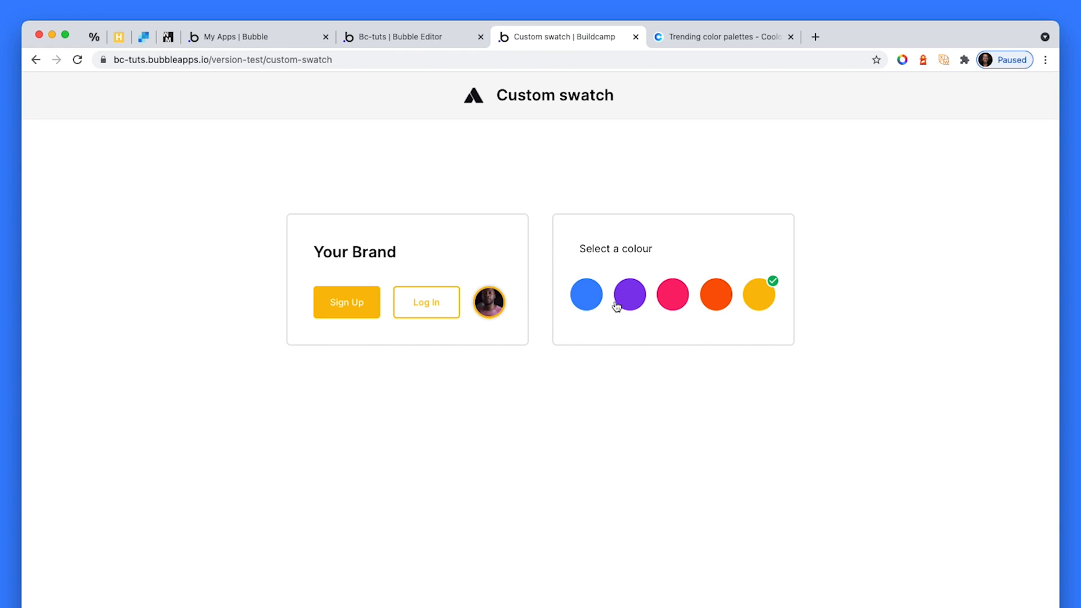
left_click(585, 294)
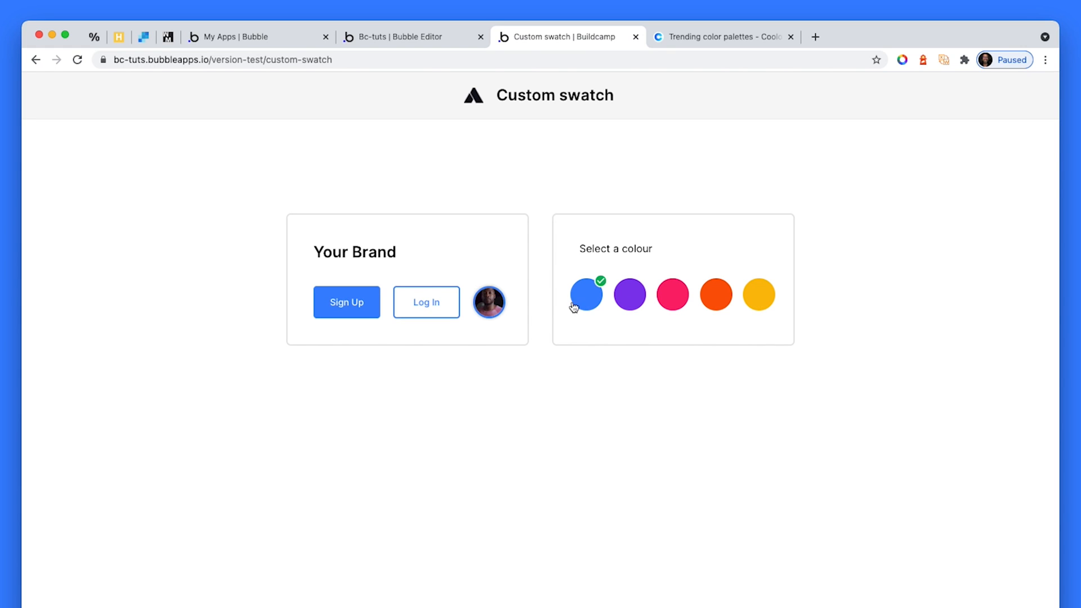
mouse_move(526, 305)
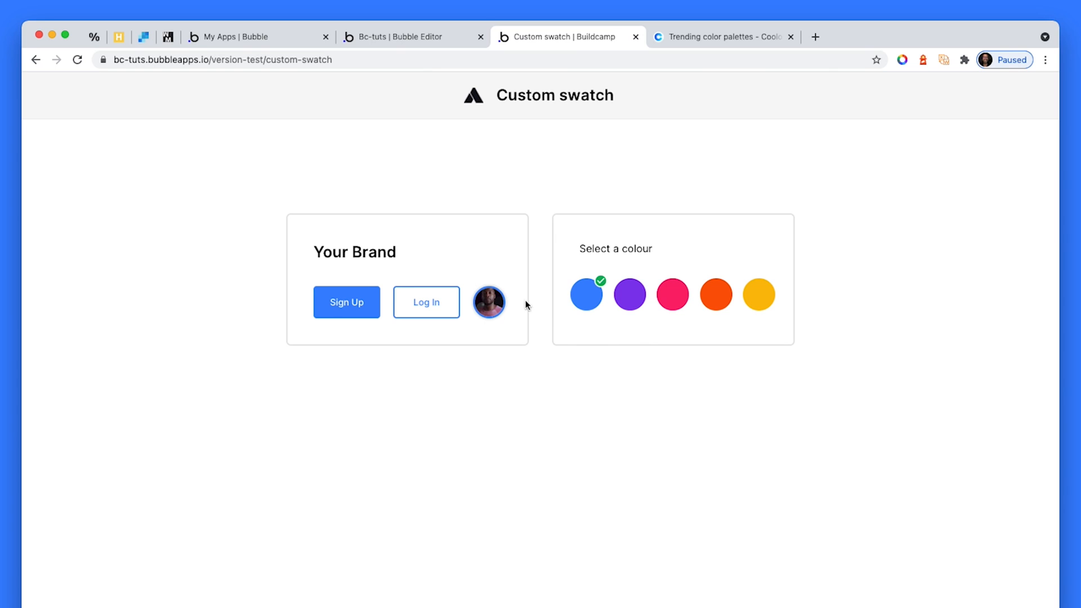
left_click(628, 294)
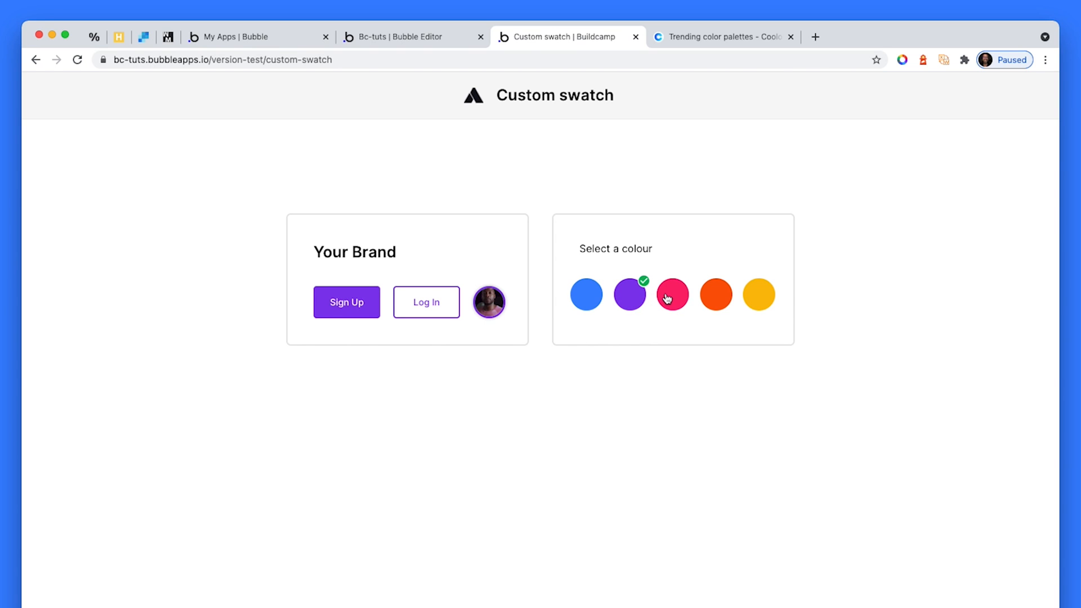
left_click(671, 294)
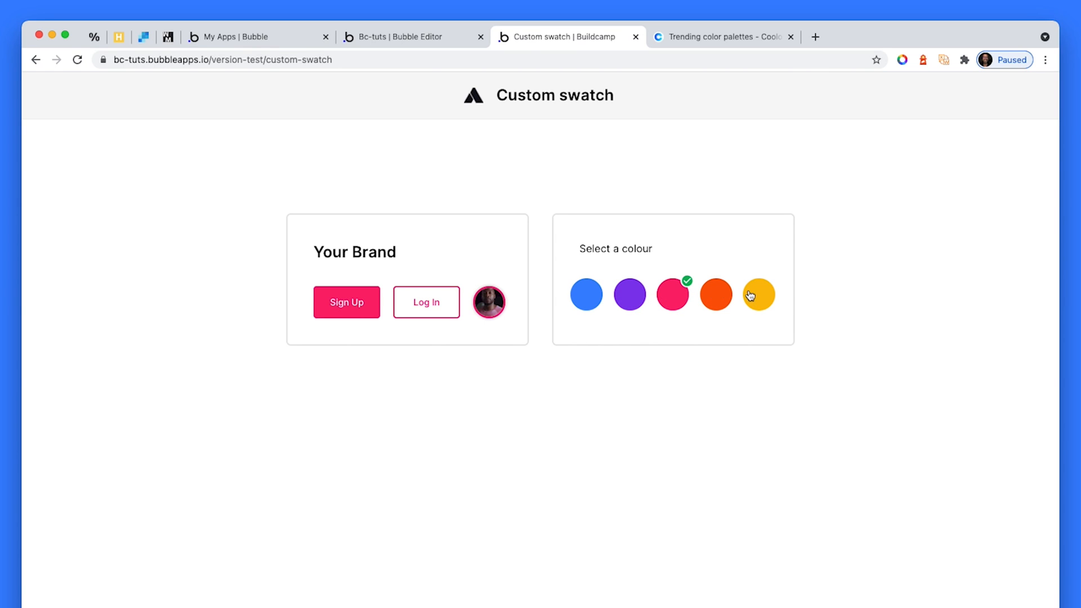
left_click(716, 294)
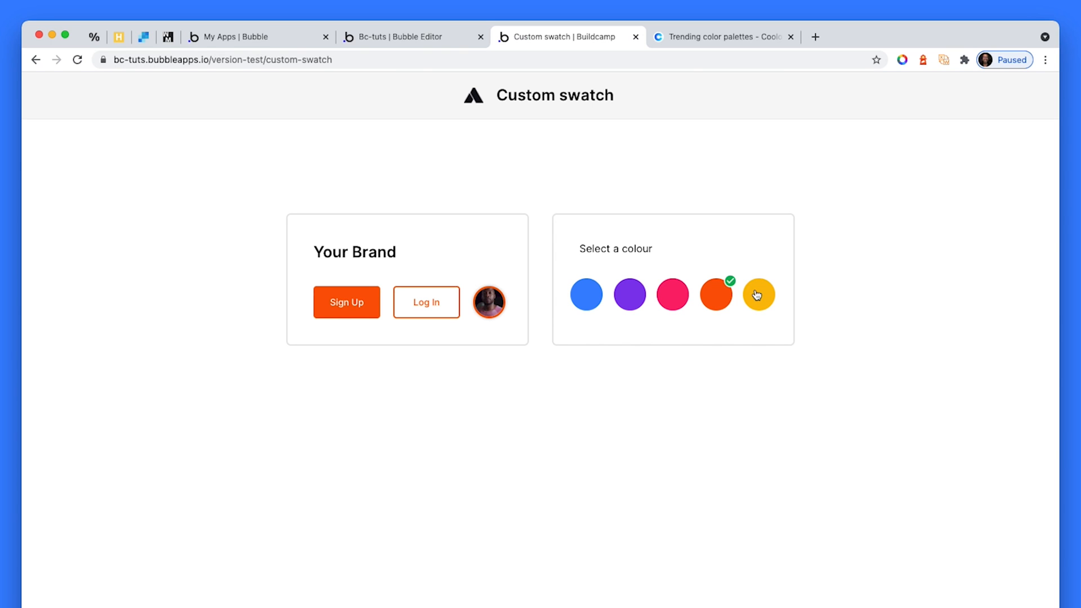
left_click(758, 294)
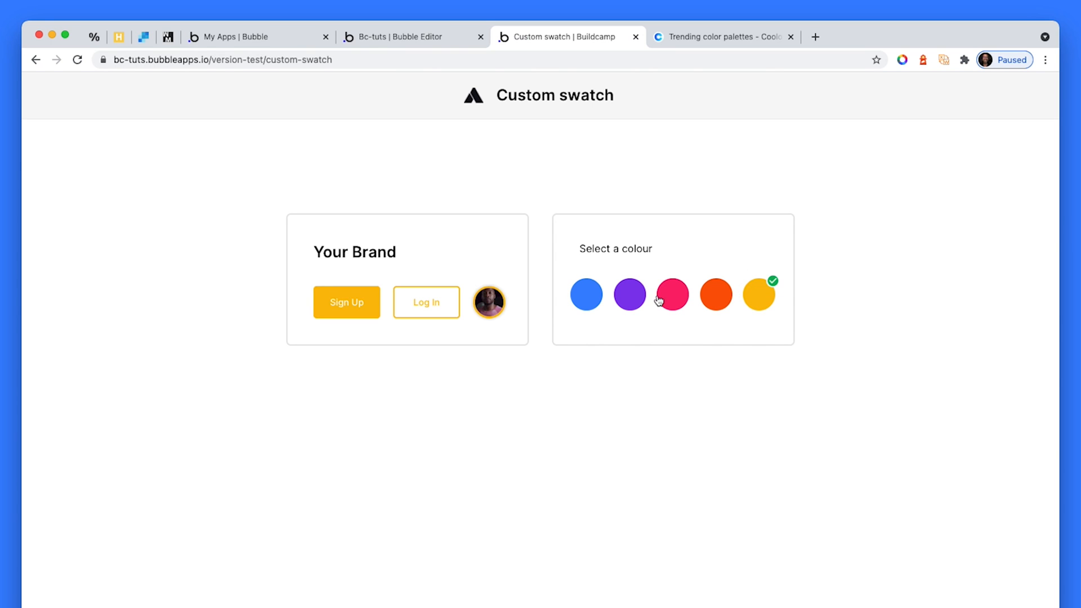
left_click(585, 294)
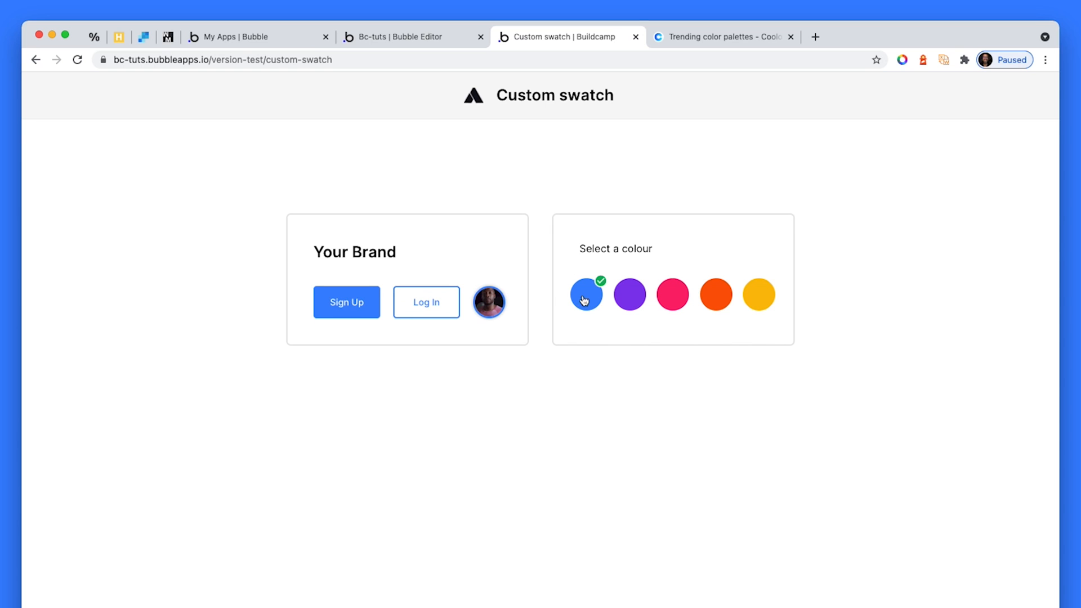
Step: Back in the editor, inspect the page, the Colours repeating group and the swatch circle inside it
left_click(406, 36)
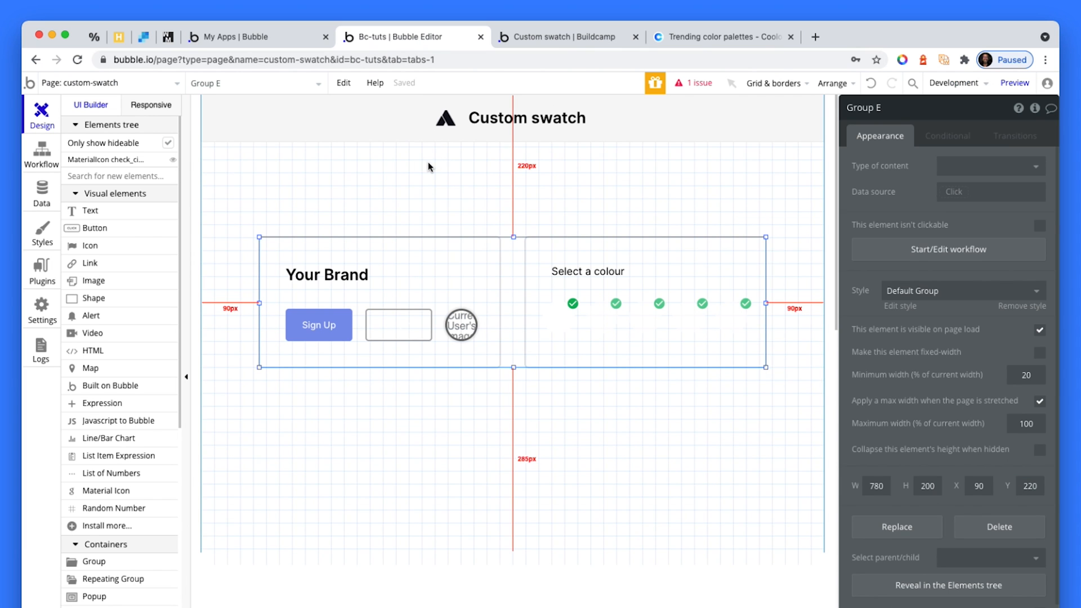
left_click(428, 166)
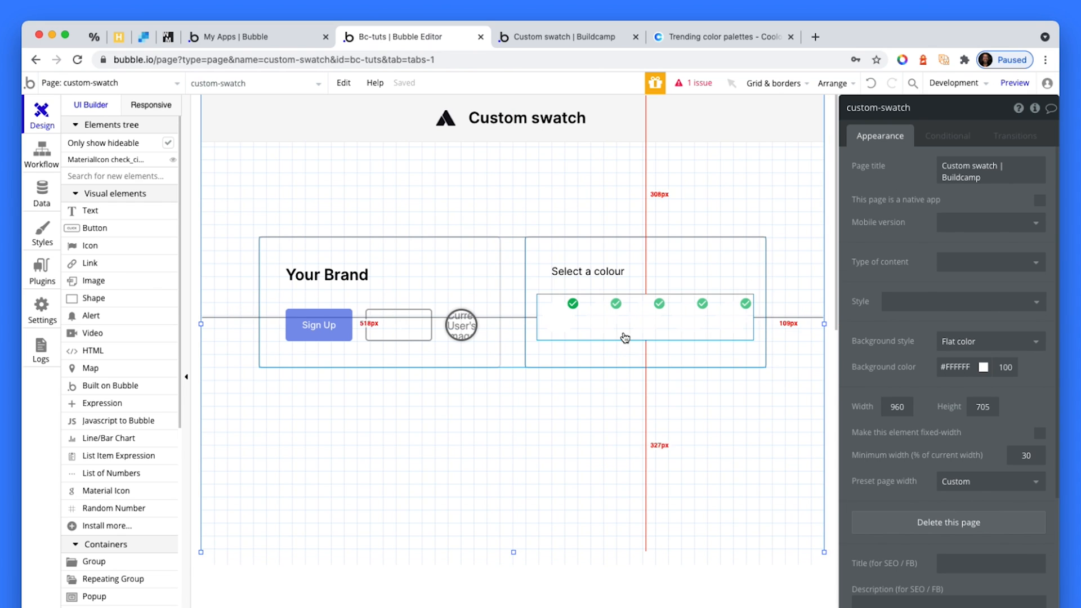
left_click(623, 321)
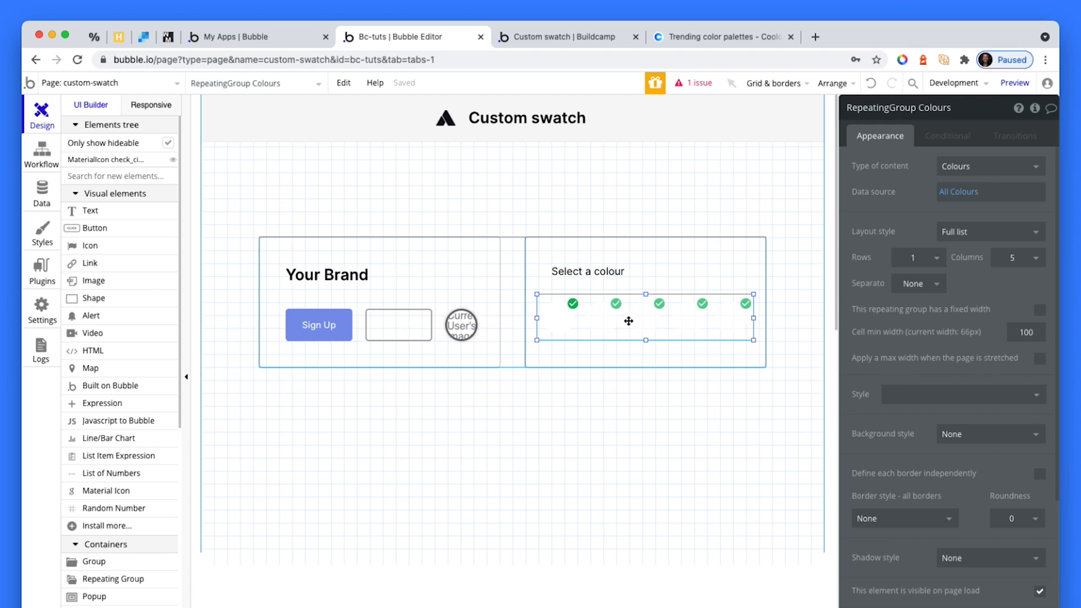
mouse_move(558, 325)
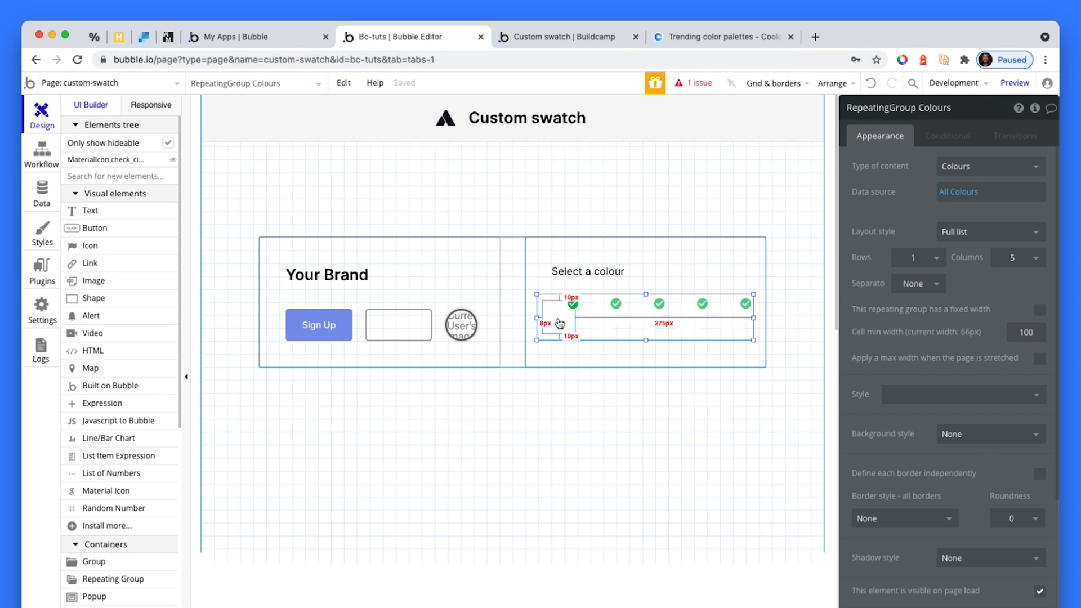
left_click(557, 315)
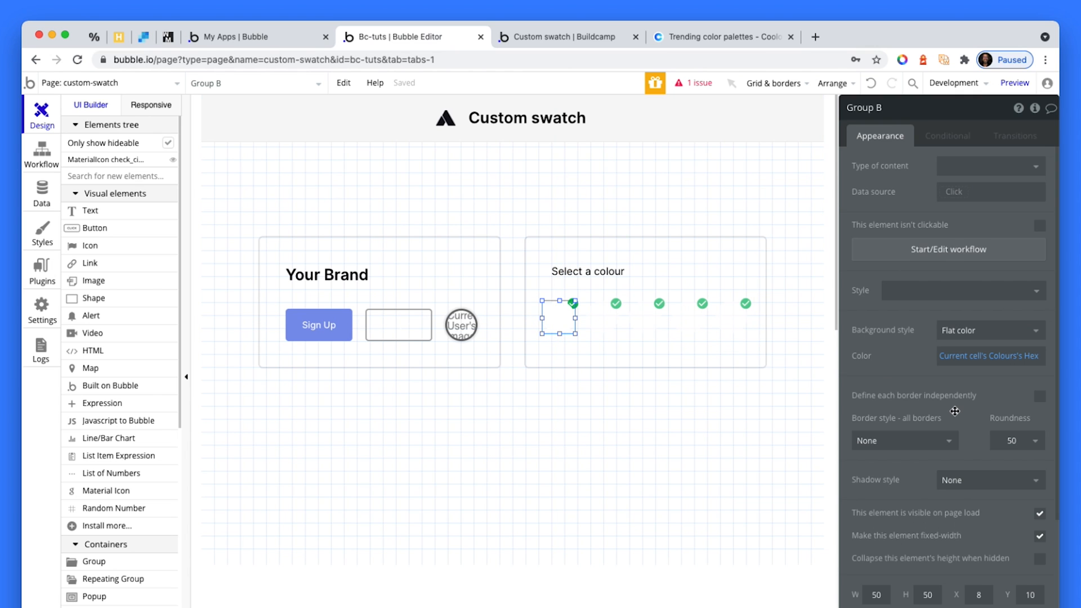
scroll("down", 3)
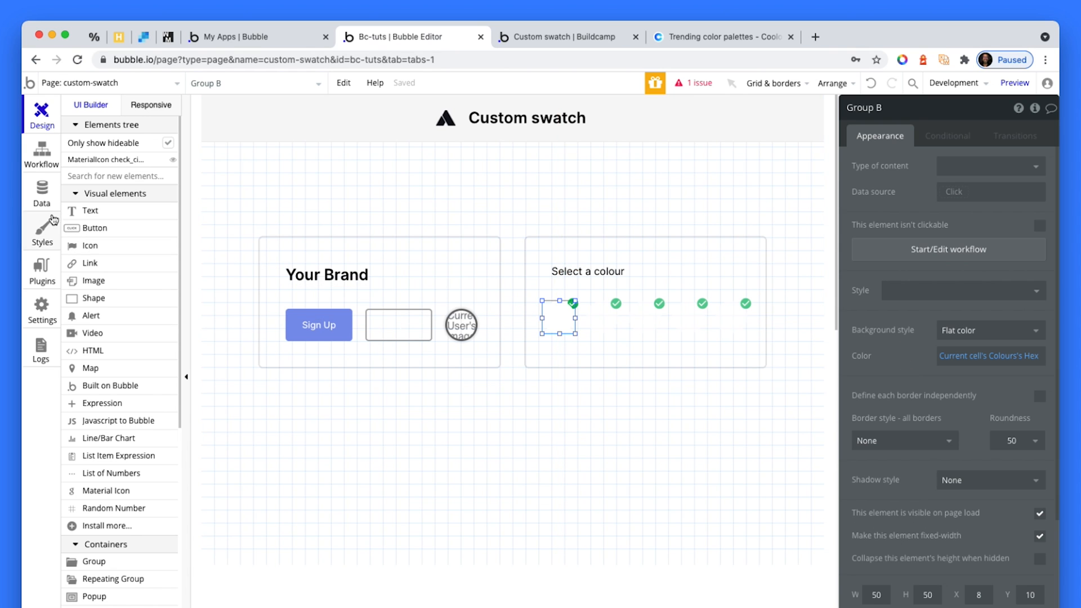
left_click(42, 192)
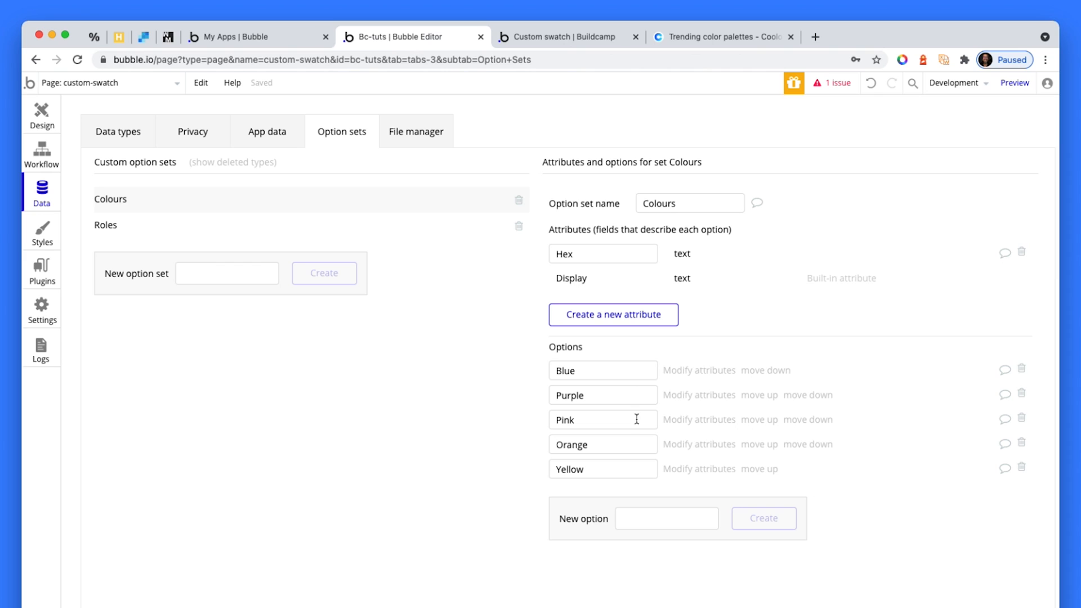
mouse_move(641, 484)
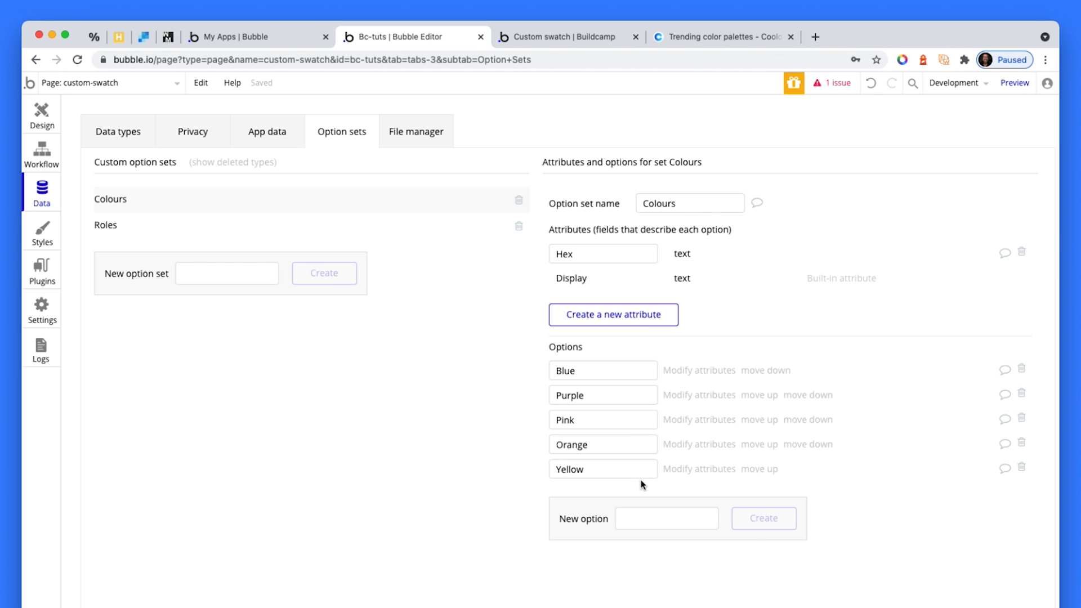
mouse_move(621, 433)
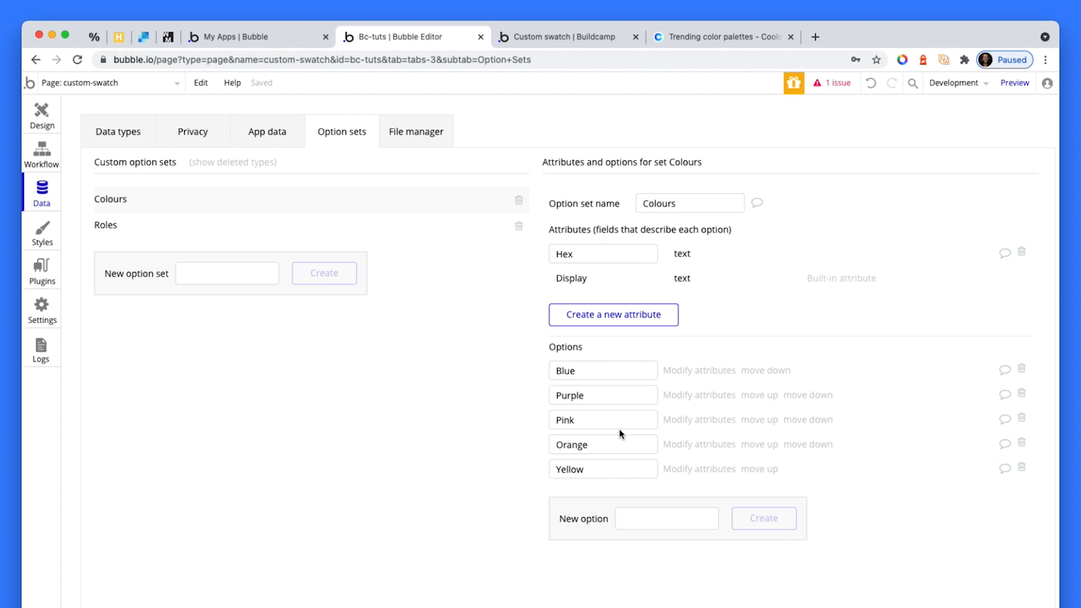
mouse_move(659, 95)
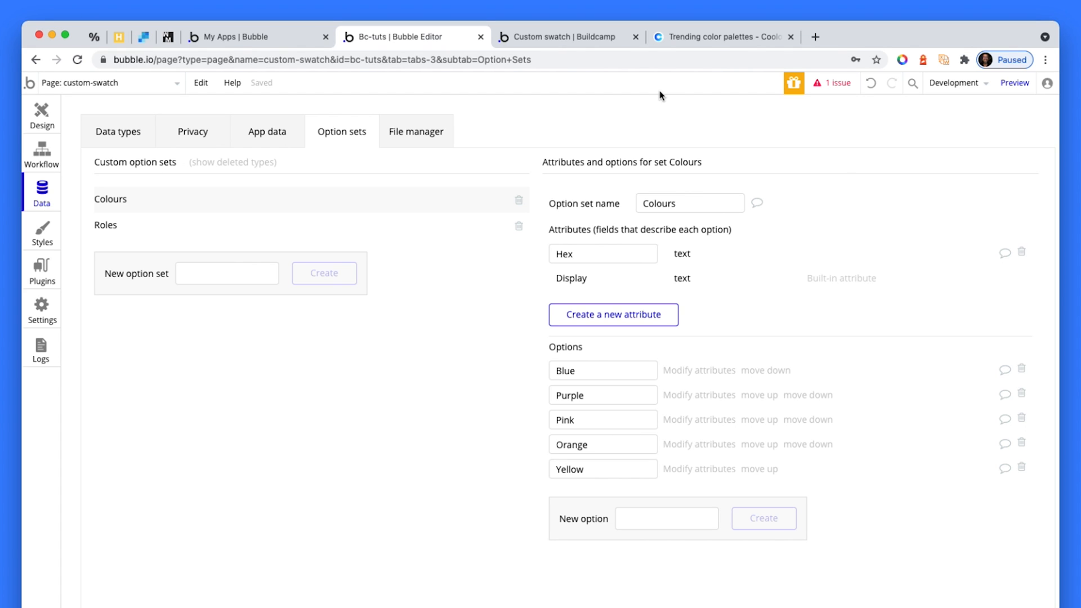
Step: Switch to the Coolors trending colour palettes page
left_click(723, 36)
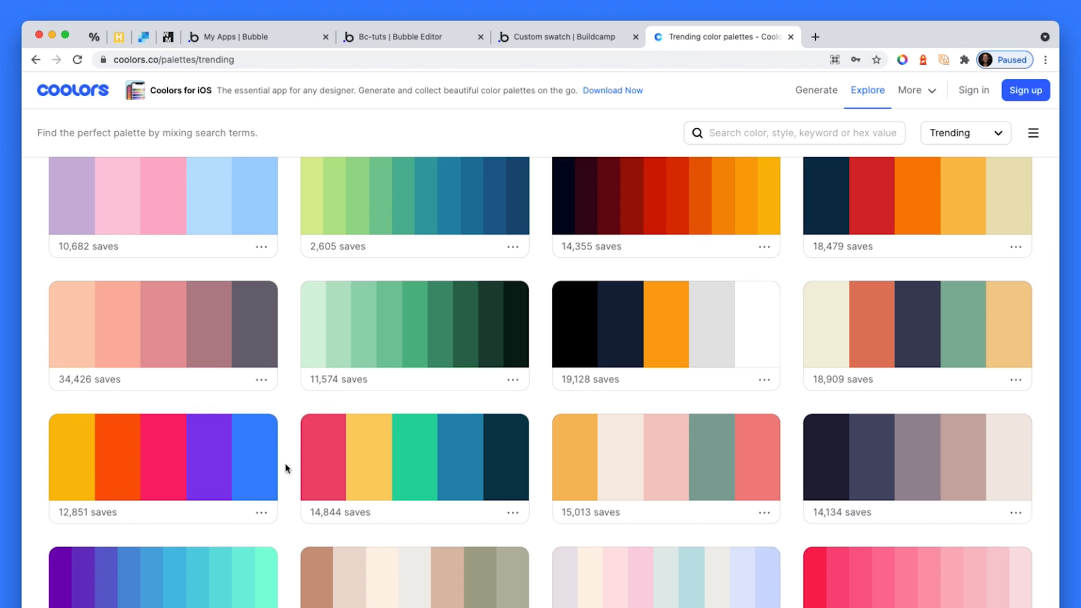
mouse_move(263, 513)
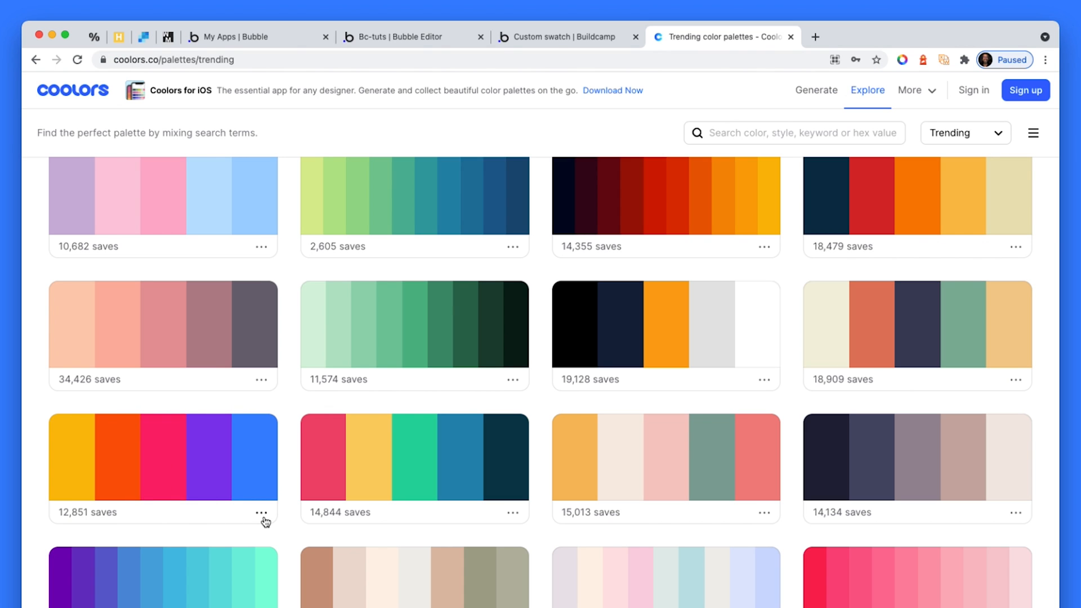
Step: Pick the trending palette's pink swatch to reveal its hex code FF006E
left_click(232, 457)
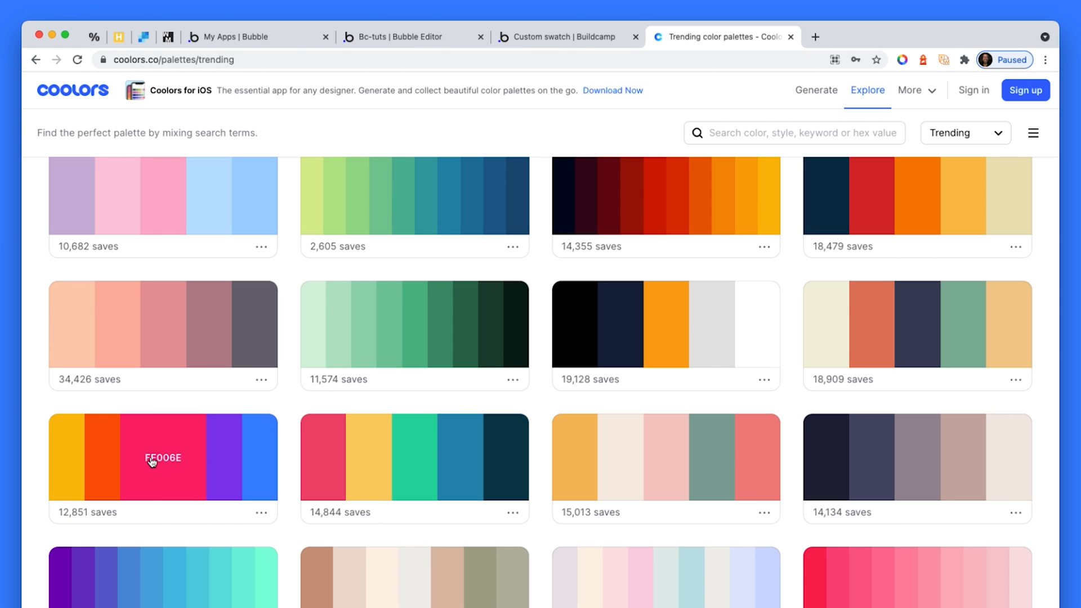
left_click(163, 458)
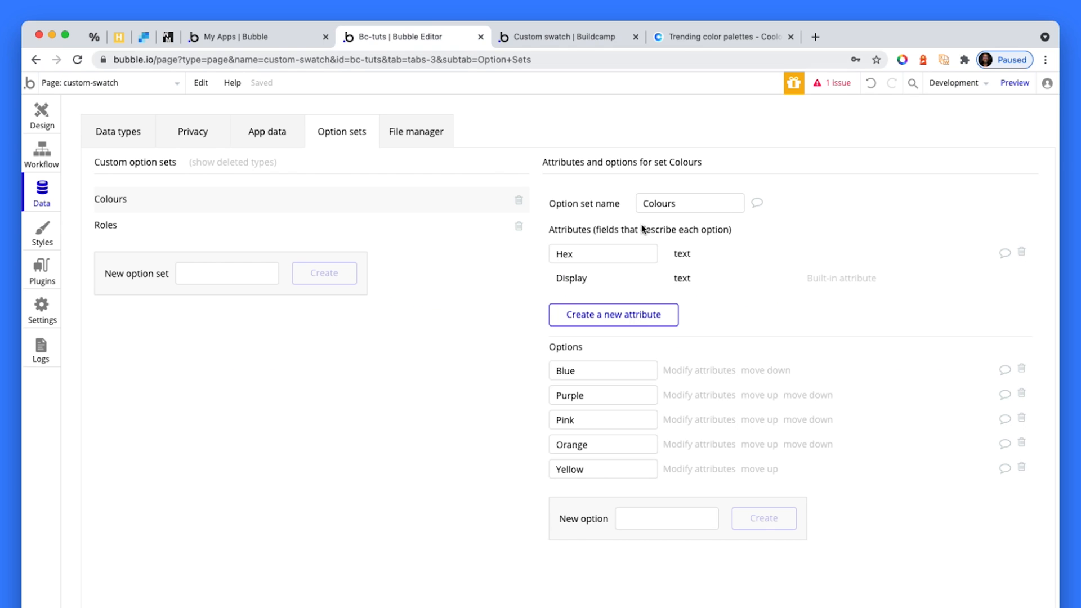
Step: Review the Hex attribute and open the Blue option's attributes showing Hex #3a86ff
left_click(602, 253)
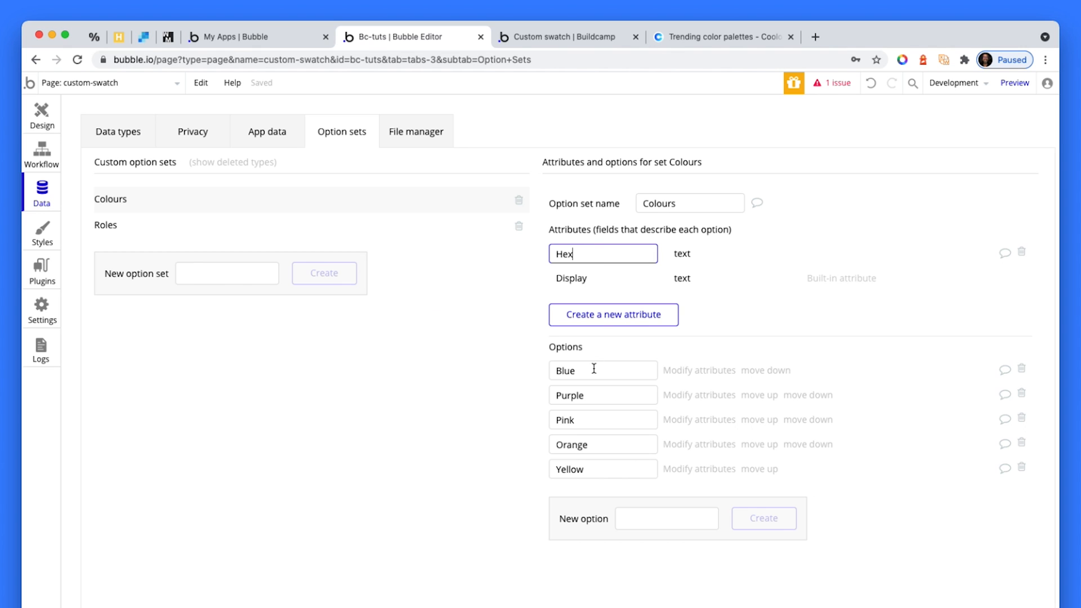
mouse_move(699, 370)
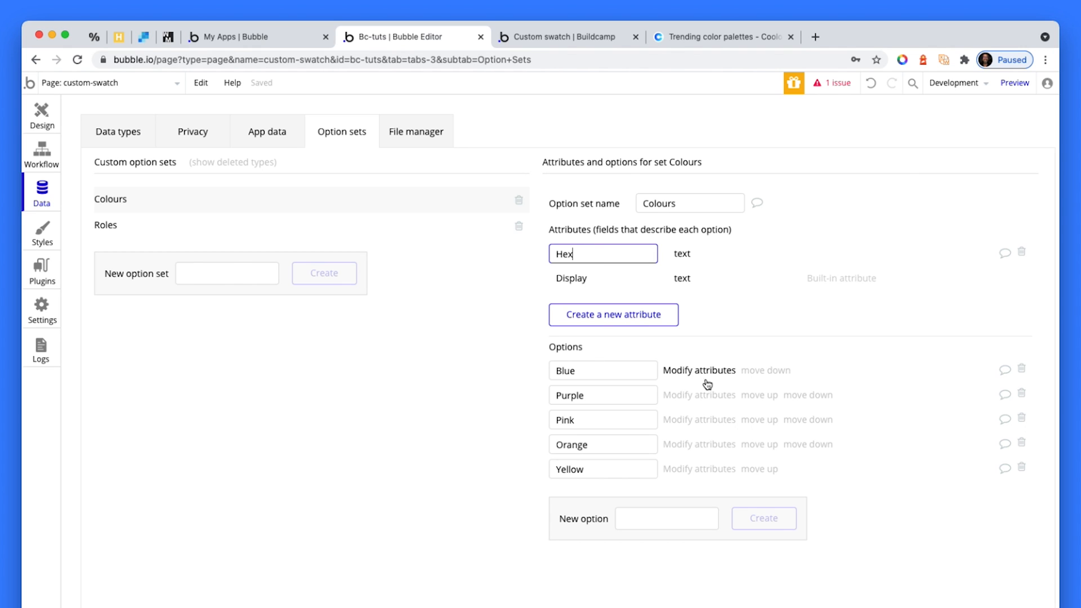
left_click(698, 370)
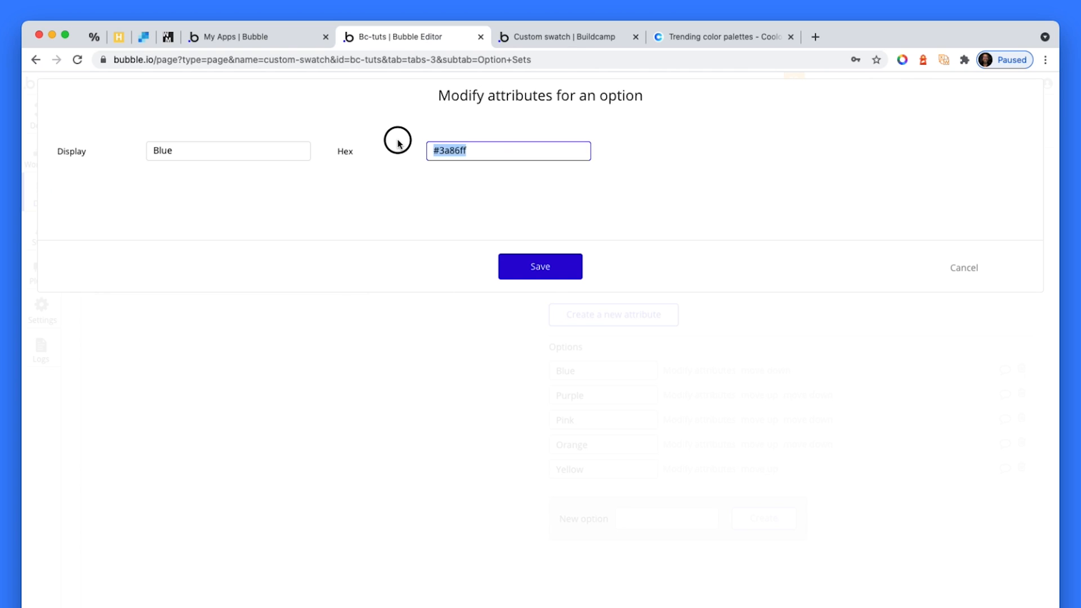
mouse_move(944, 278)
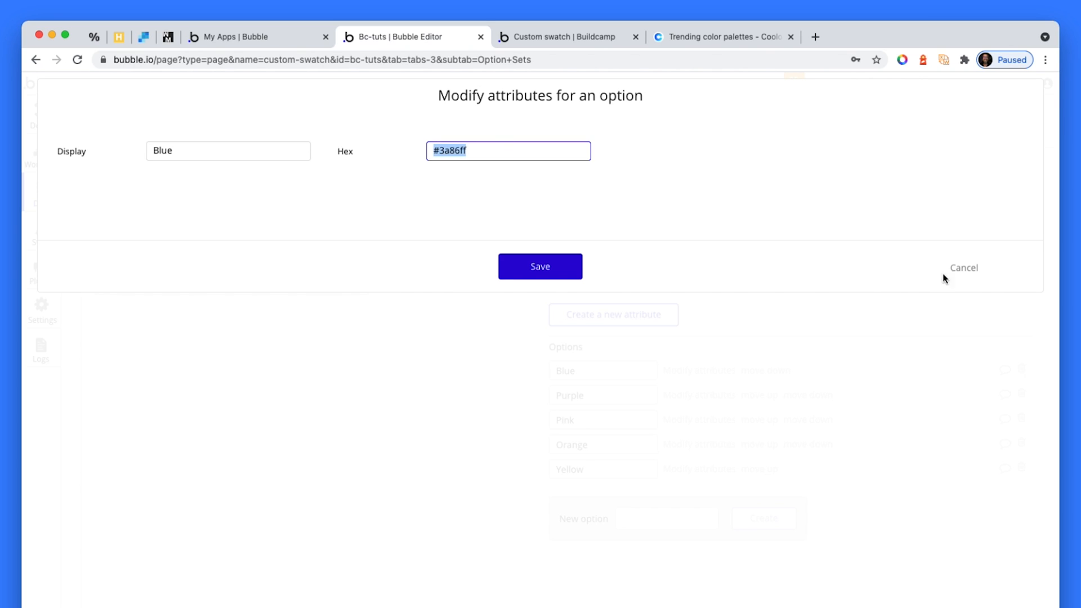
mouse_move(963, 272)
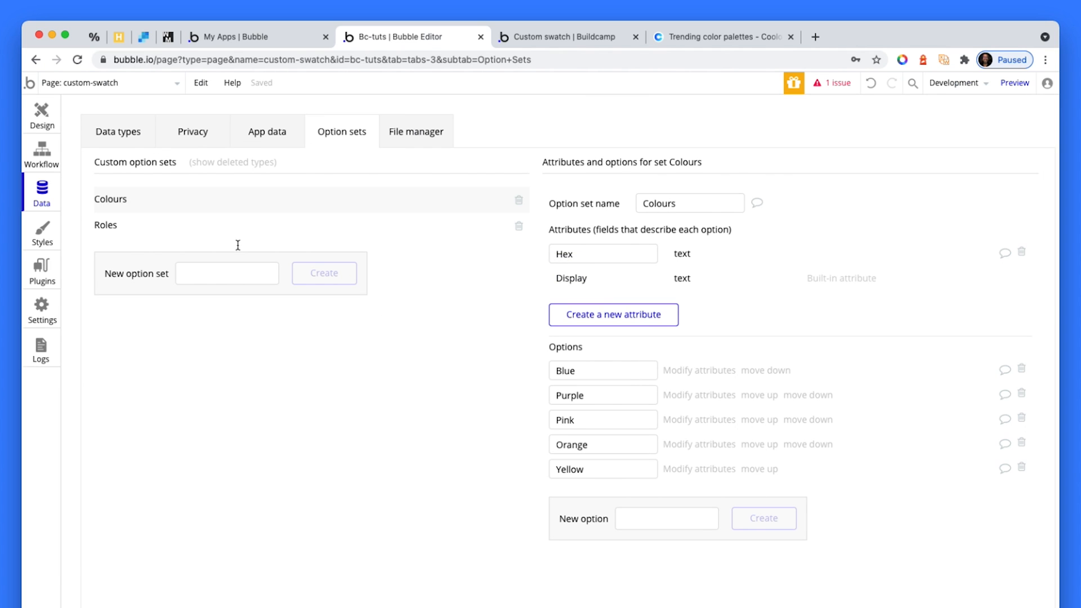
mouse_move(42, 116)
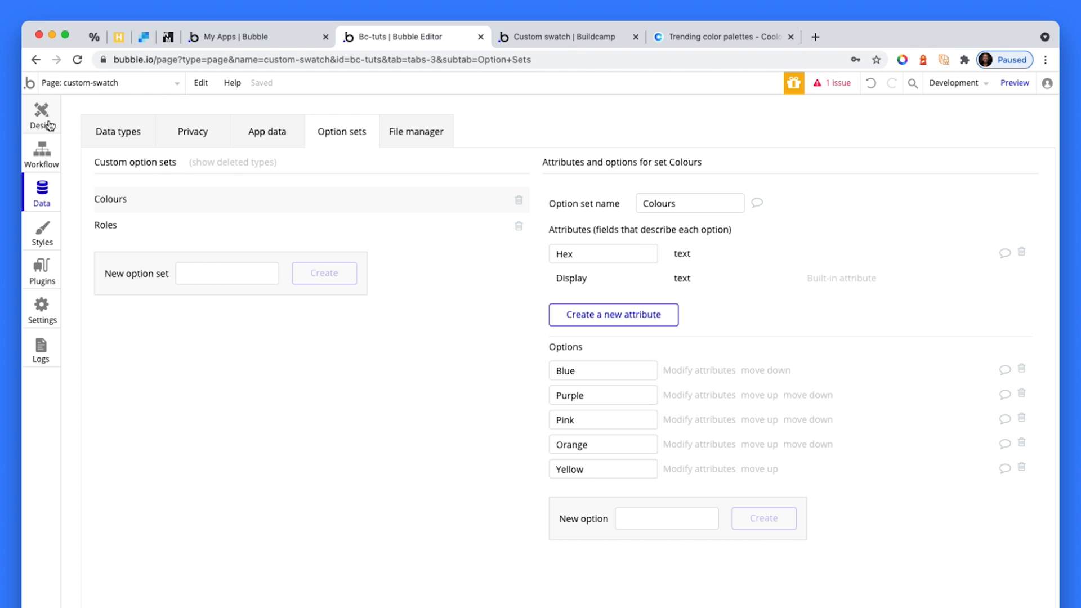
Step: On the Custom swatch design page, confirm the Colours list sources All Colours and select the swatch circle
left_click(42, 114)
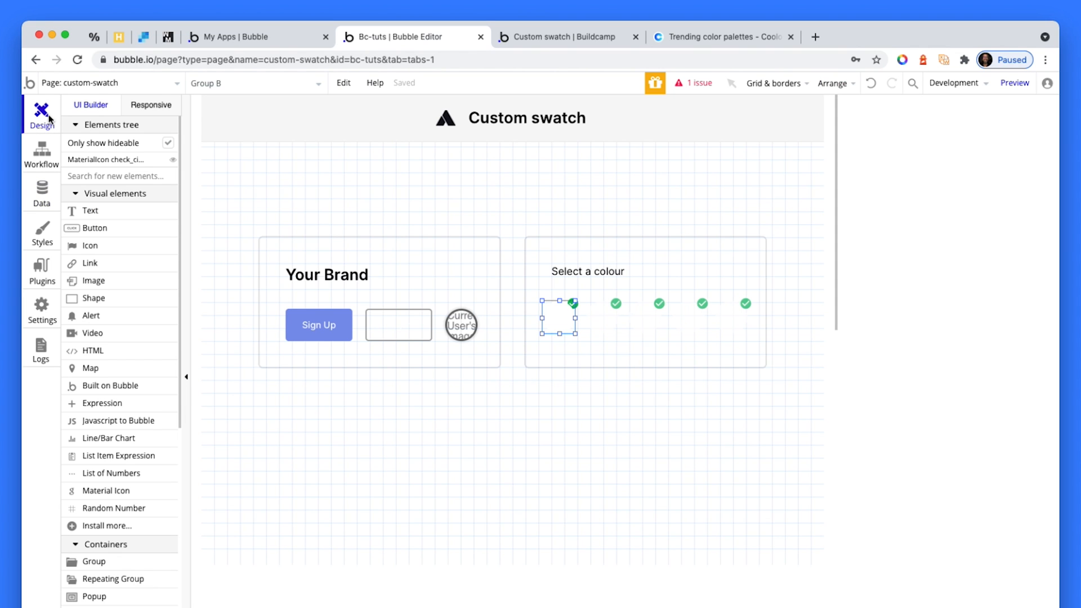
mouse_move(563, 323)
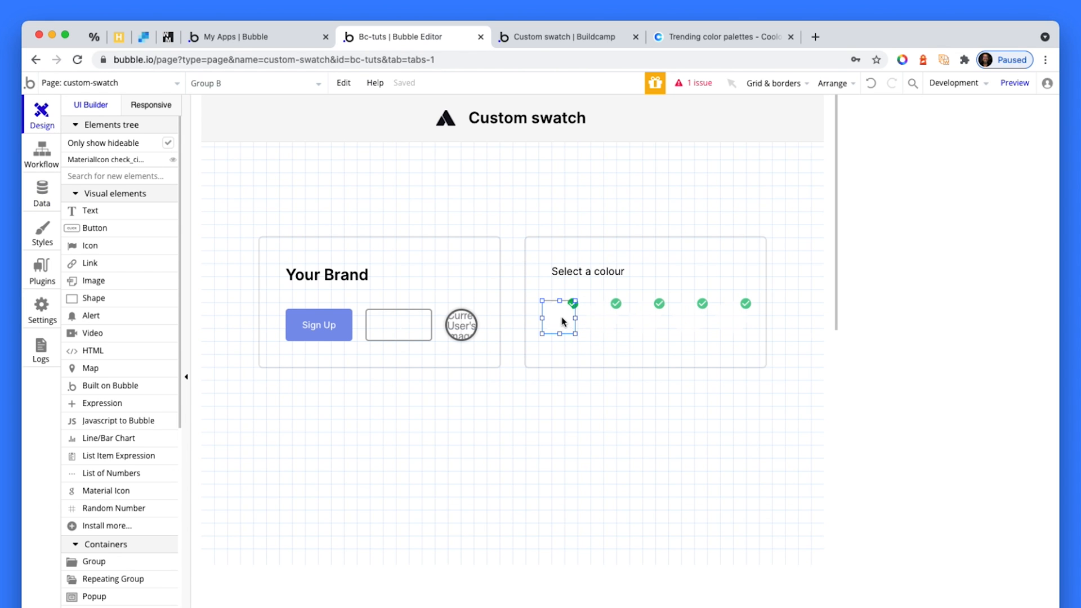
mouse_move(609, 311)
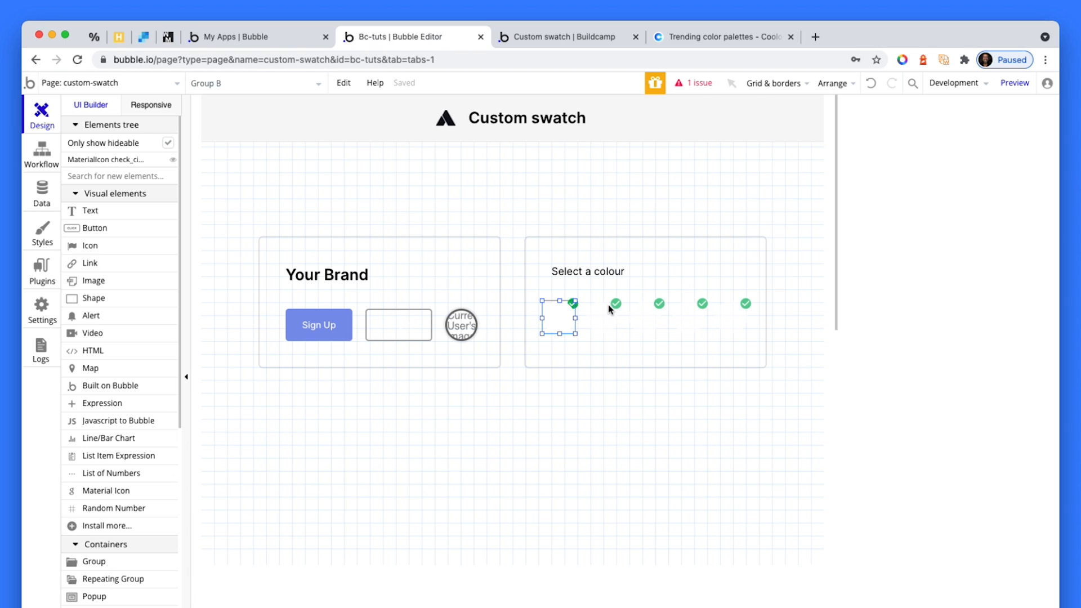
mouse_move(617, 317)
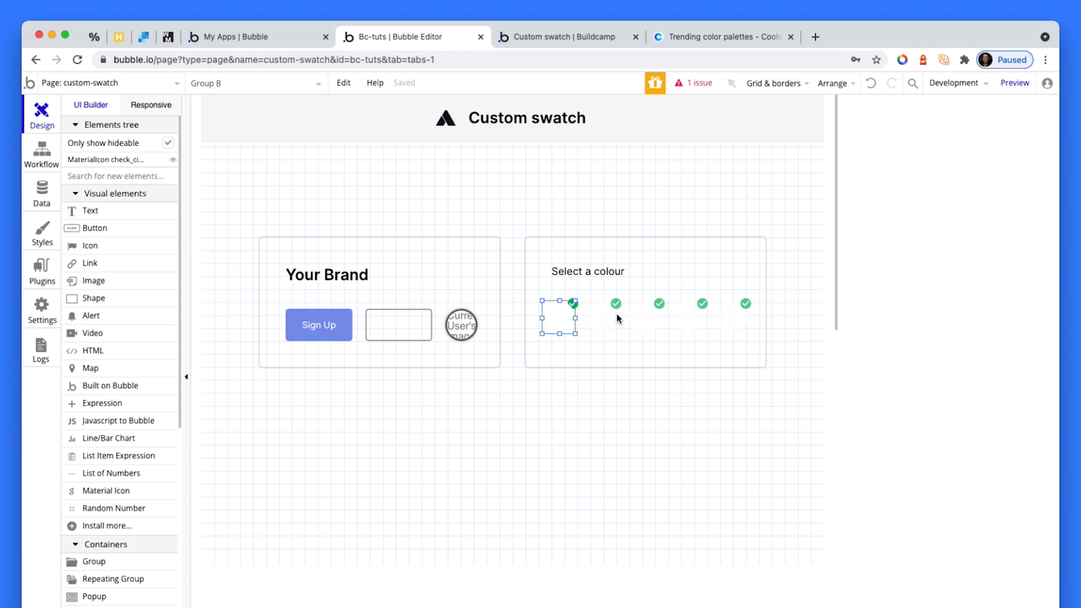
left_click(644, 318)
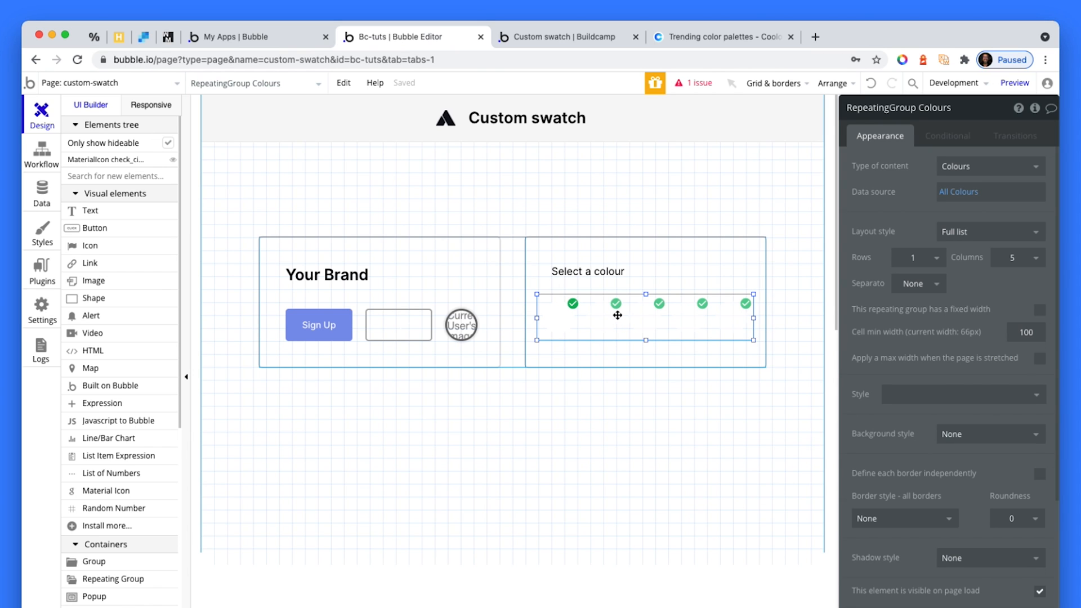
mouse_move(910, 227)
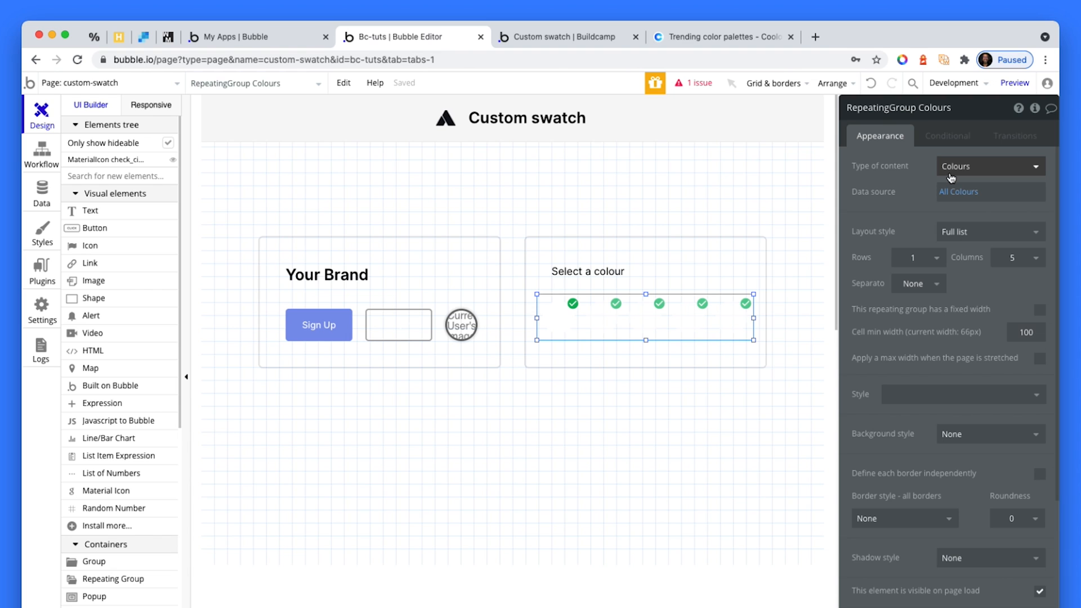
left_click(989, 191)
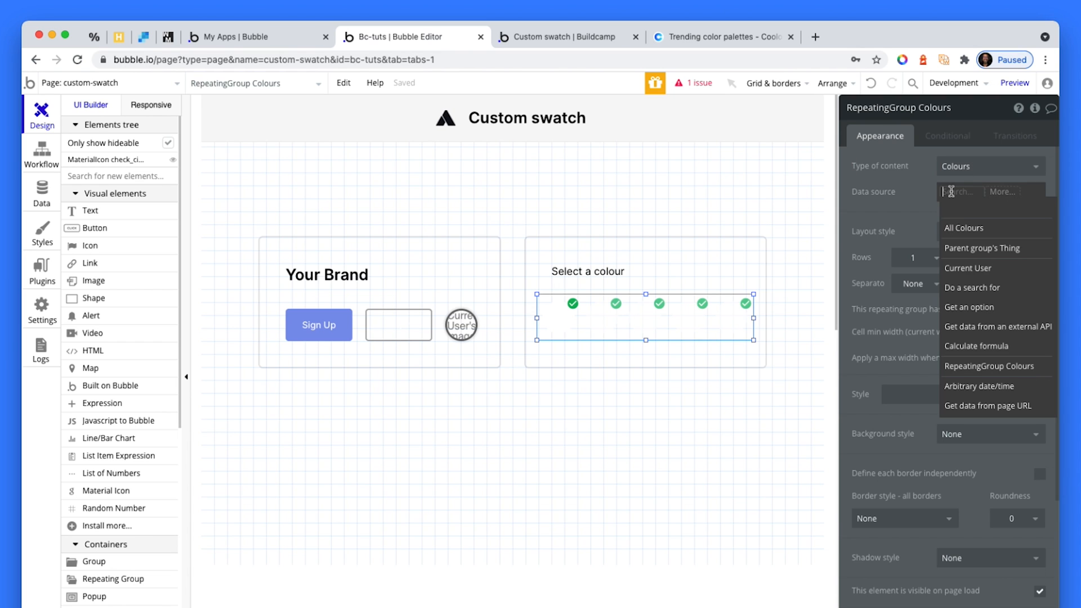
mouse_move(917, 214)
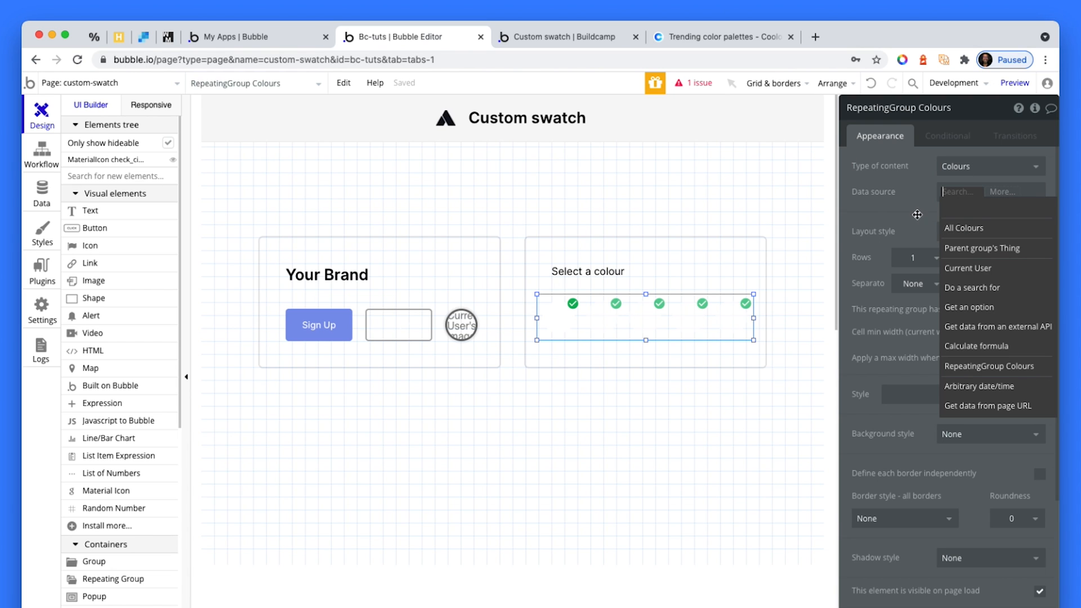
left_click(962, 228)
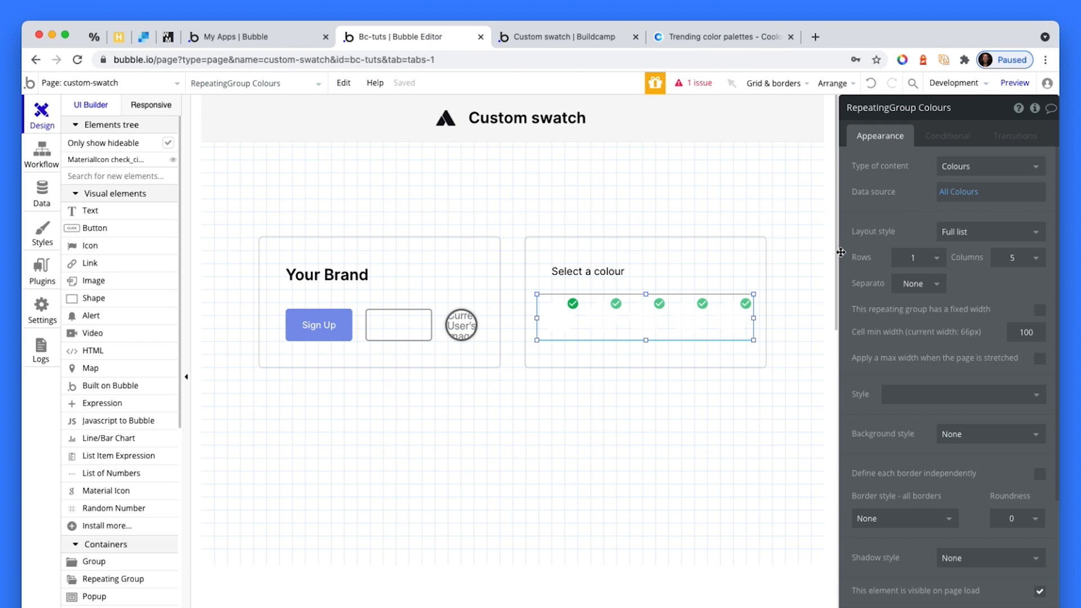
left_click(572, 303)
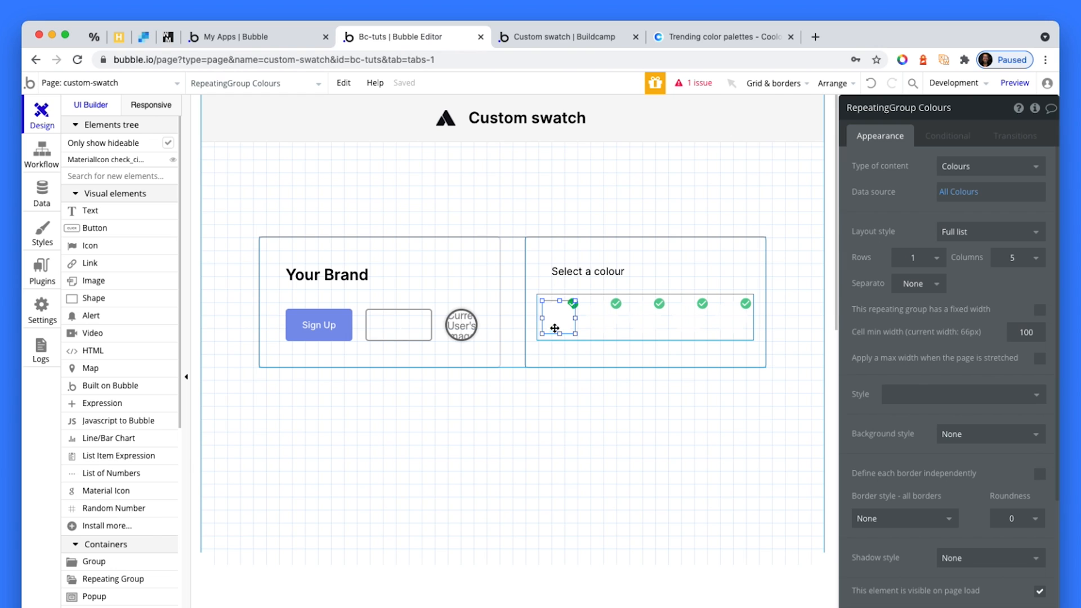
left_click(559, 316)
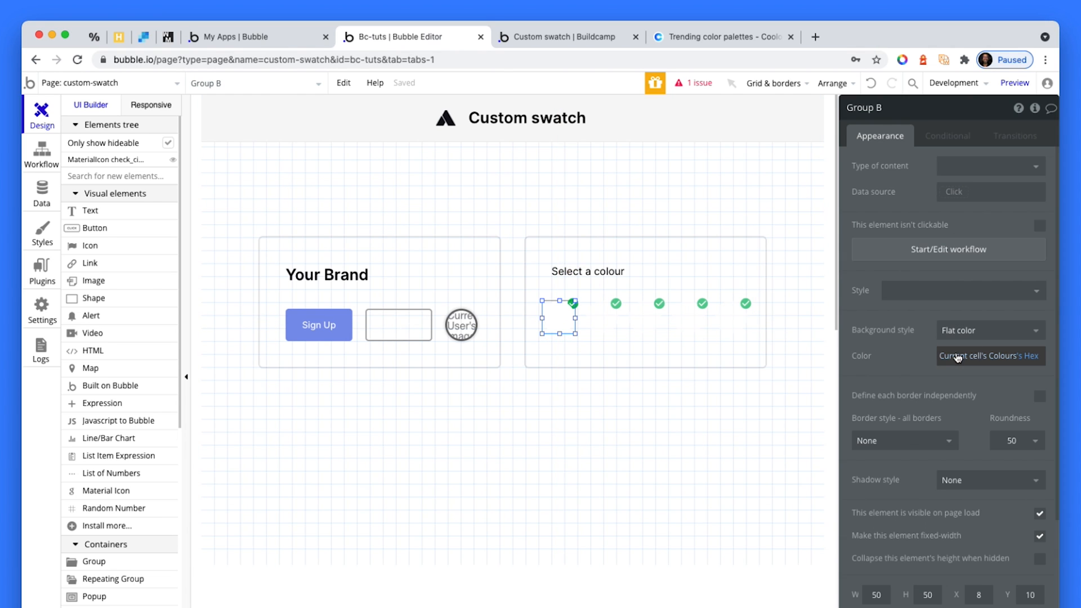
mouse_move(944, 364)
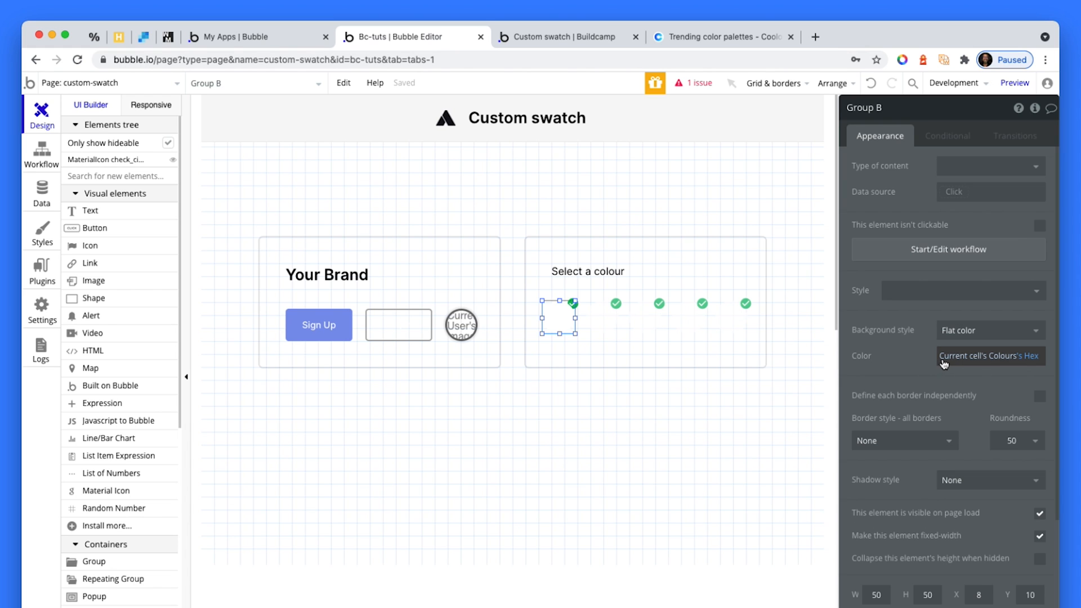
Step: Re-bind the swatch circle's colour to Current cell's Colours's Hex, then go to the Data tab
left_click(989, 356)
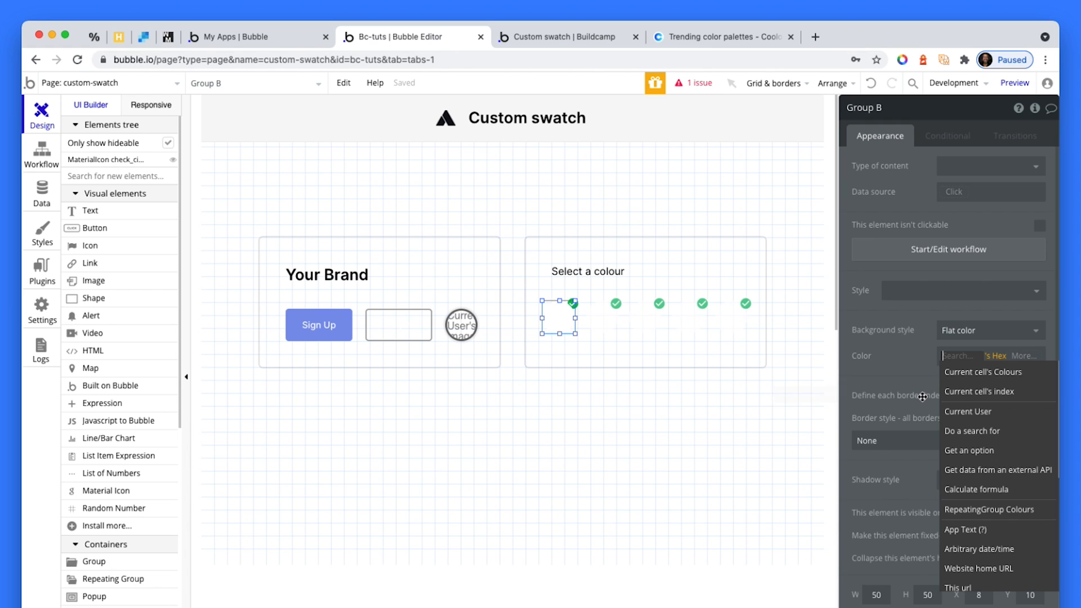
left_click(984, 372)
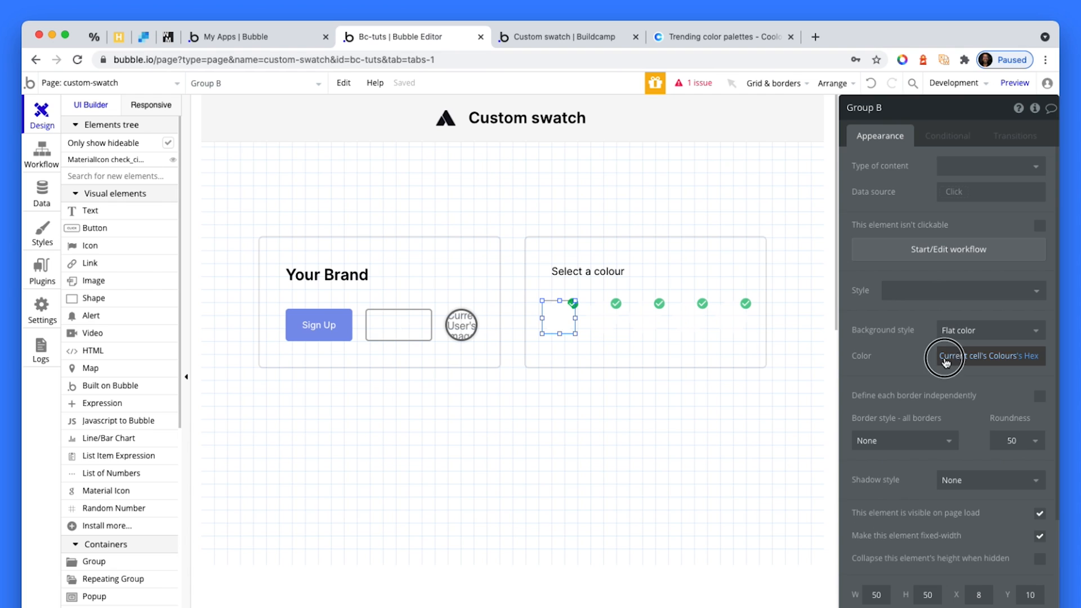
left_click(990, 356)
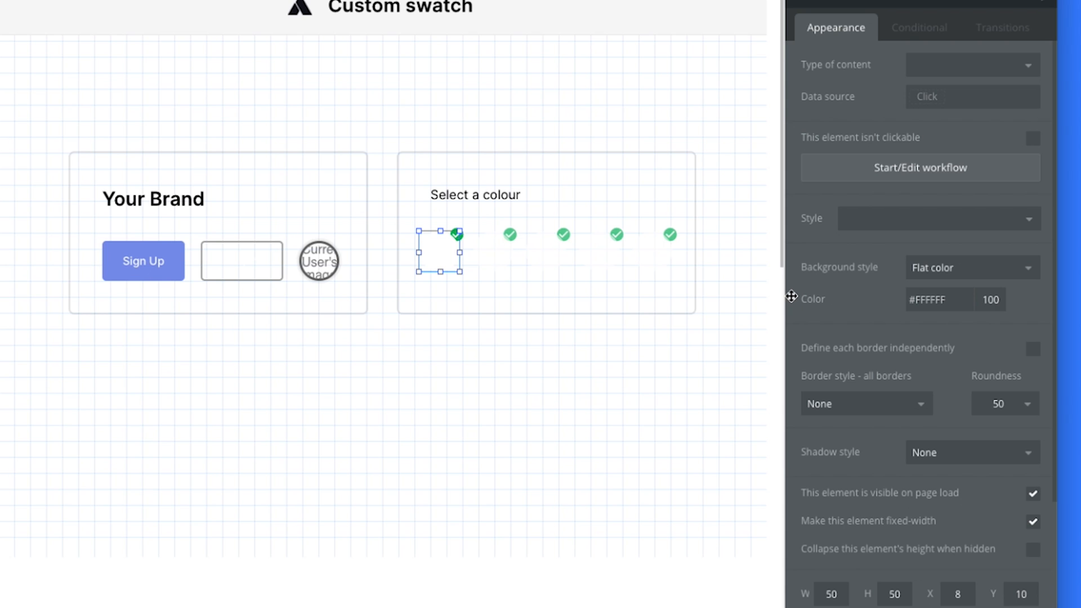
left_click(938, 299)
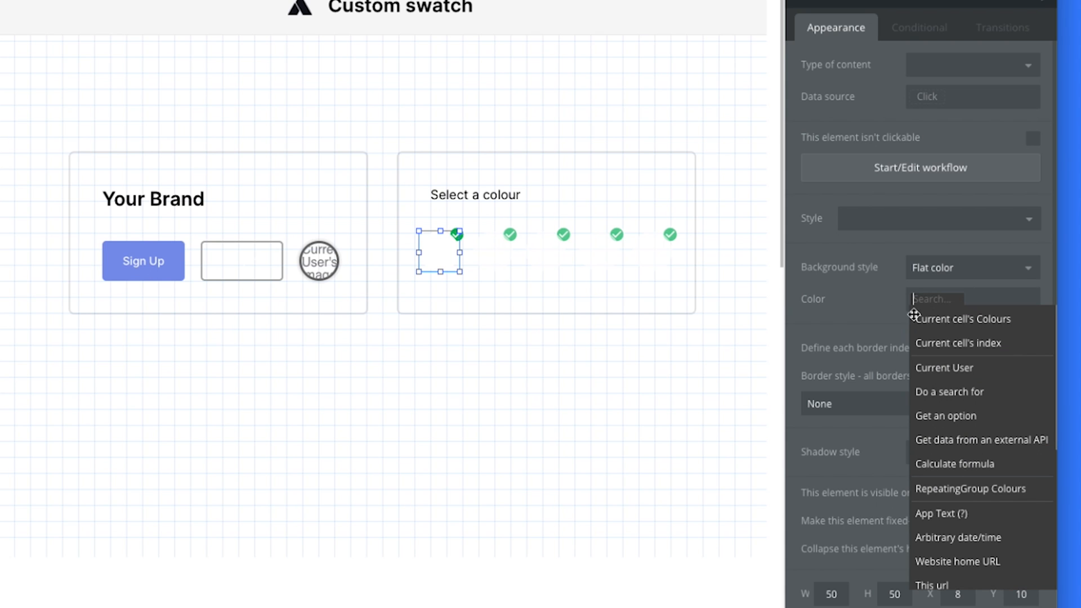
left_click(966, 319)
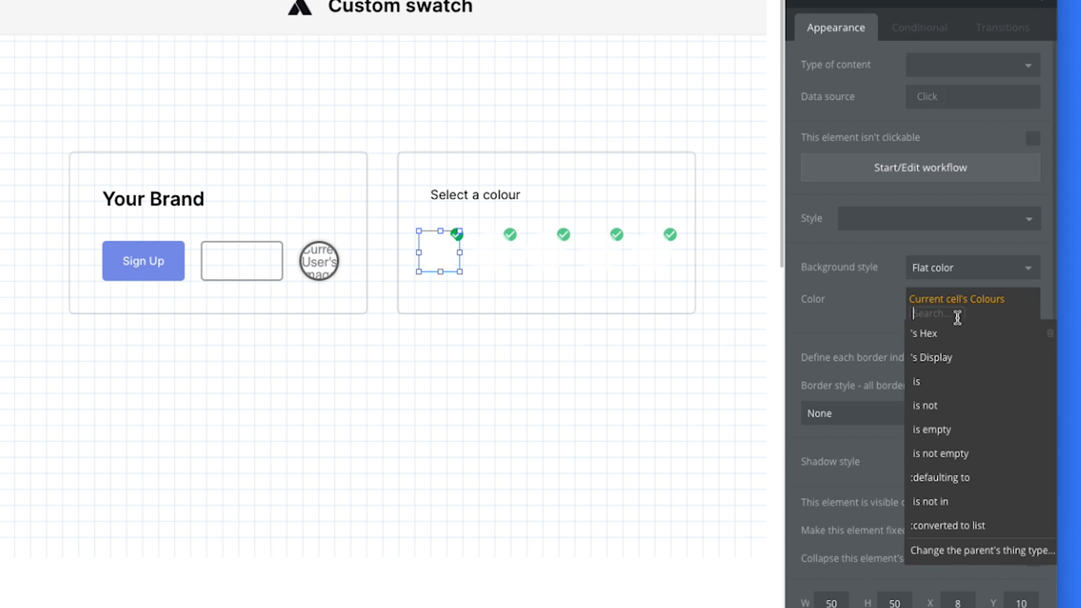
mouse_move(885, 325)
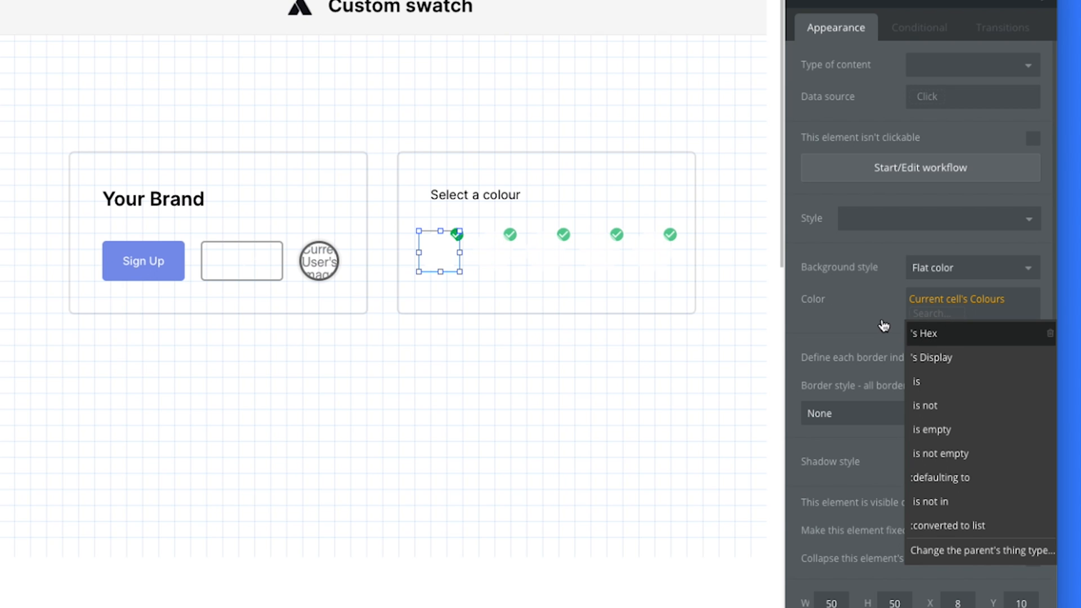
left_click(924, 333)
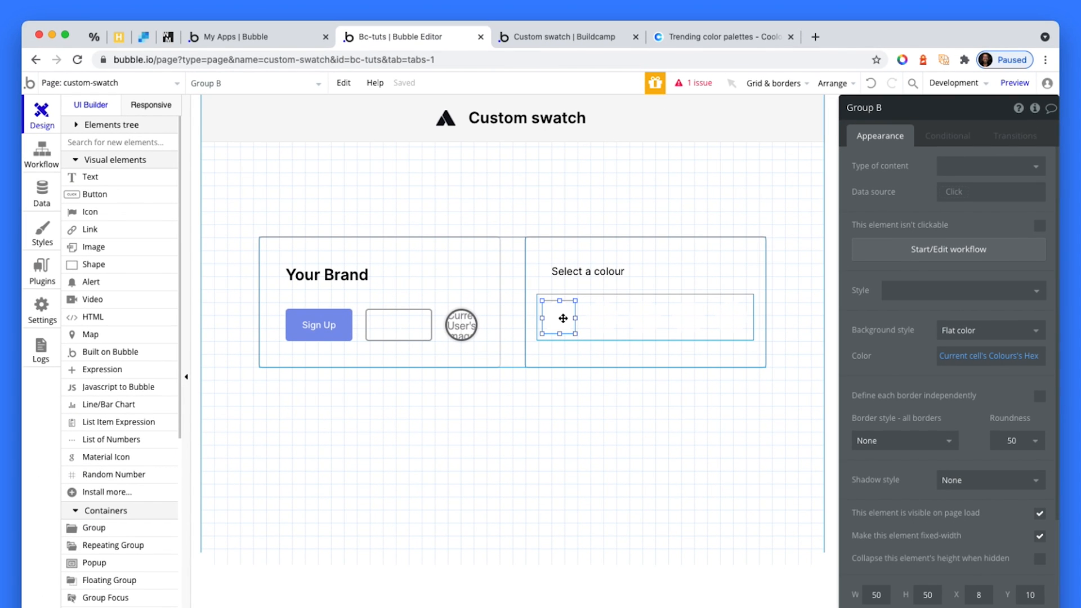
left_click(42, 191)
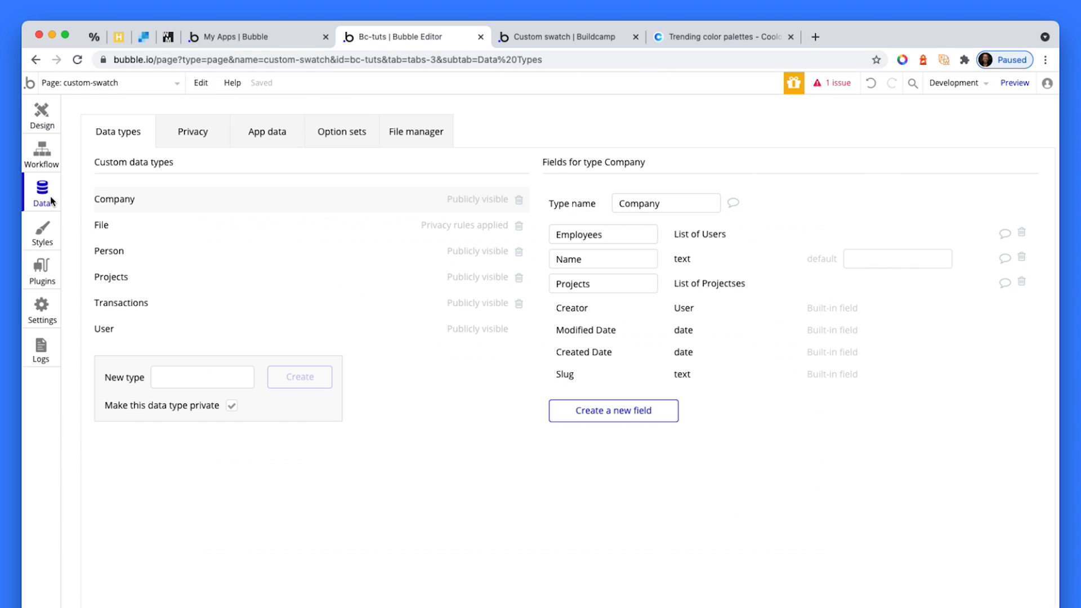
Step: View the User type's fields and open All Users, checking a user's stored colour value
left_click(104, 327)
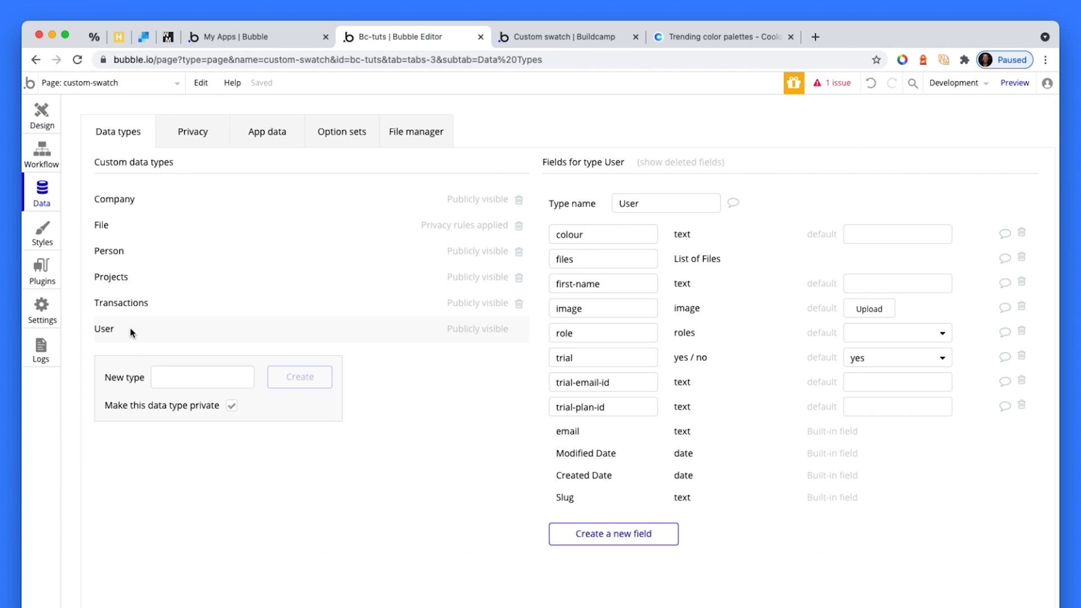
mouse_move(622, 297)
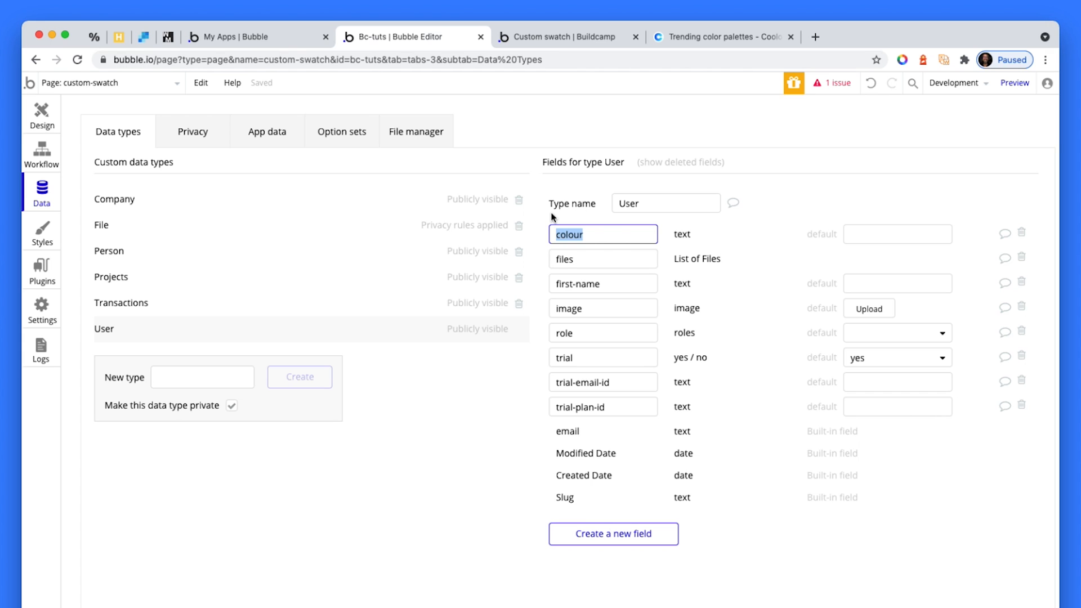
left_click(266, 131)
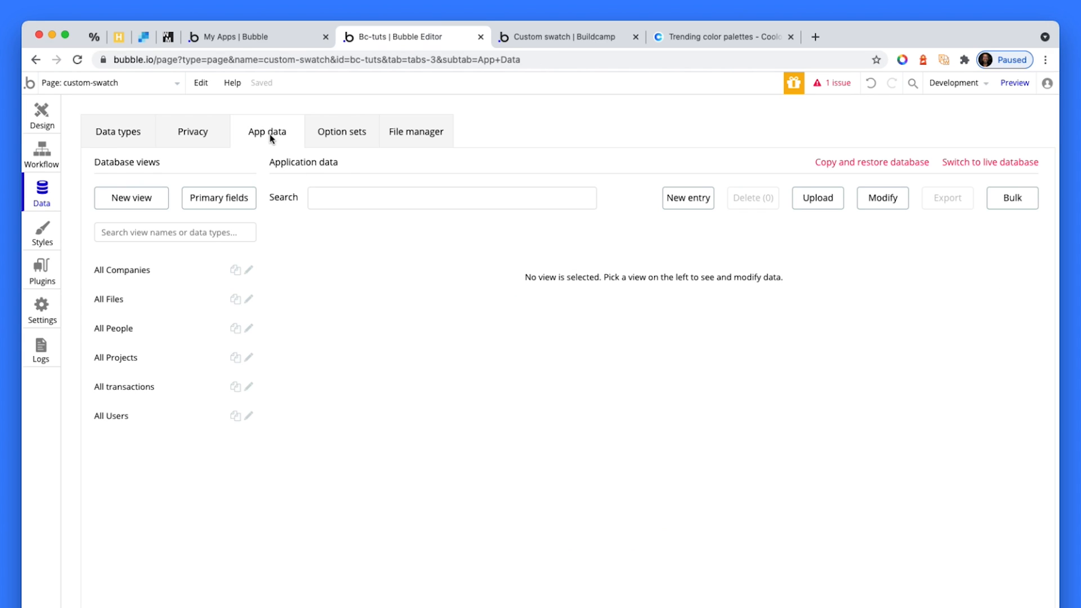
left_click(111, 416)
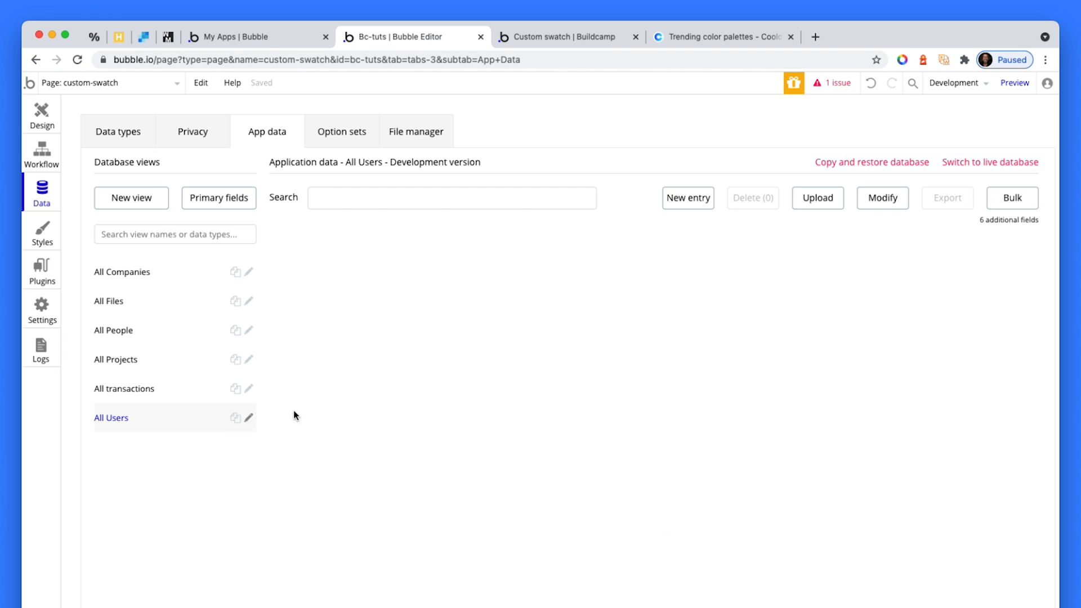
left_click(111, 416)
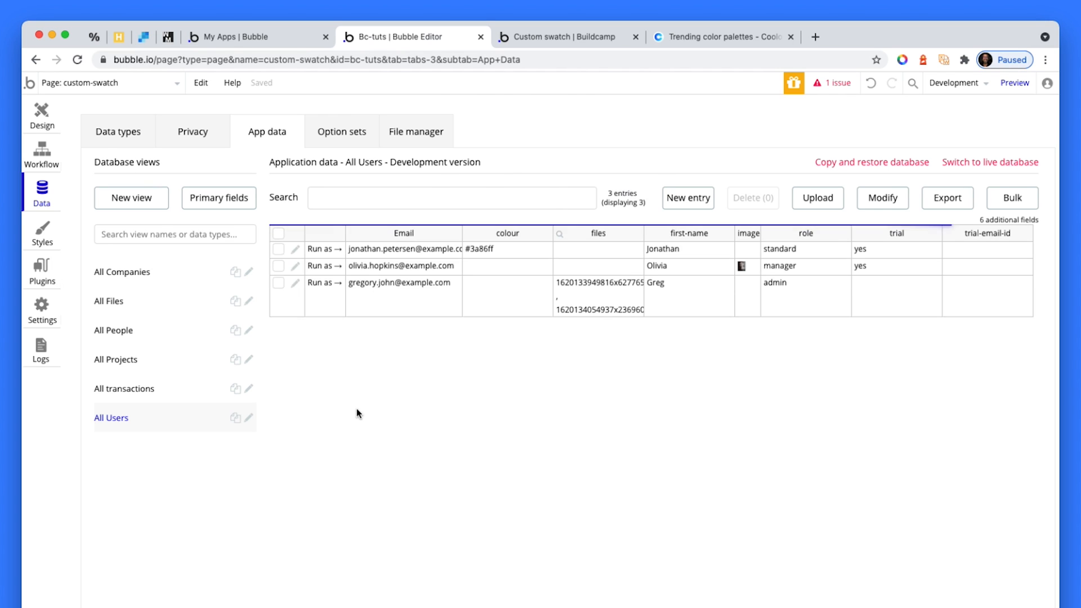
left_click(294, 281)
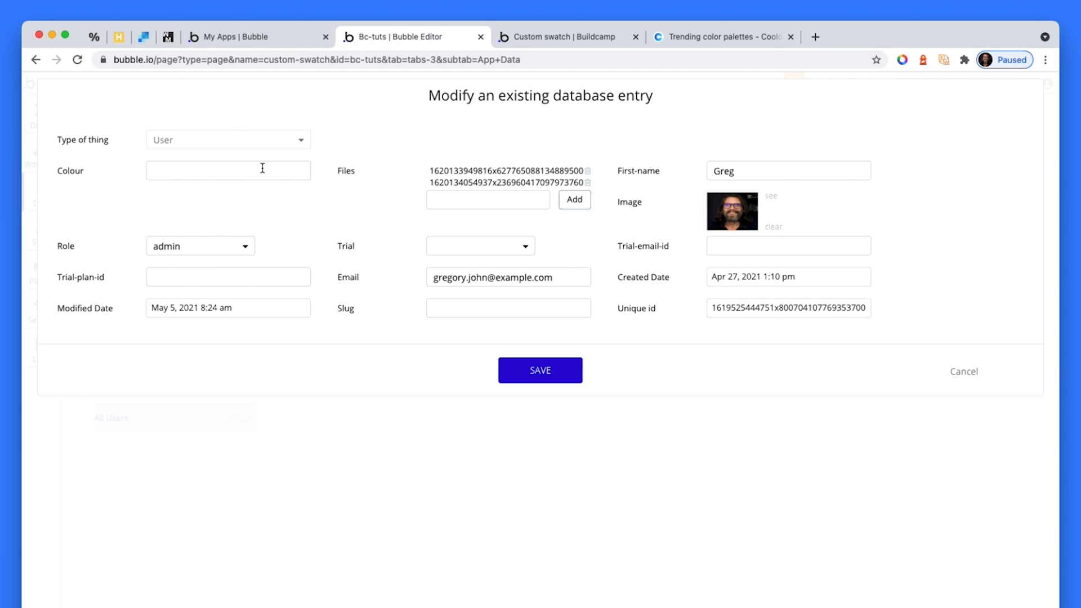
left_click(228, 170)
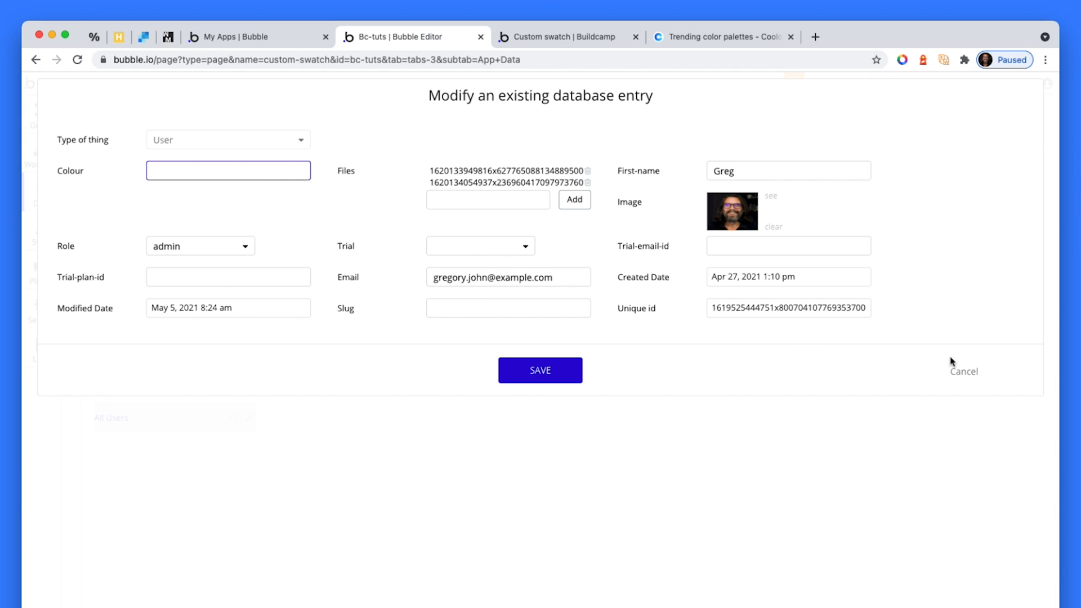
Step: Return to the user records and run the app as the third, colourless user
left_click(963, 371)
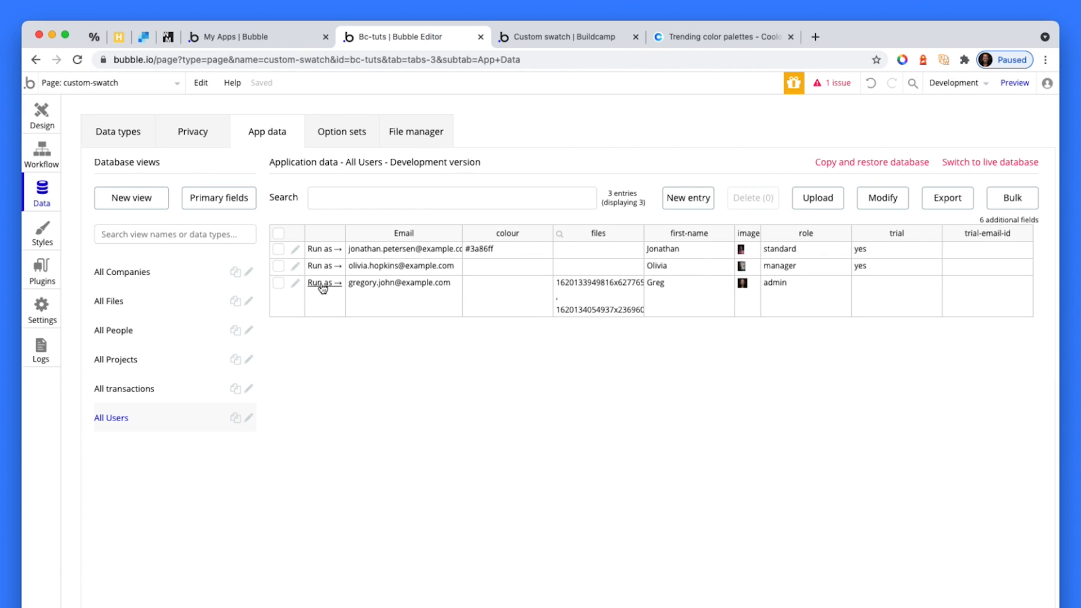
left_click(321, 283)
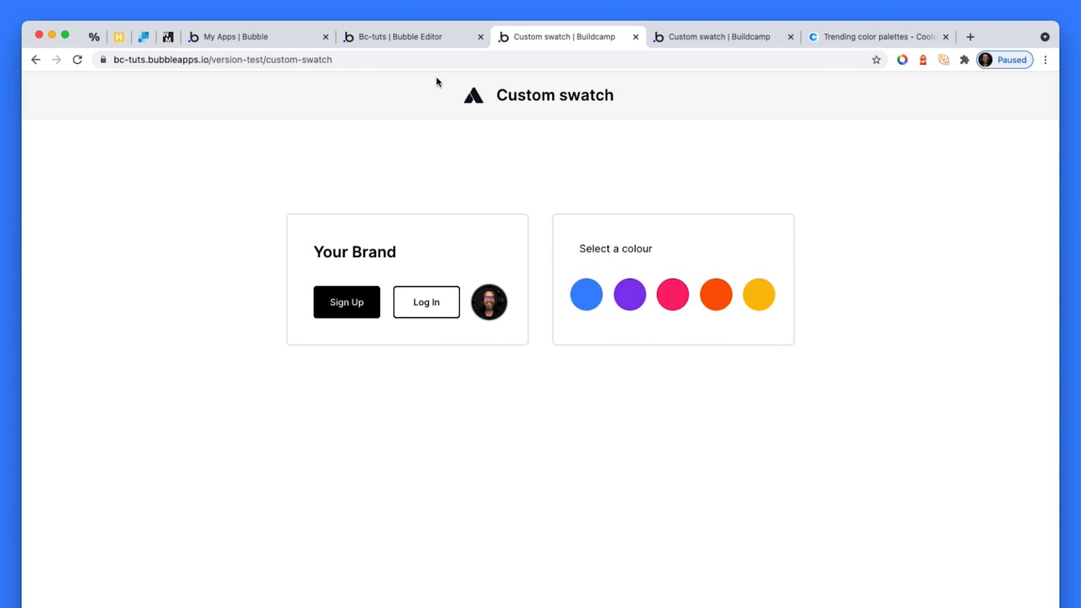
mouse_move(426, 101)
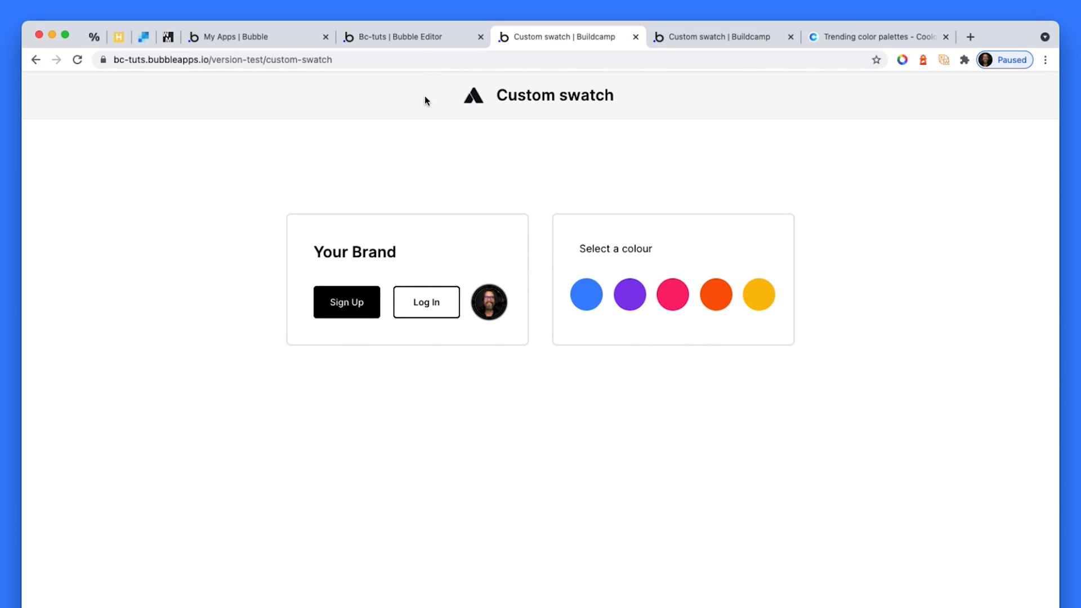
Step: Return from the preview to the editor's Design view
left_click(407, 36)
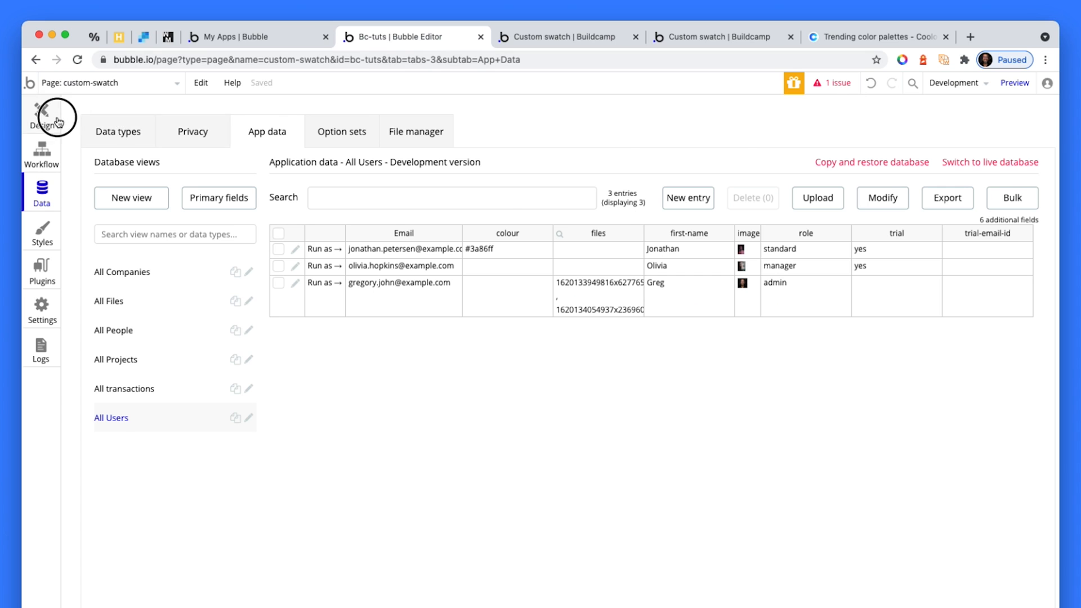
left_click(42, 110)
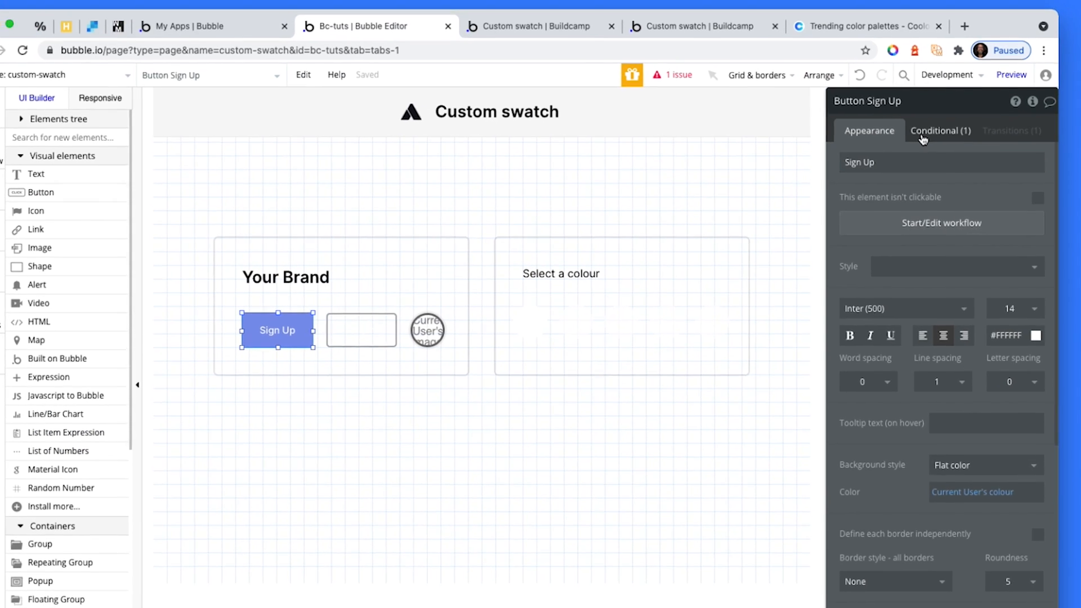
Step: Check the Sign Up button's conditional rule and the Log In button's settings, then choose the blue swatch in preview
left_click(939, 131)
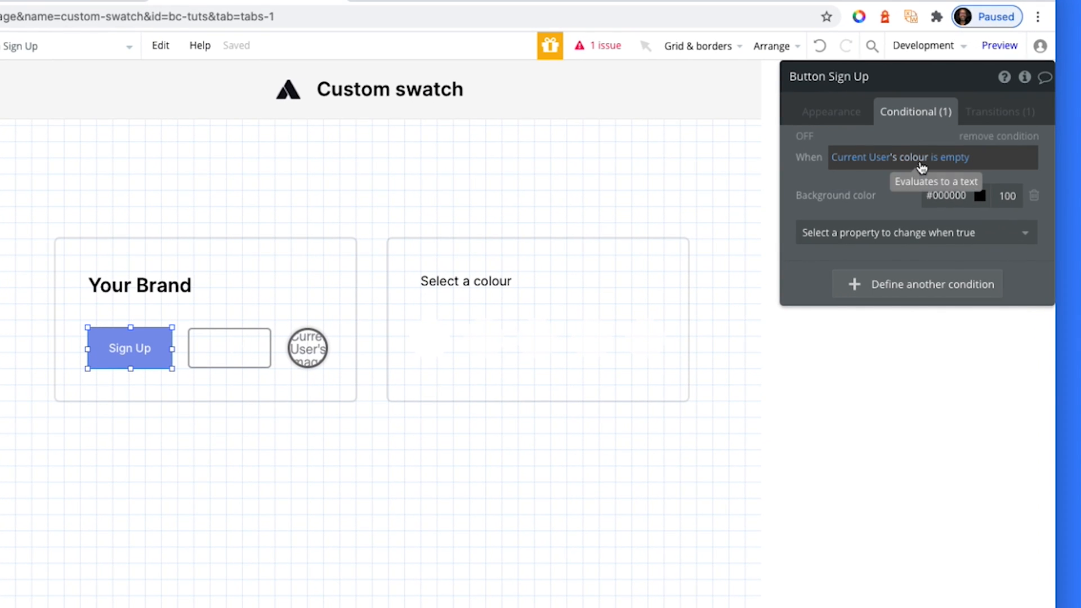
mouse_move(910, 166)
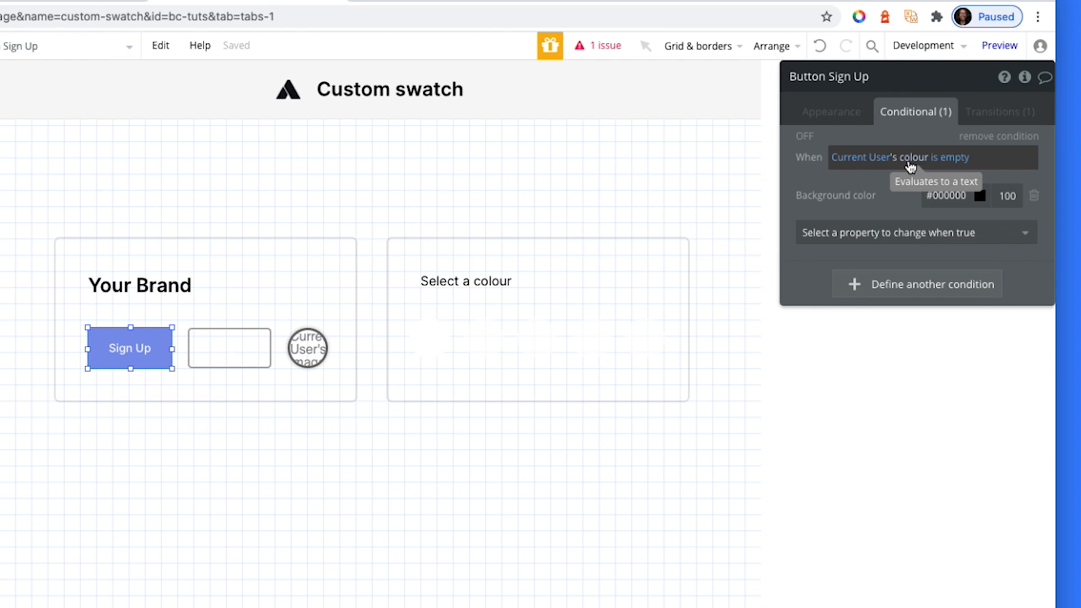
mouse_move(228, 348)
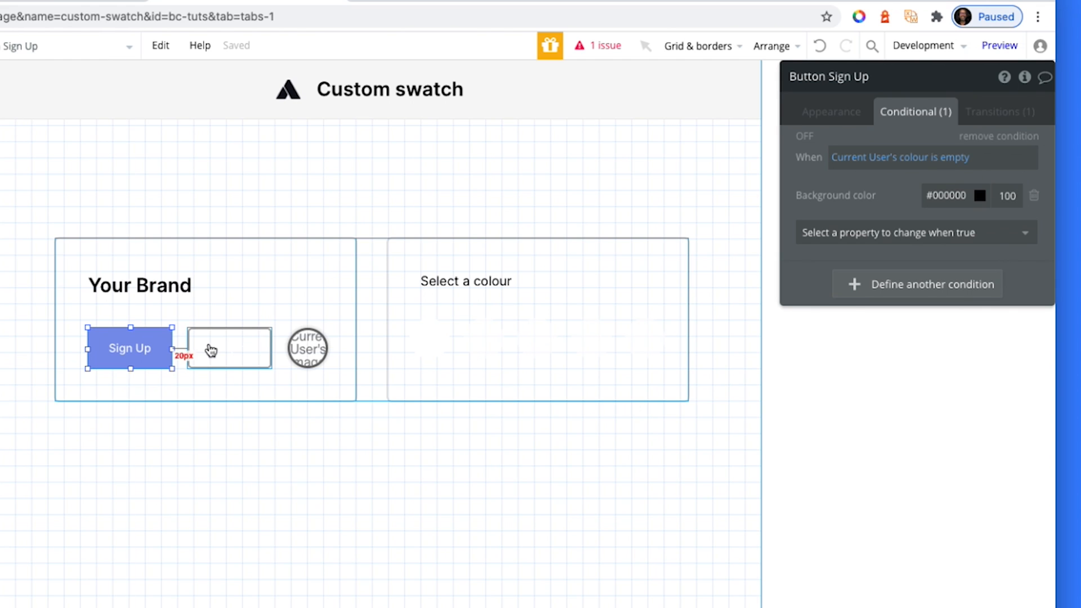
left_click(308, 347)
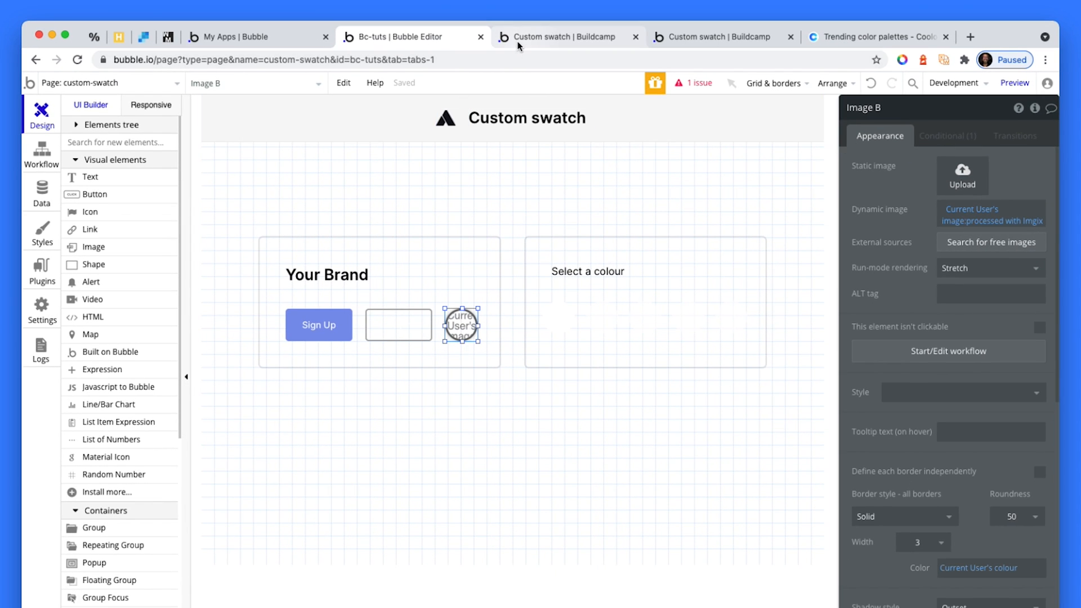
left_click(566, 36)
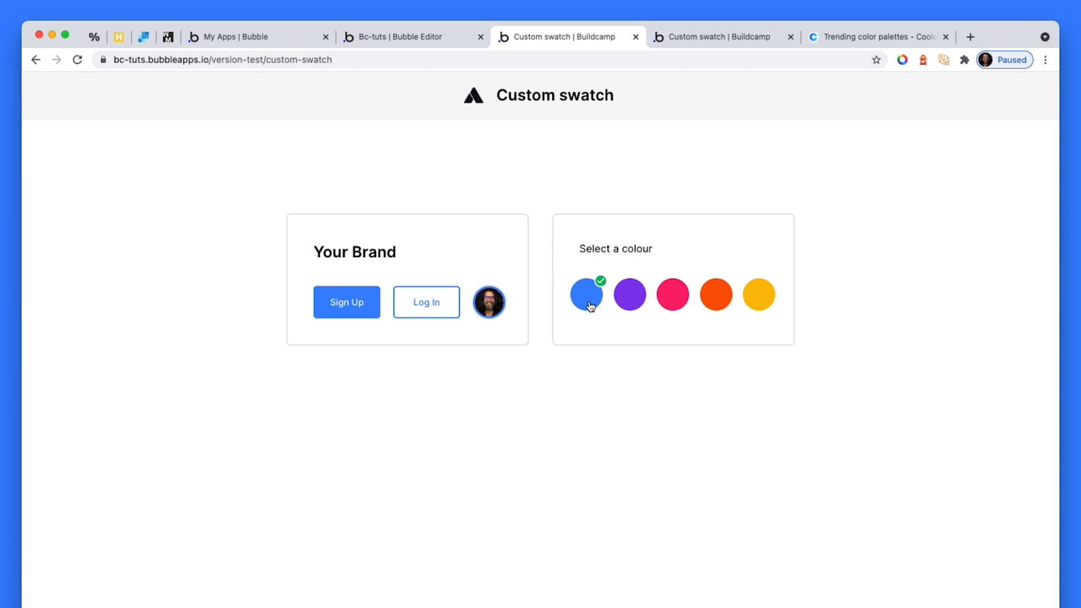
mouse_move(412, 36)
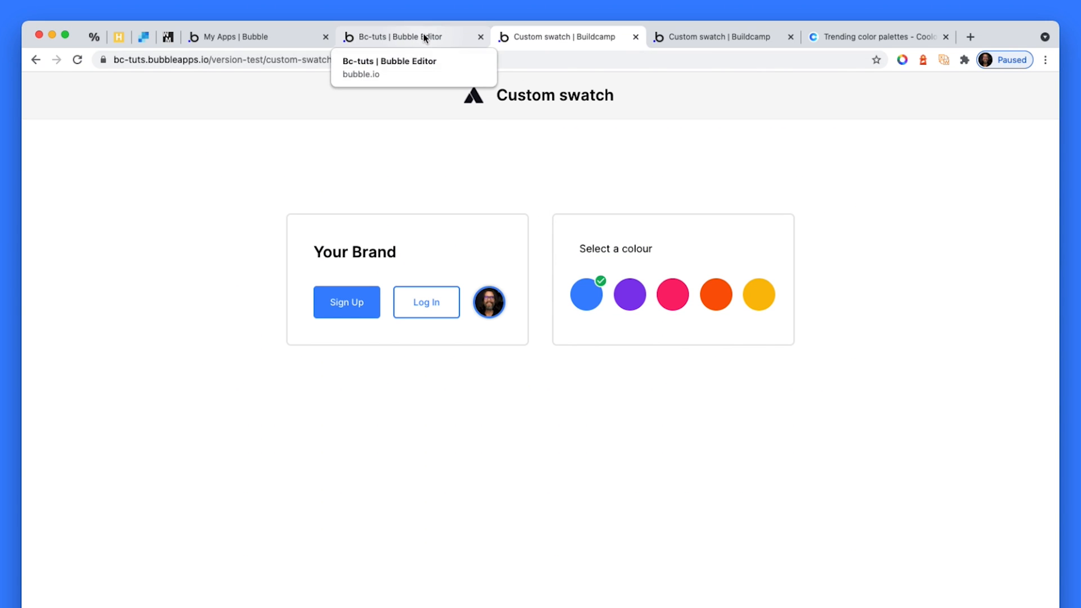
Step: Return from the blue-checked preview to the app editor
left_click(409, 36)
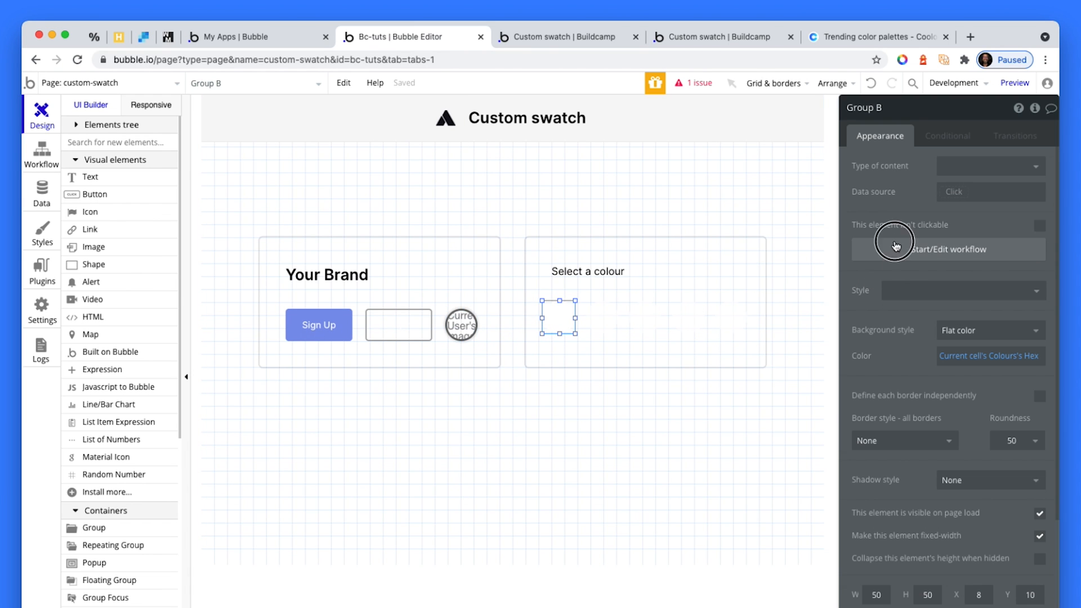
Step: Review the swatch workflow's 'Make changes to User' step setting colour to the cell's hex, then view app data
left_click(947, 249)
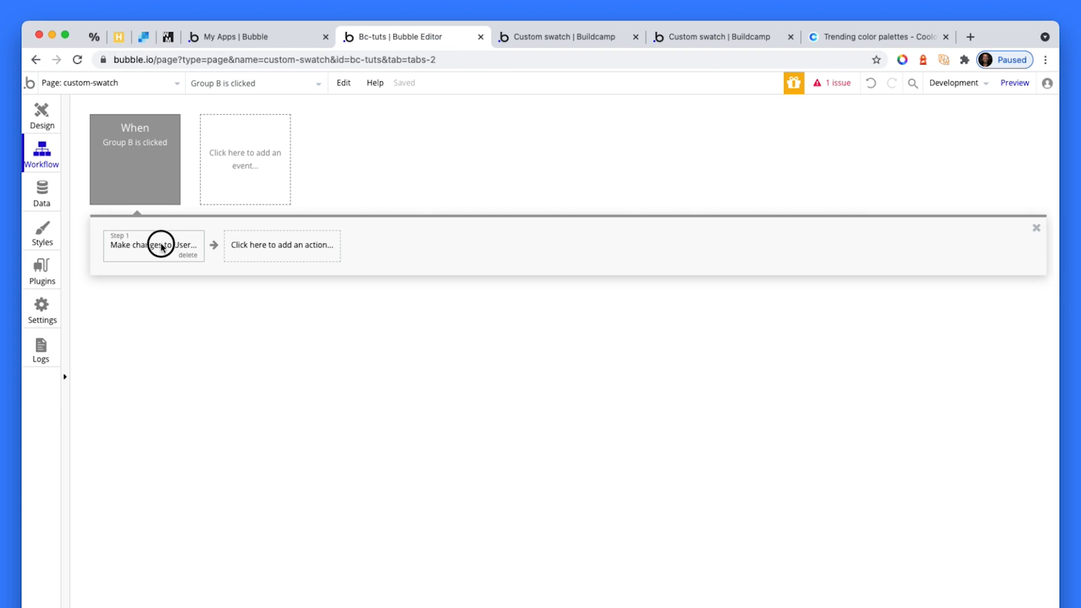
left_click(153, 245)
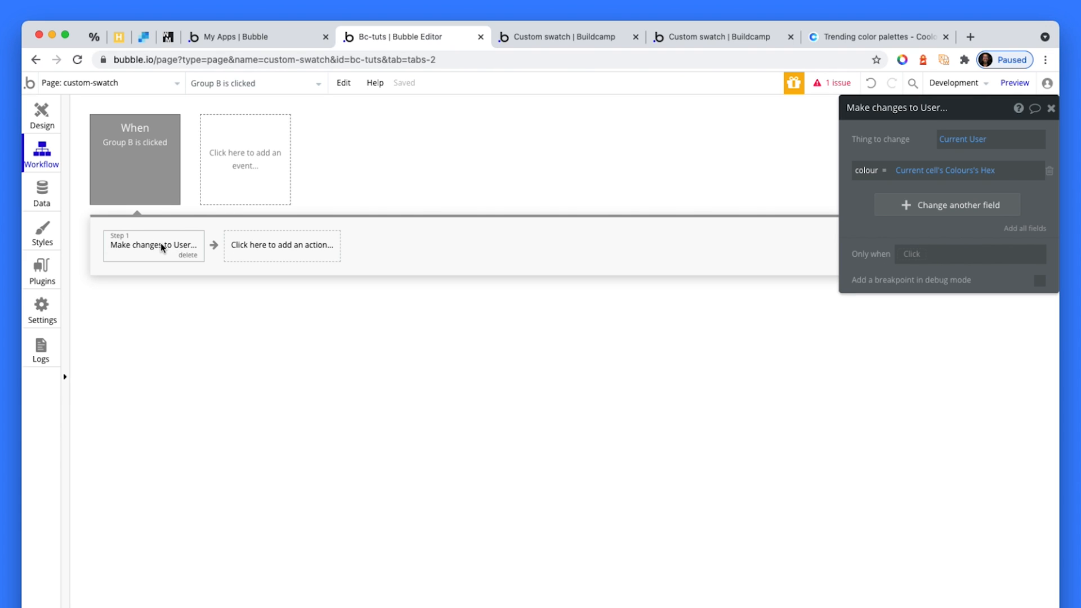
mouse_move(1002, 180)
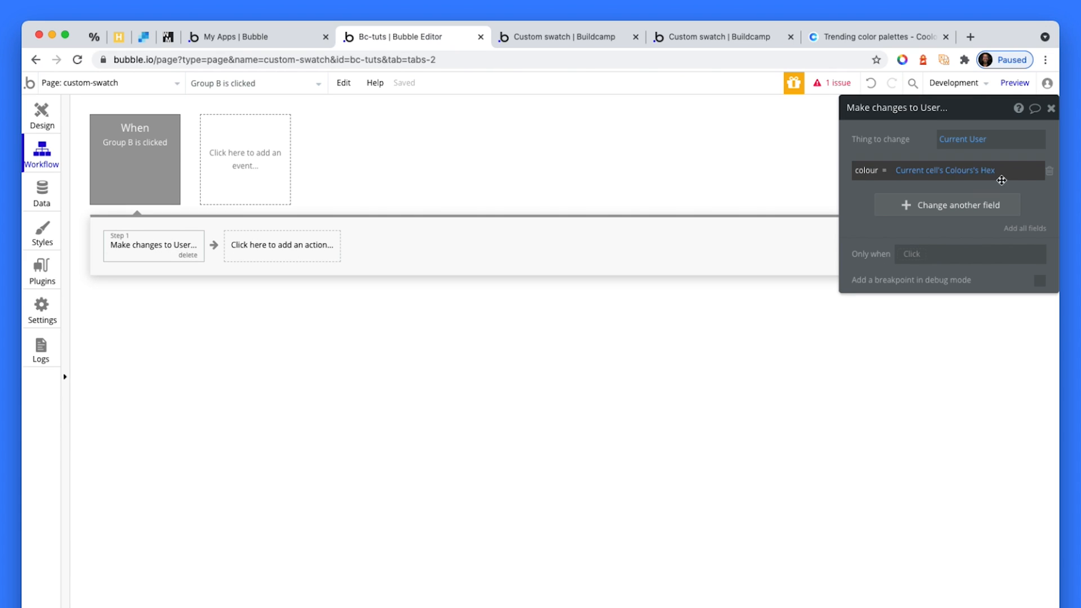
mouse_move(987, 163)
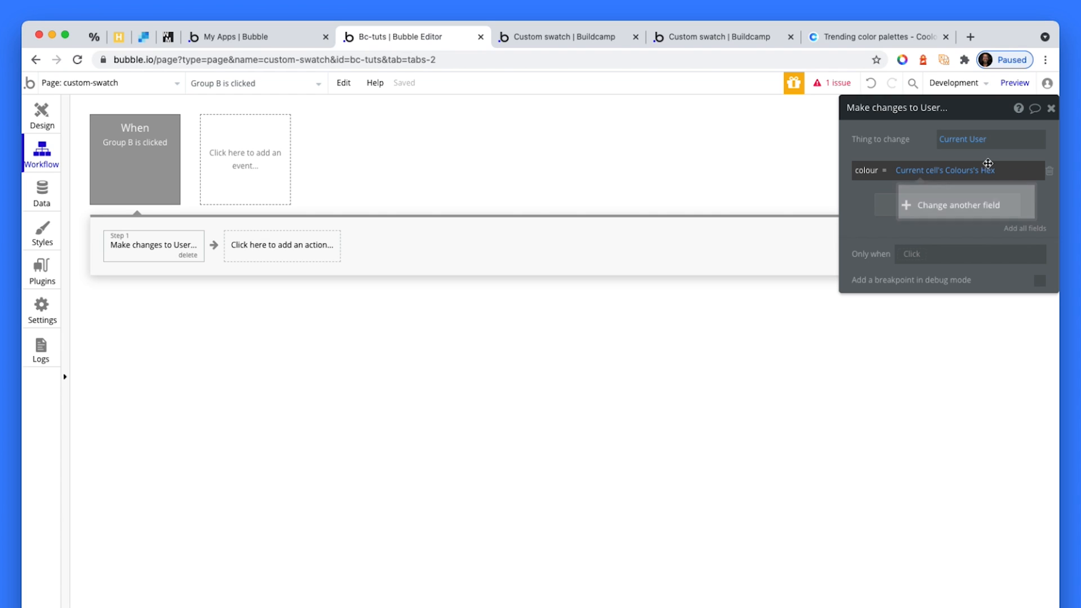
mouse_move(986, 170)
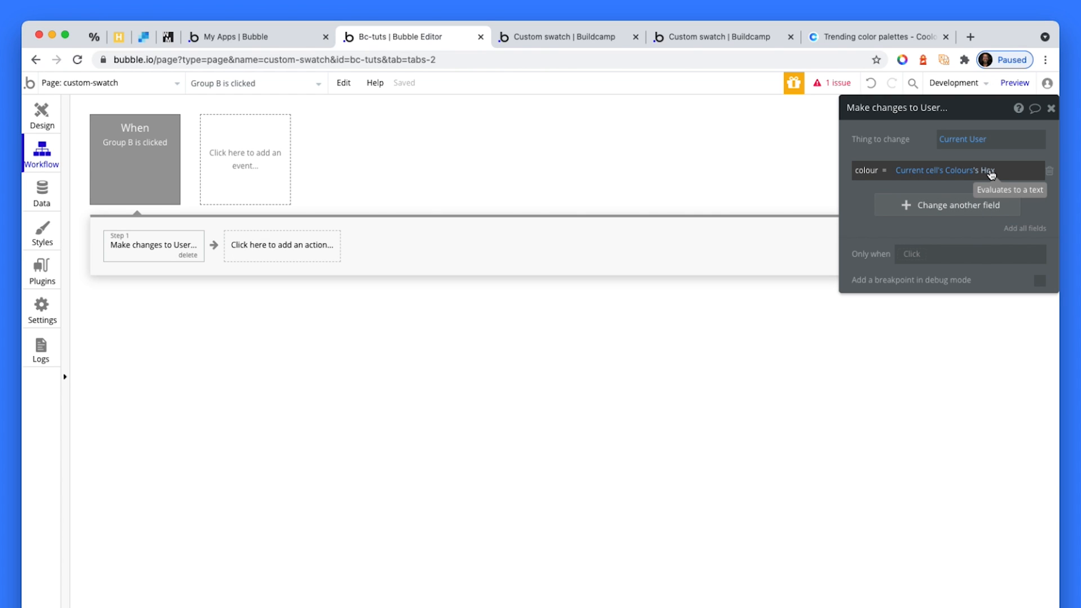
mouse_move(696, 188)
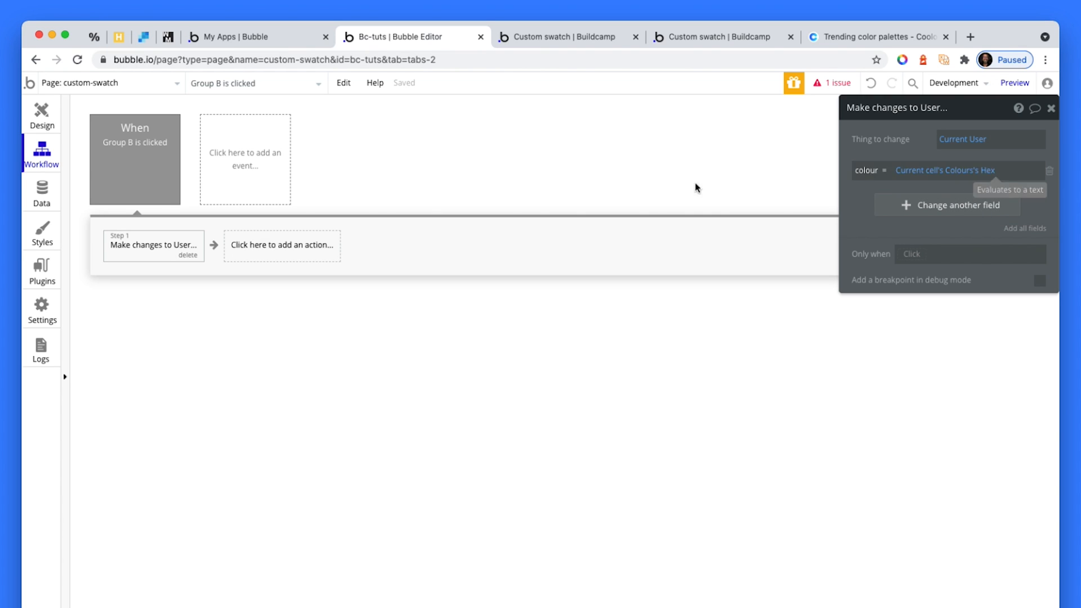
left_click(42, 192)
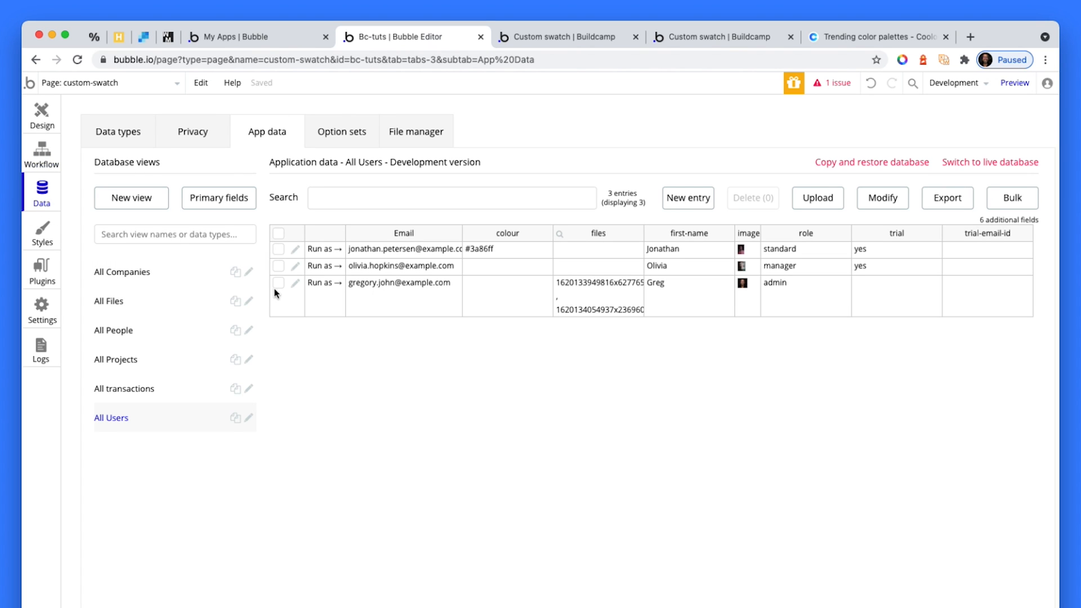
Step: Inspect the third user's Colour field in the entry editor, cancel, and return to Design
left_click(294, 283)
type("#3a86ff")
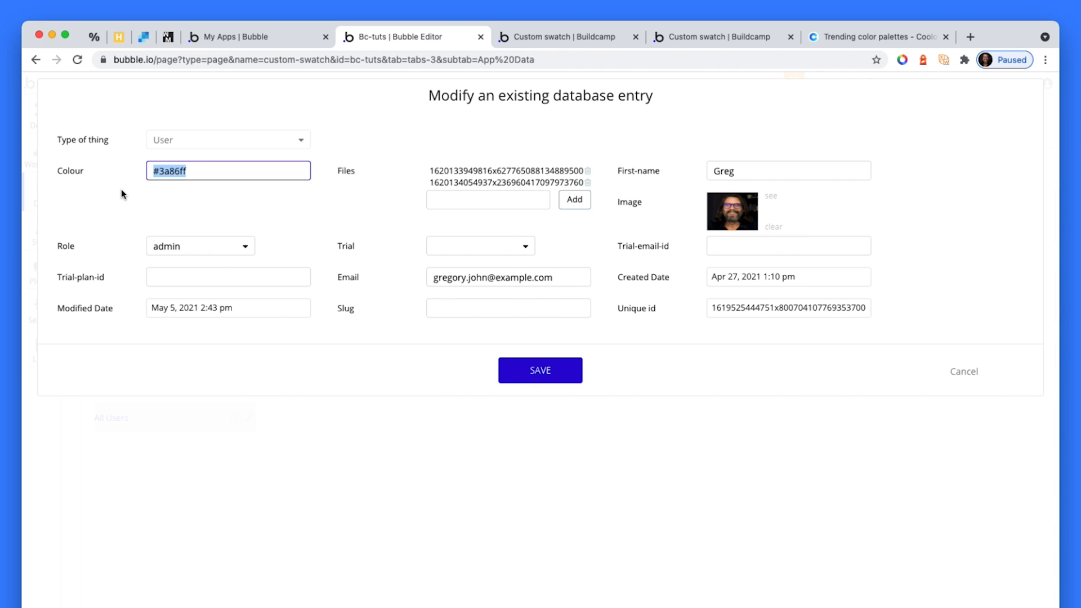
mouse_move(896, 288)
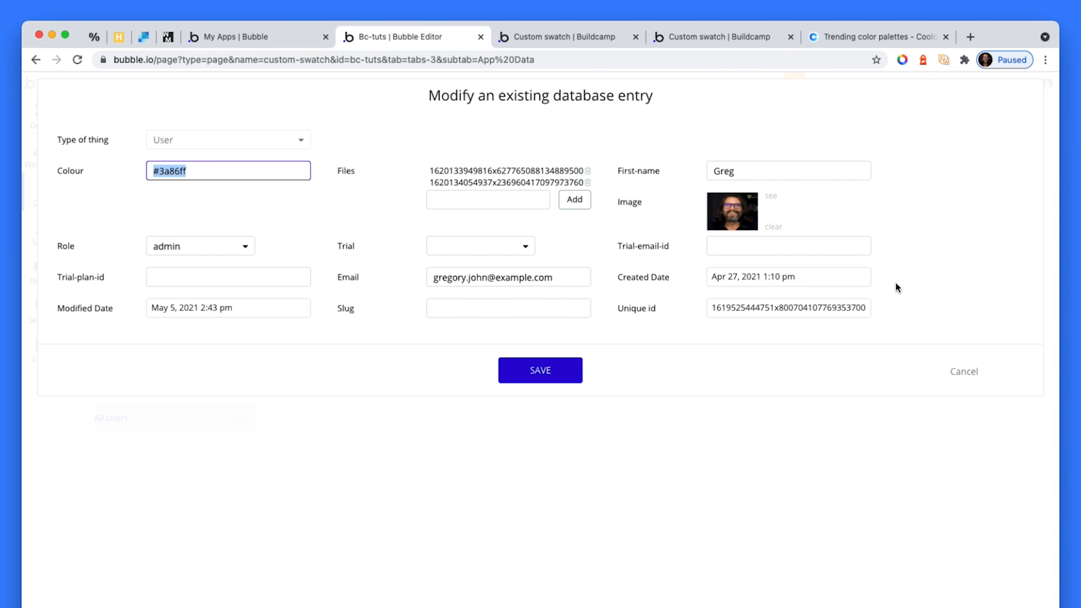
left_click(963, 370)
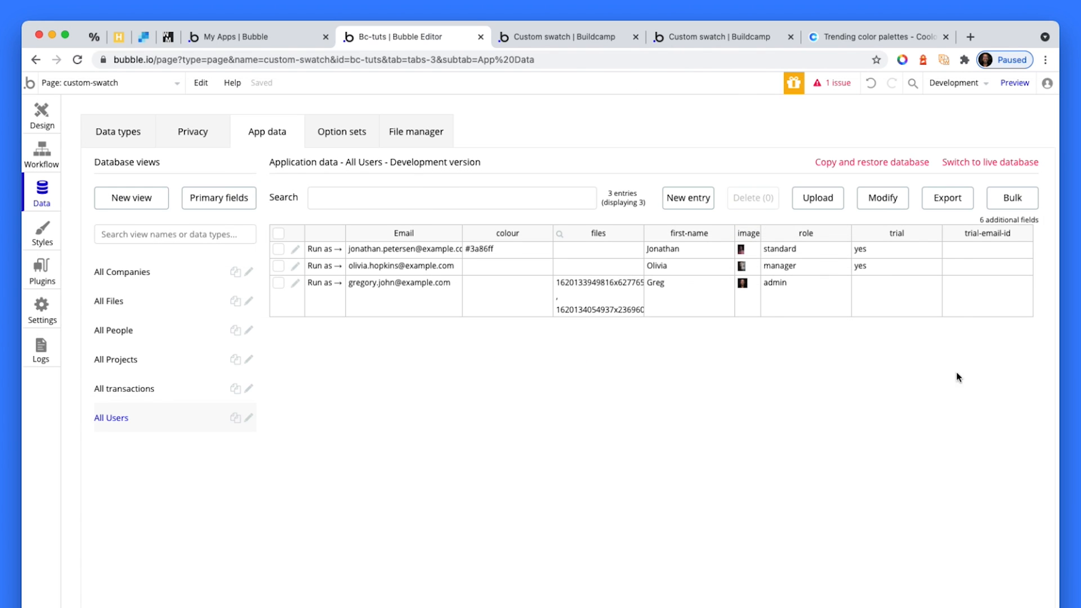
left_click(42, 114)
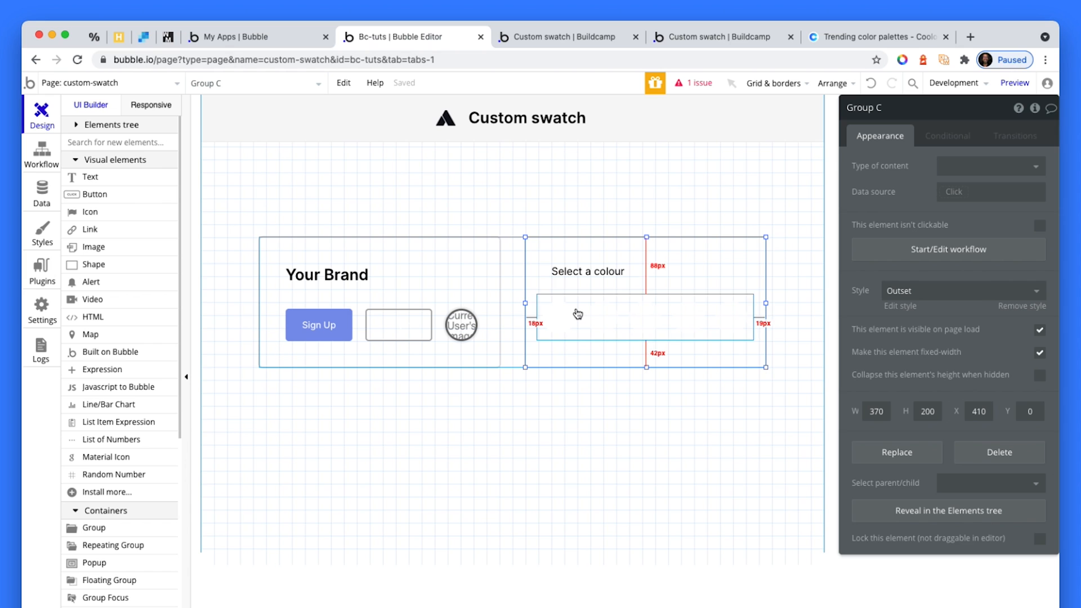
Step: Review the check_circle icon's conditional: visible when Current User's colour is the cell's Hex
left_click(111, 124)
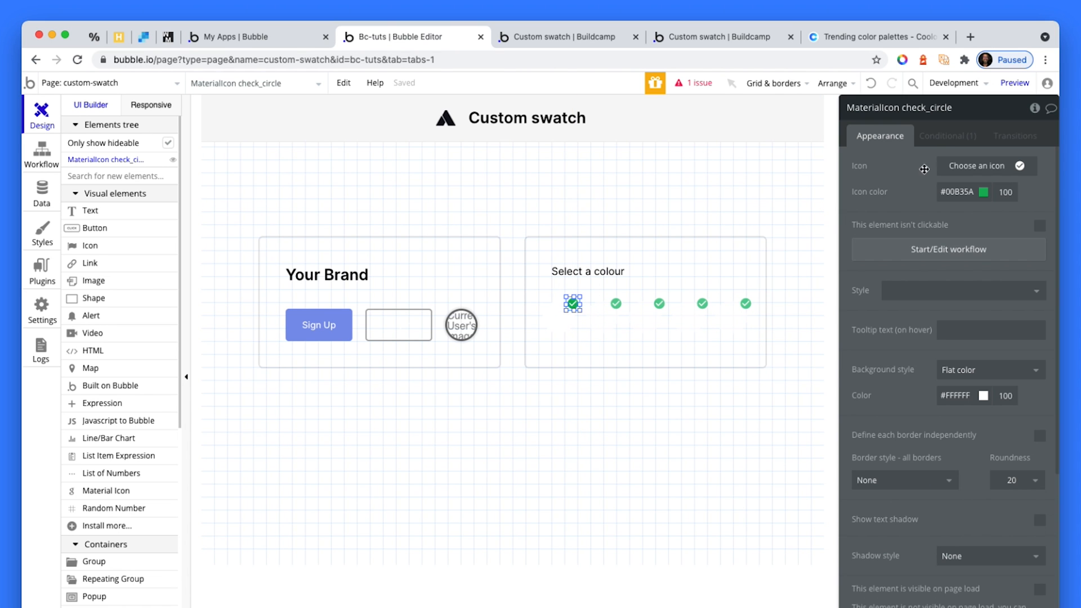
left_click(949, 135)
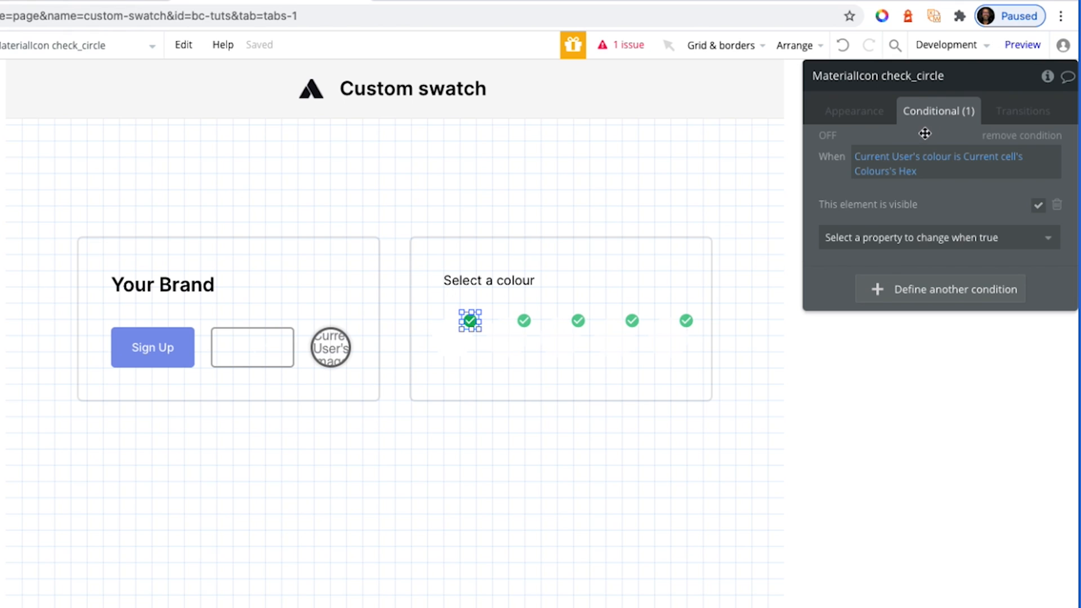
mouse_move(930, 163)
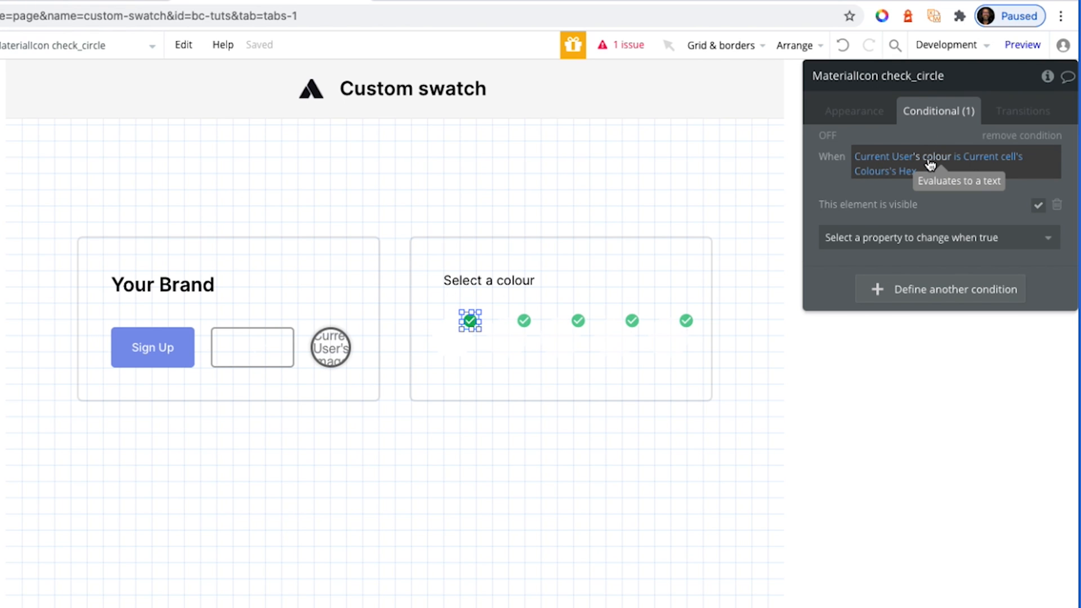
mouse_move(958, 156)
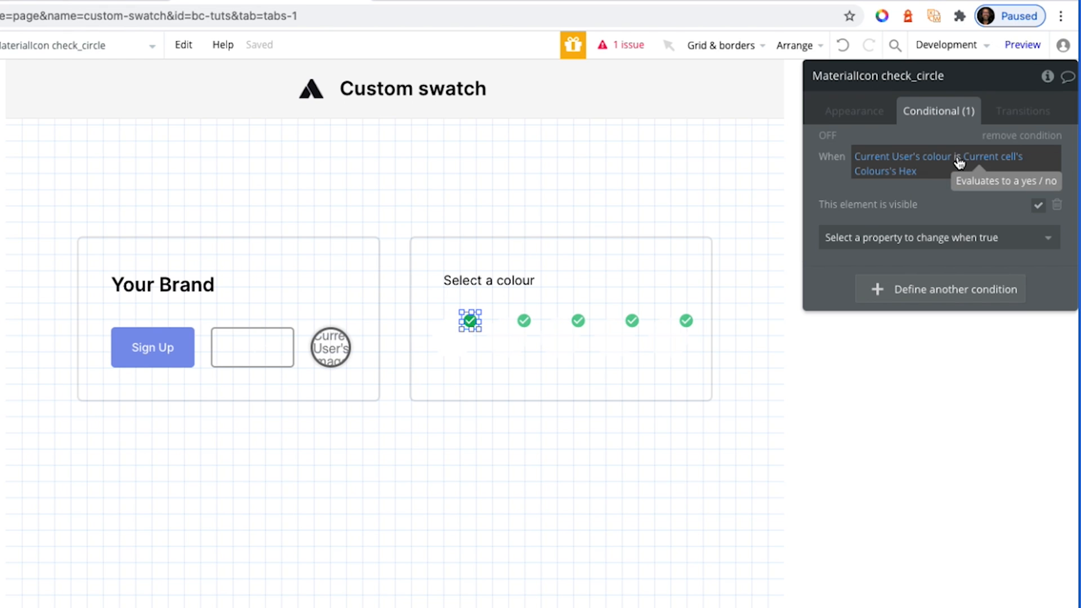
mouse_move(915, 176)
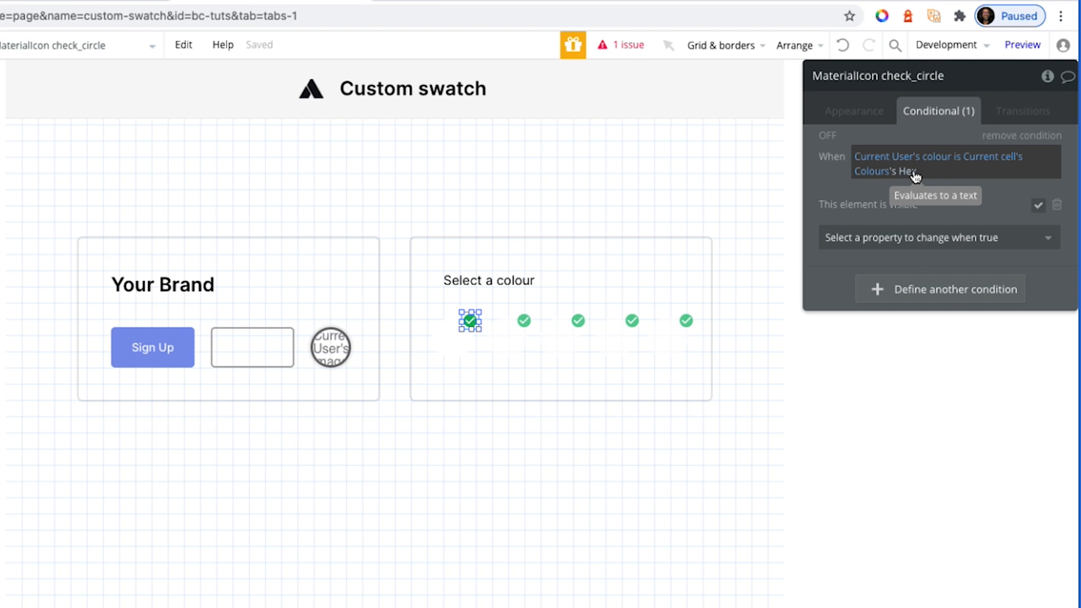
mouse_move(1020, 222)
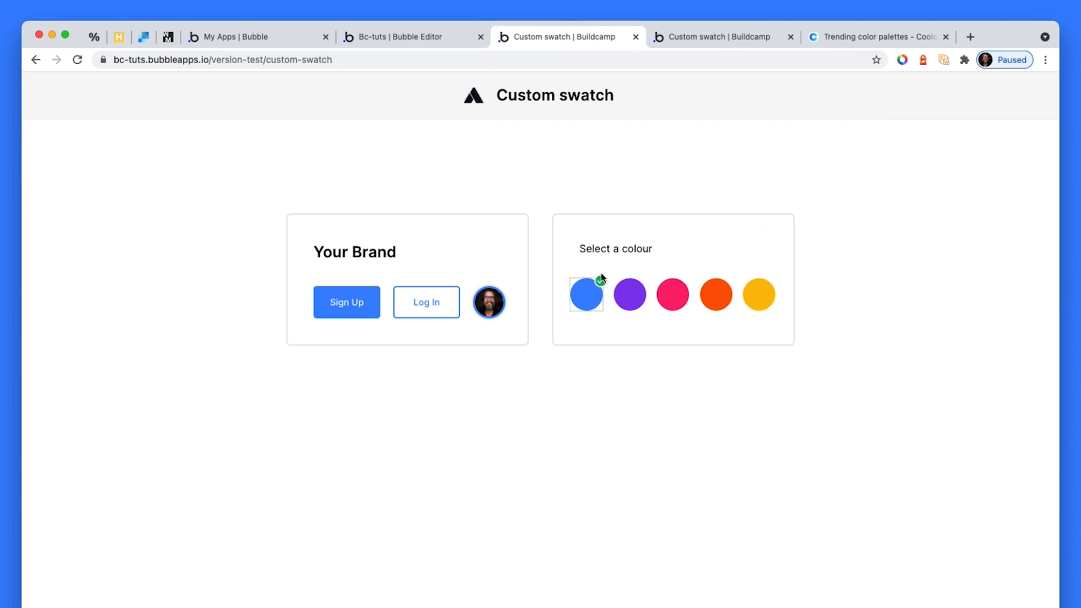
Step: Test the pink, yellow and blue swatches in preview, leaving blue checked, then return to the editor
left_click(671, 294)
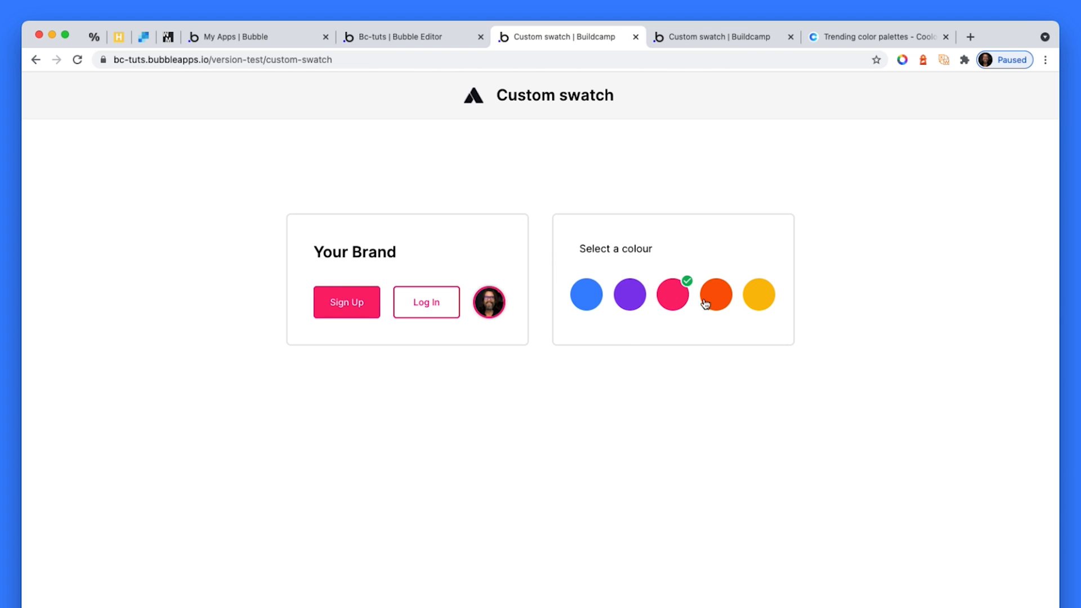
left_click(758, 294)
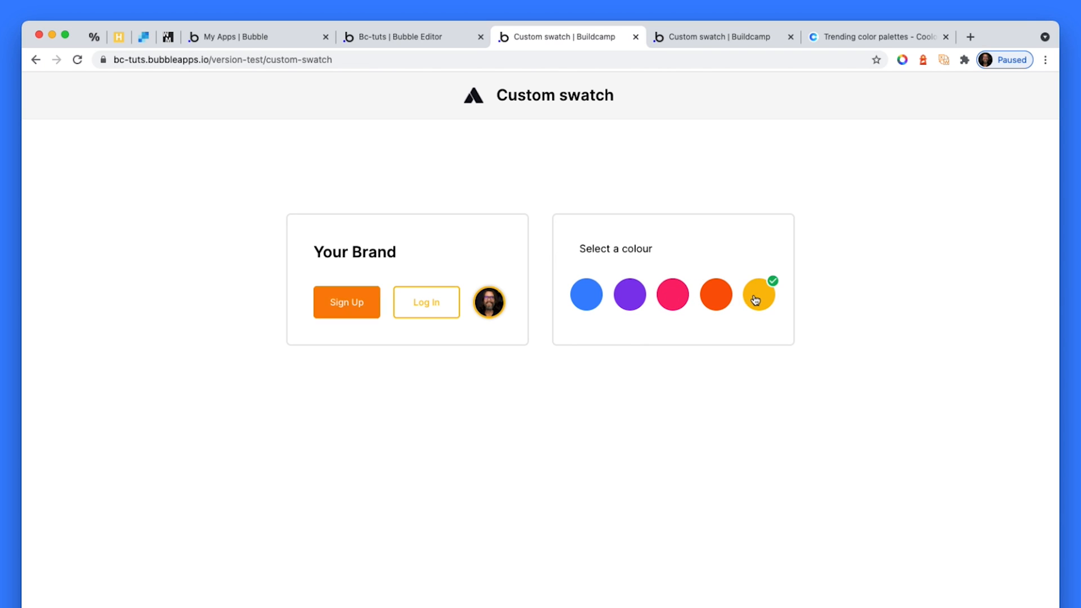
left_click(585, 294)
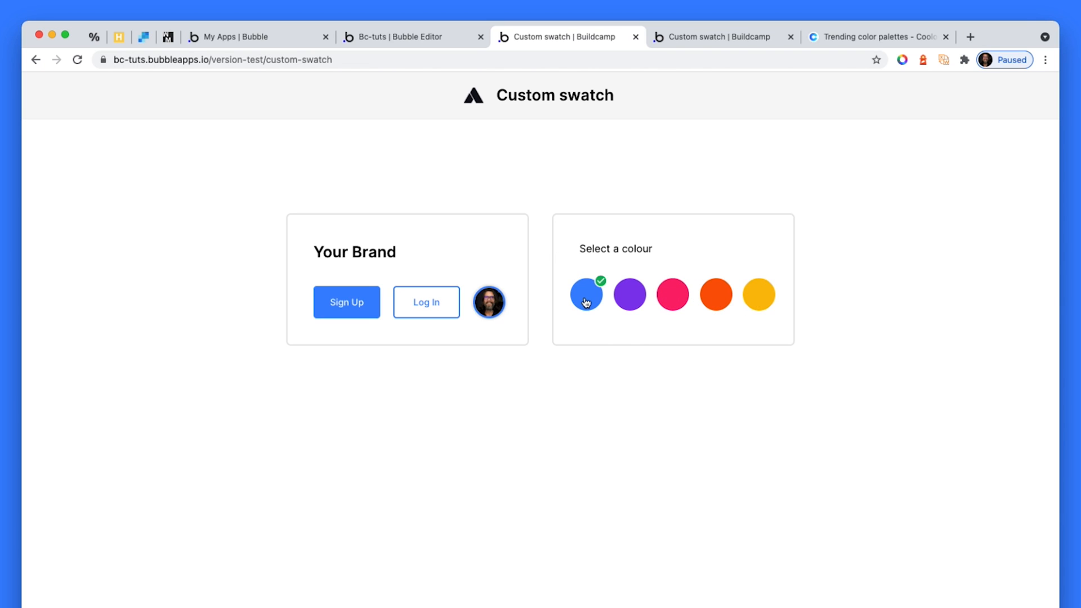
left_click(408, 36)
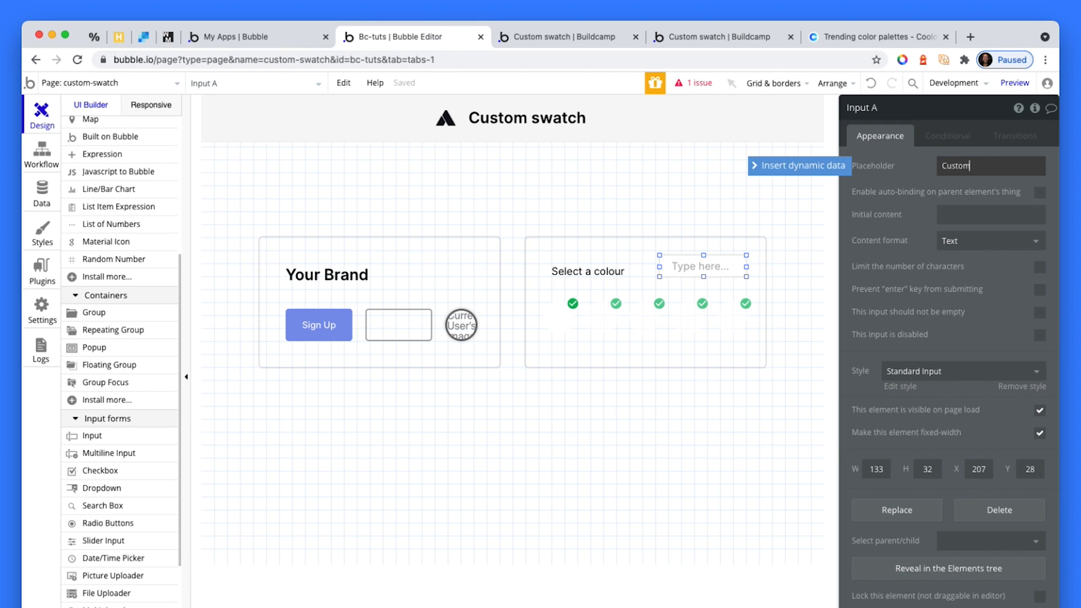
Step: Give the input placeholder Custom, make Group C hold a User with a data source, and enable auto-binding
type("Custom")
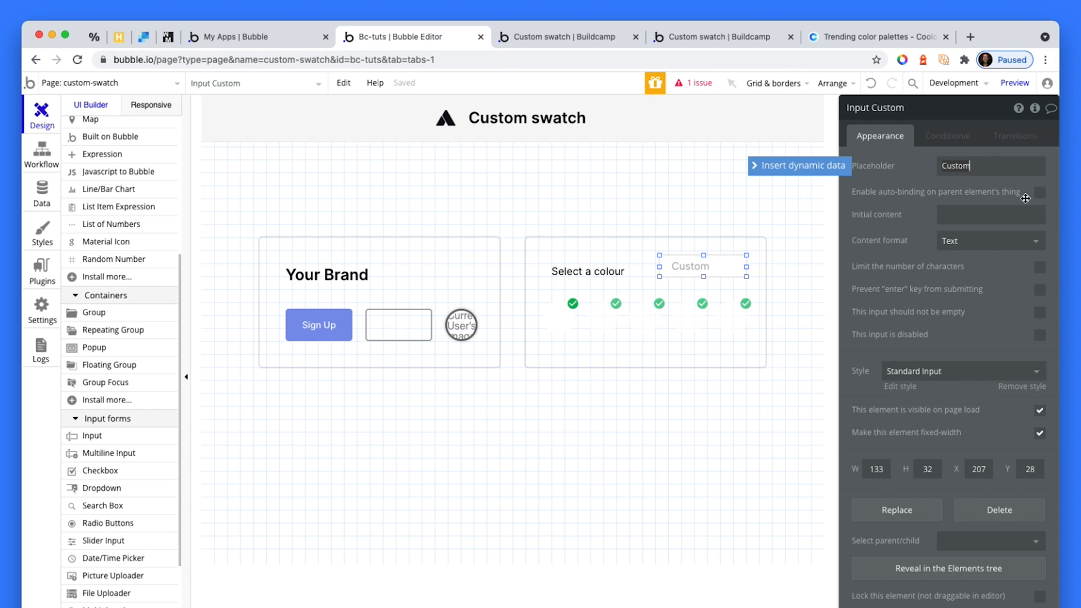
left_click(1039, 191)
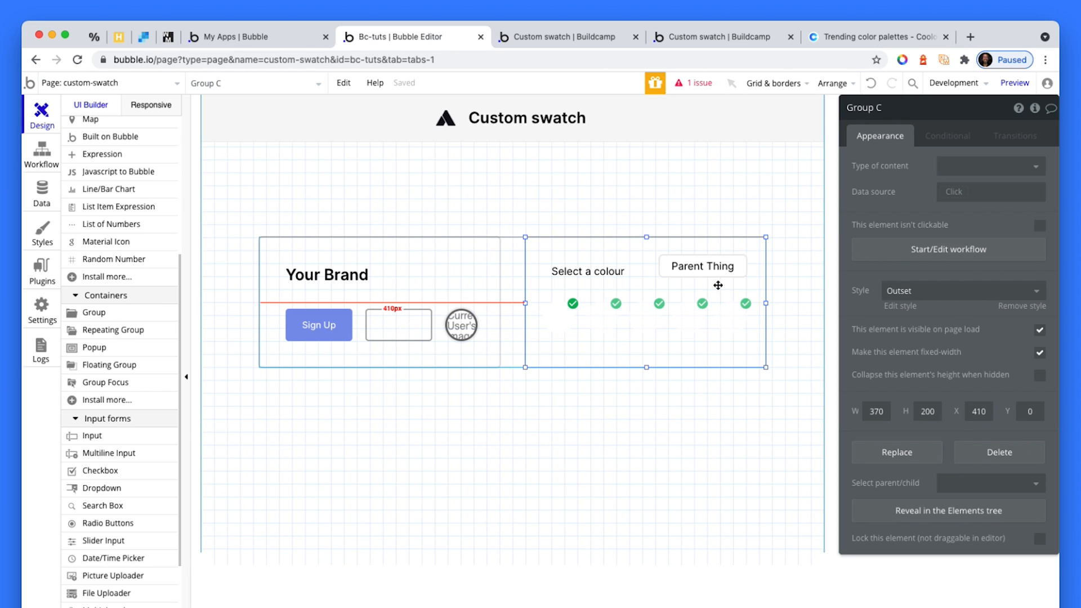
mouse_move(679, 254)
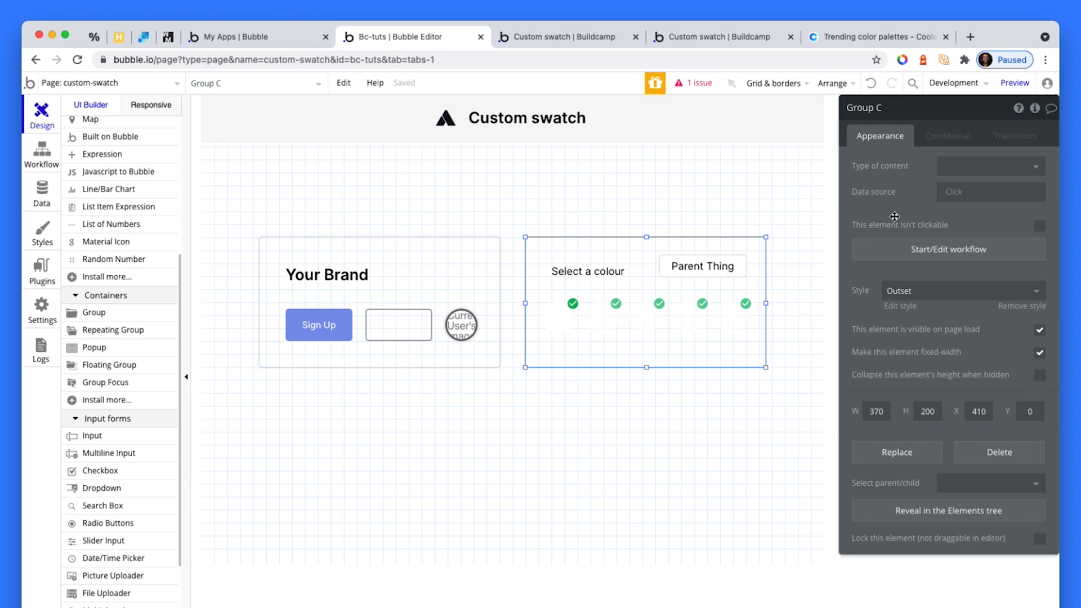
left_click(988, 166)
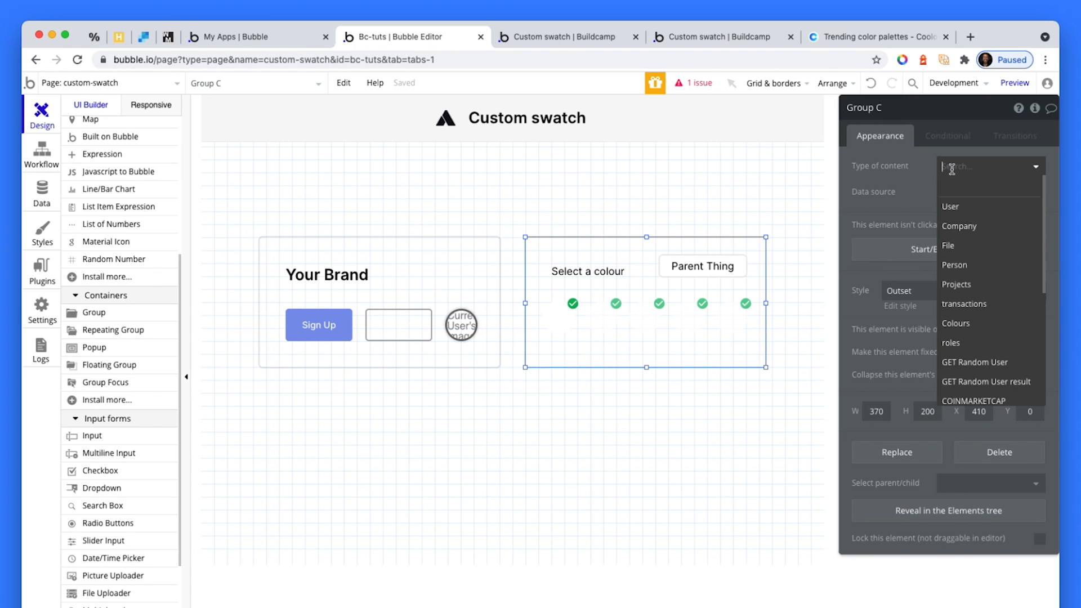
left_click(950, 206)
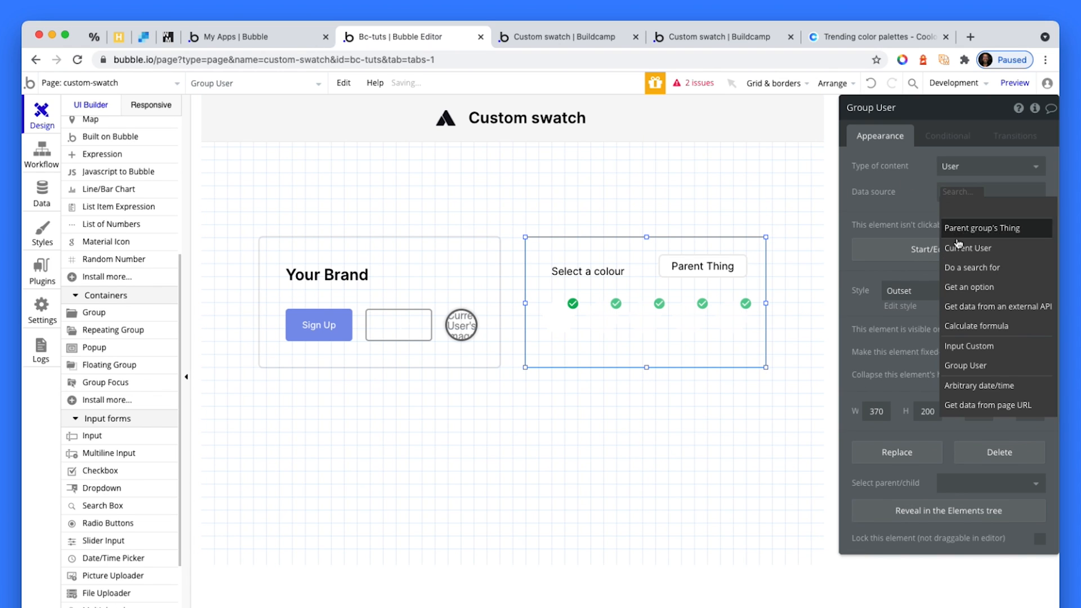
left_click(968, 346)
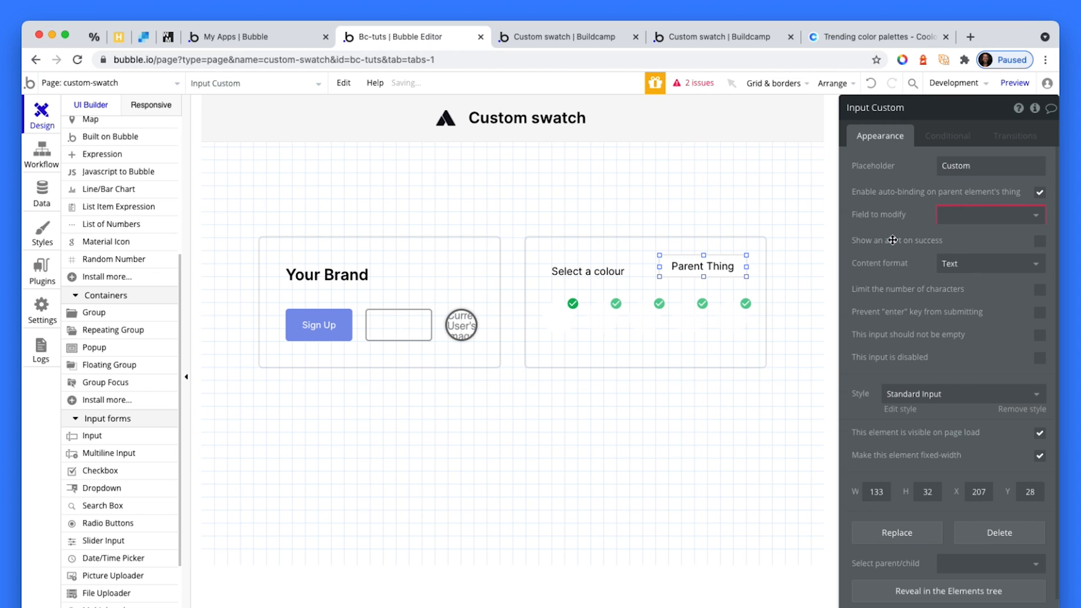
left_click(990, 213)
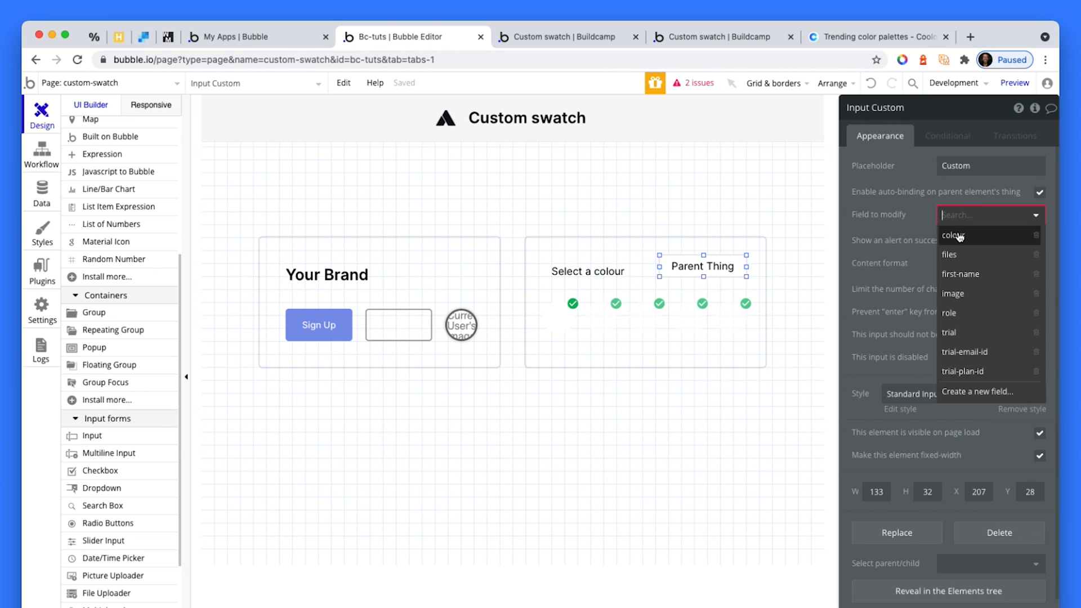
Step: Create a User privacy rule 'Current user' with condition This User is Current User
left_click(42, 191)
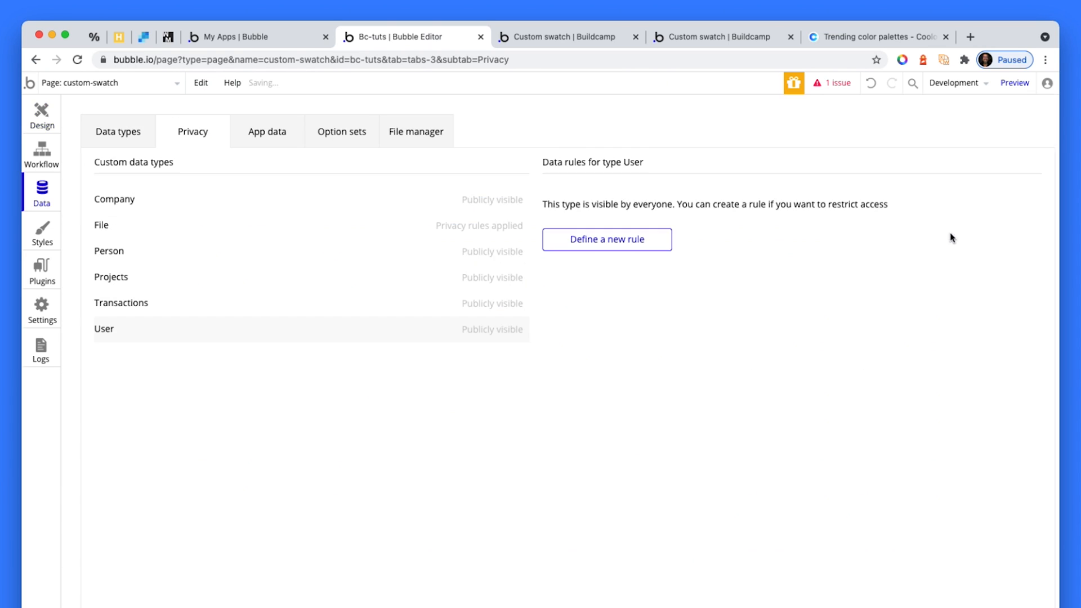
left_click(606, 239)
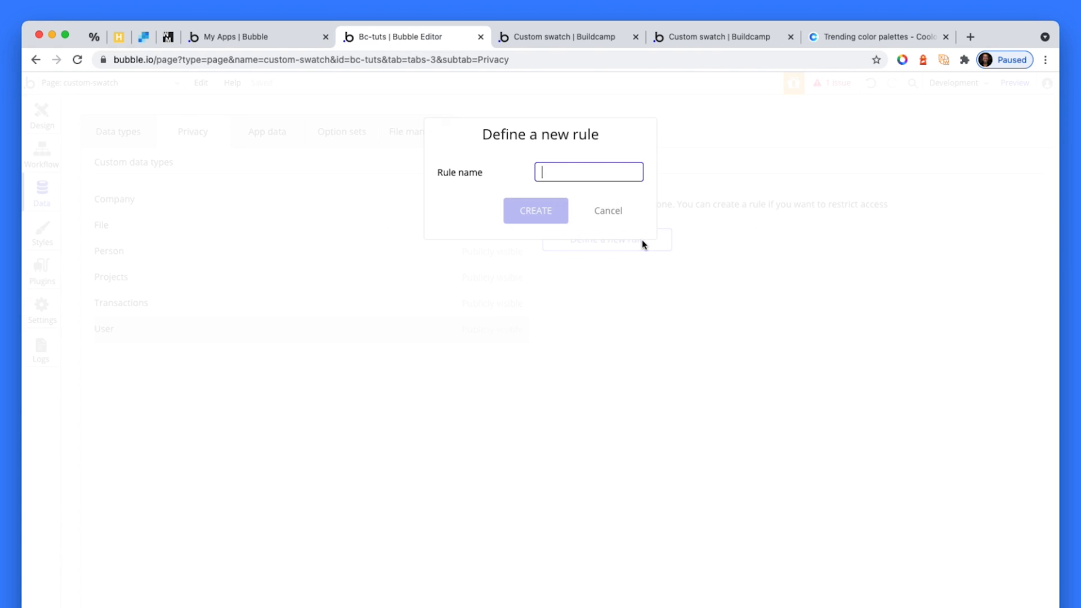
type("Current")
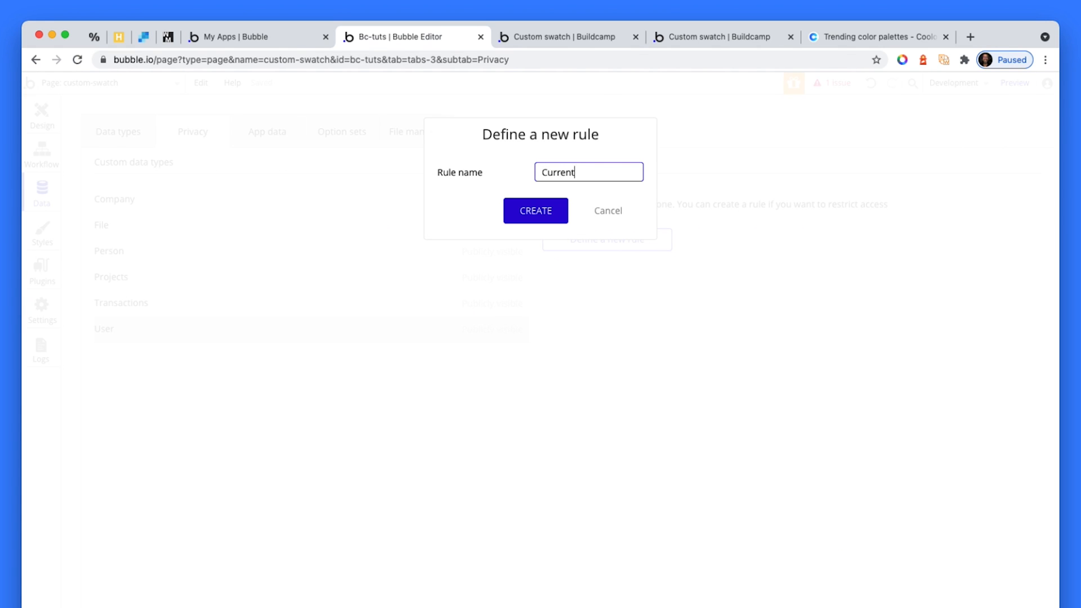
left_click(535, 210)
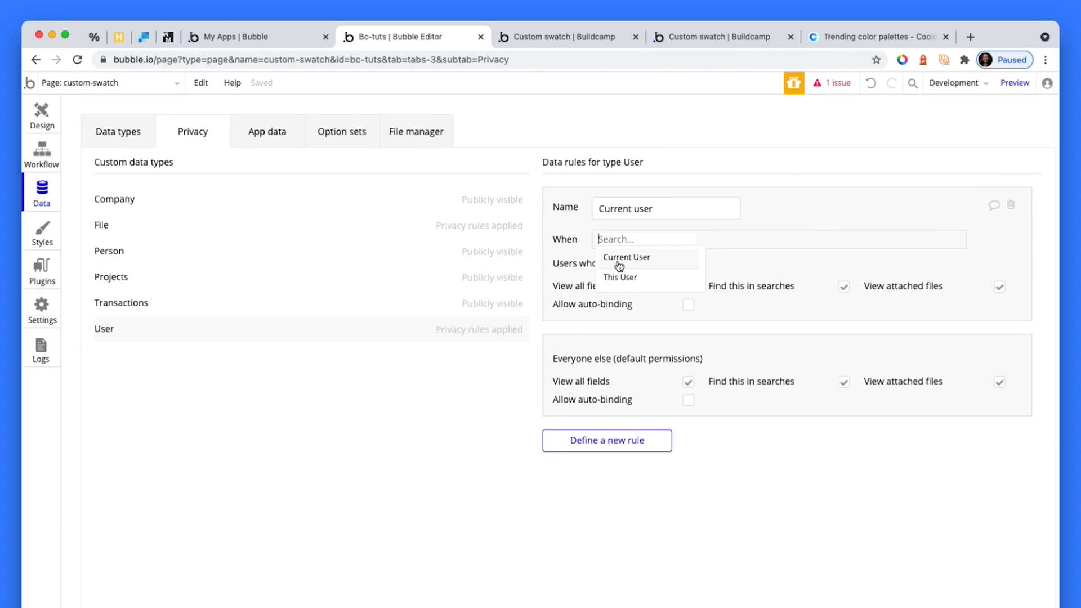
left_click(619, 277)
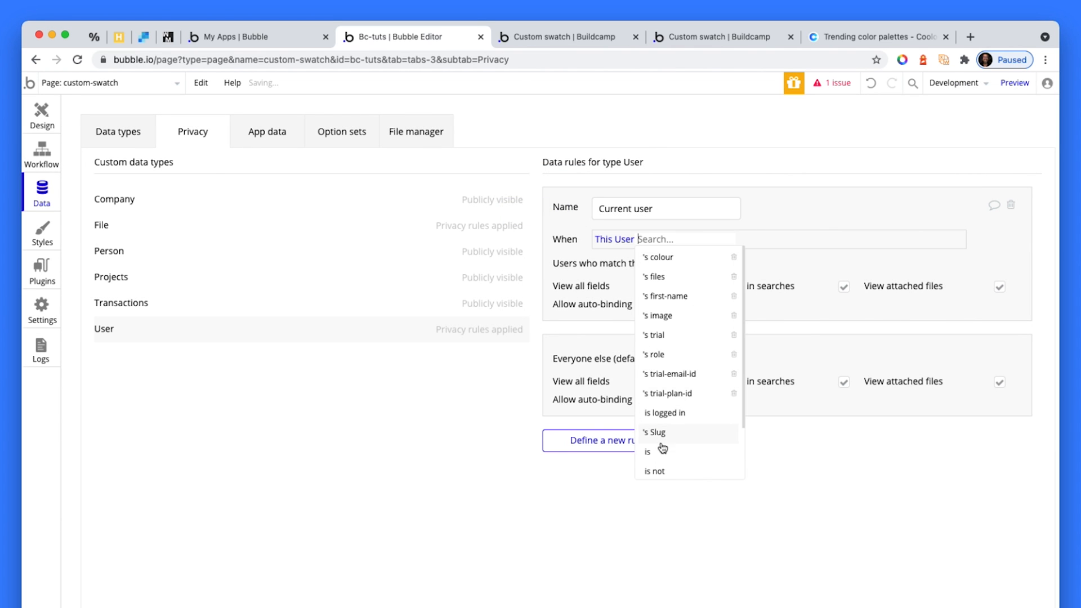
left_click(647, 452)
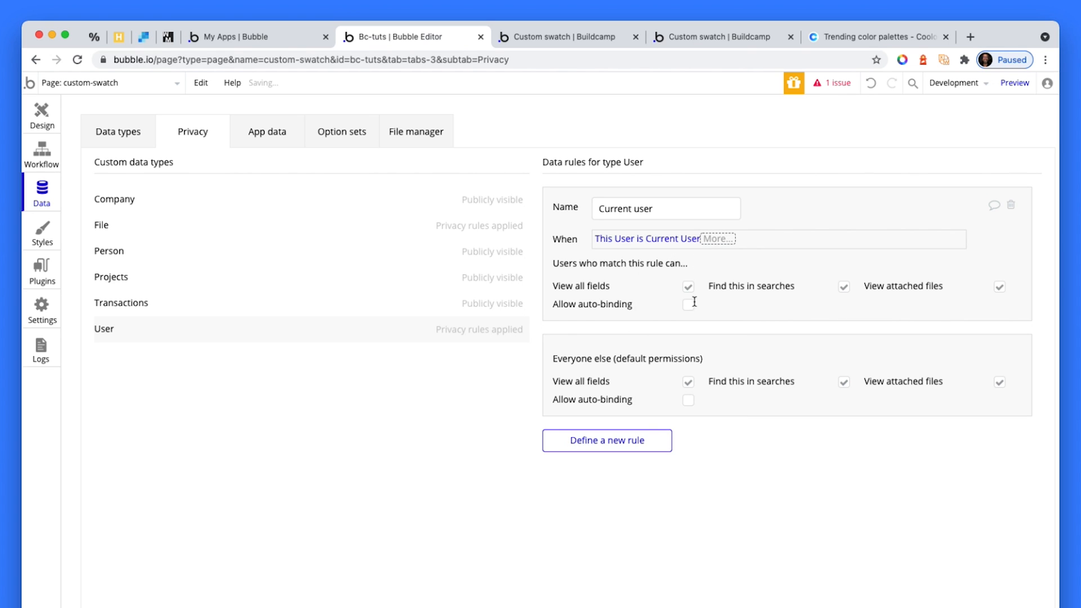
Step: Allow auto-binding on the colour field in that rule, then bind the Custom input to colour
left_click(687, 304)
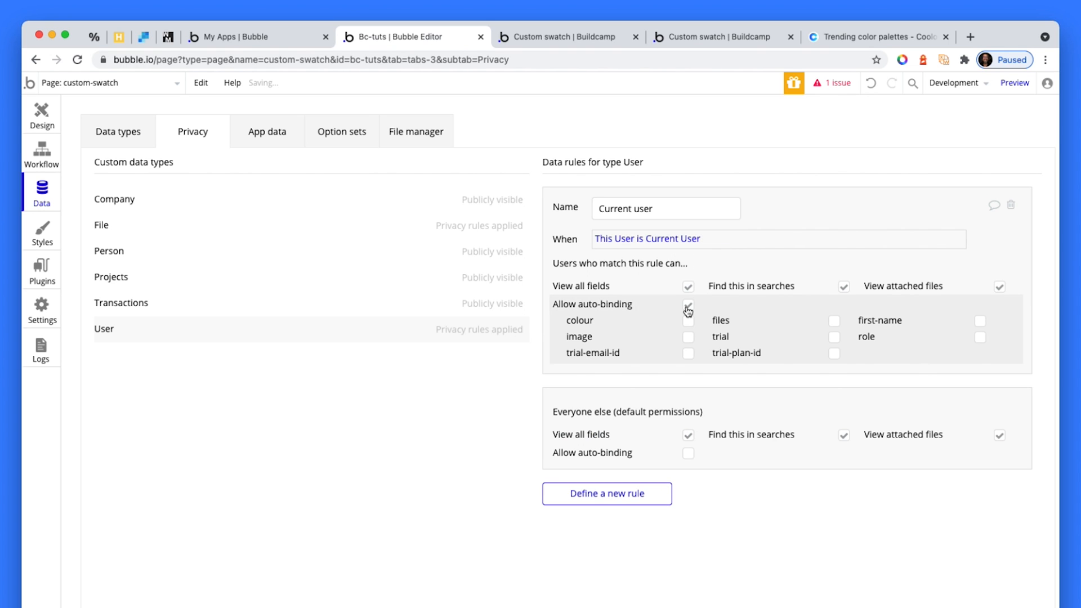
left_click(686, 320)
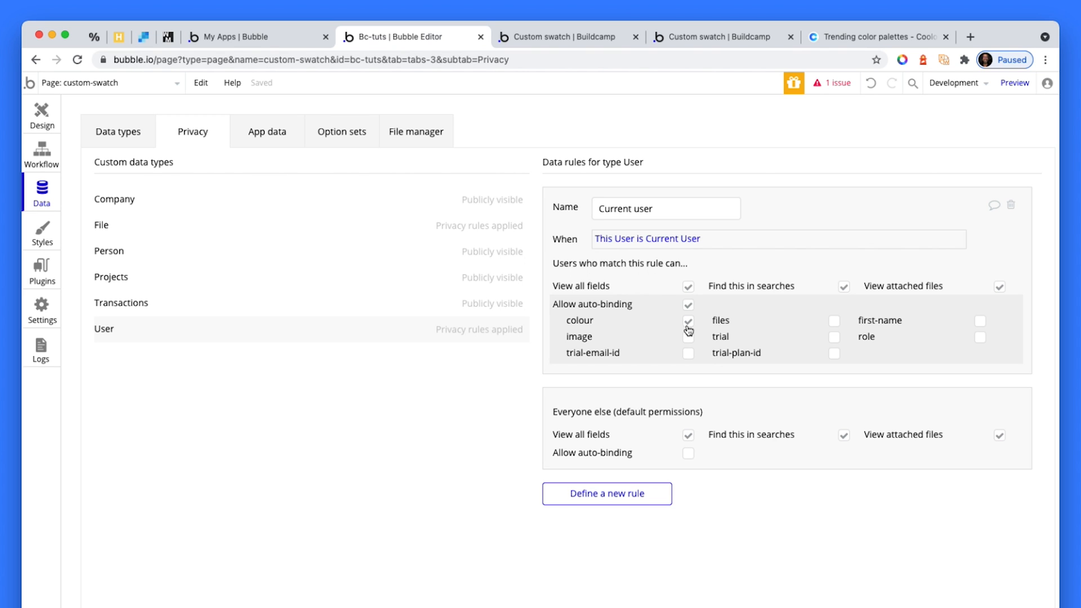
left_click(41, 114)
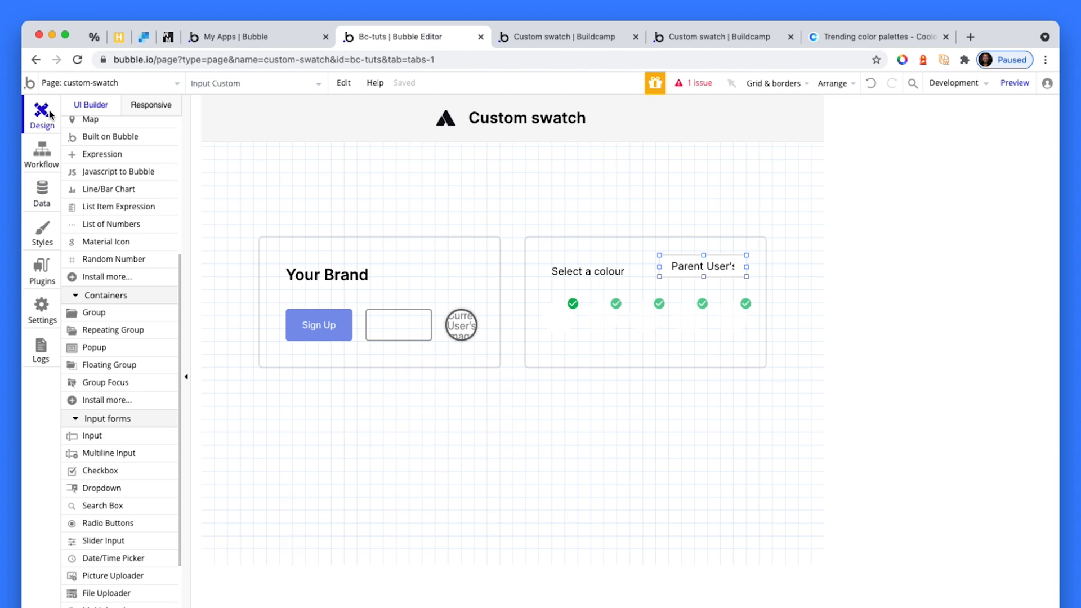
left_click(701, 265)
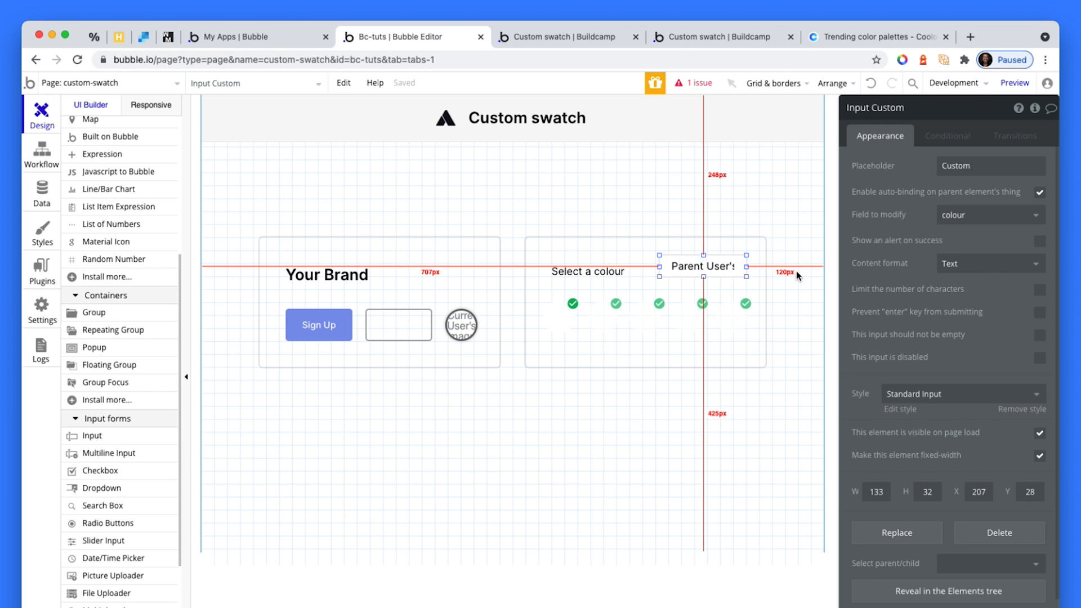
mouse_move(875, 36)
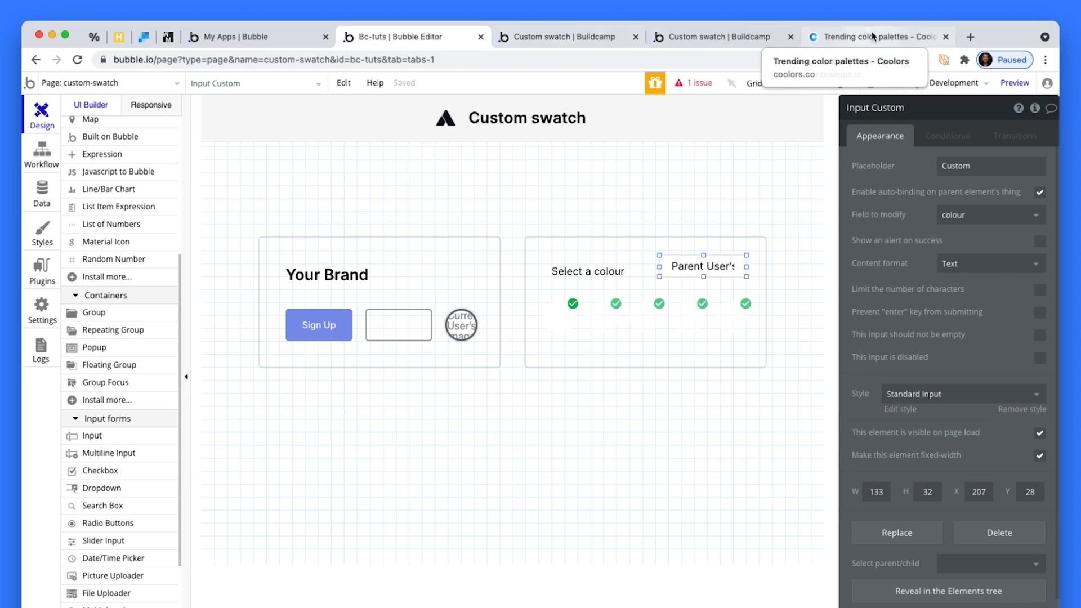
Step: Browse Coolors trending palettes to the yellow FFC300, then return to the preview
left_click(876, 36)
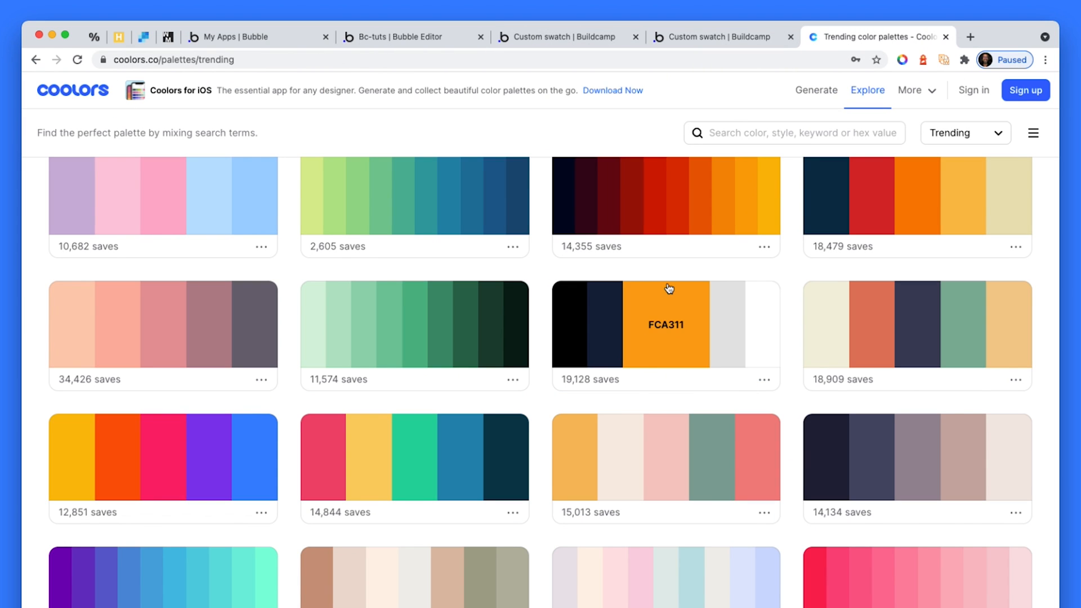
mouse_move(572, 410)
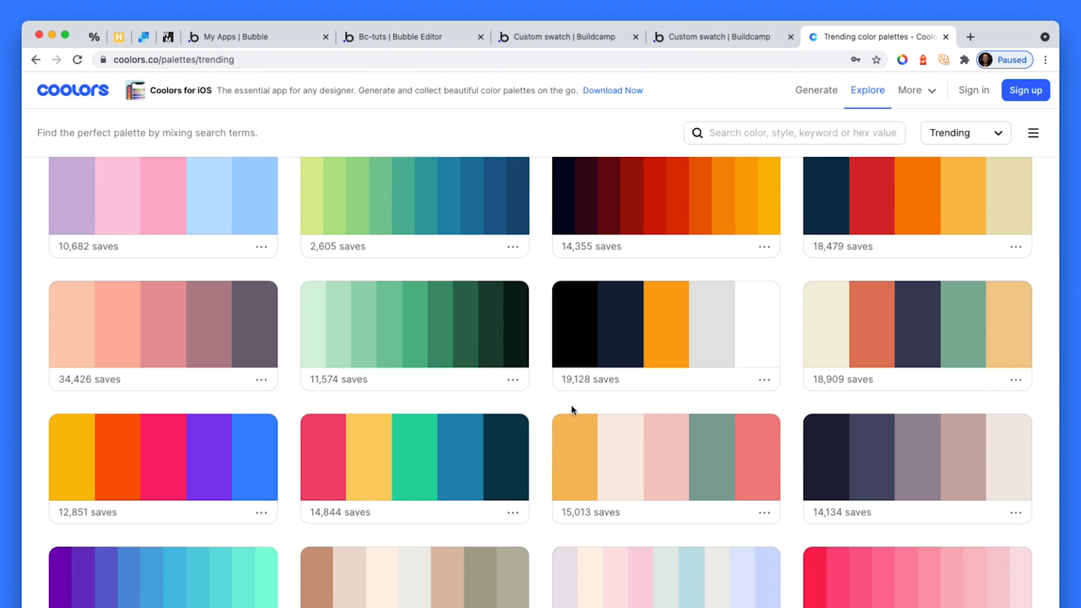
scroll("down", 3)
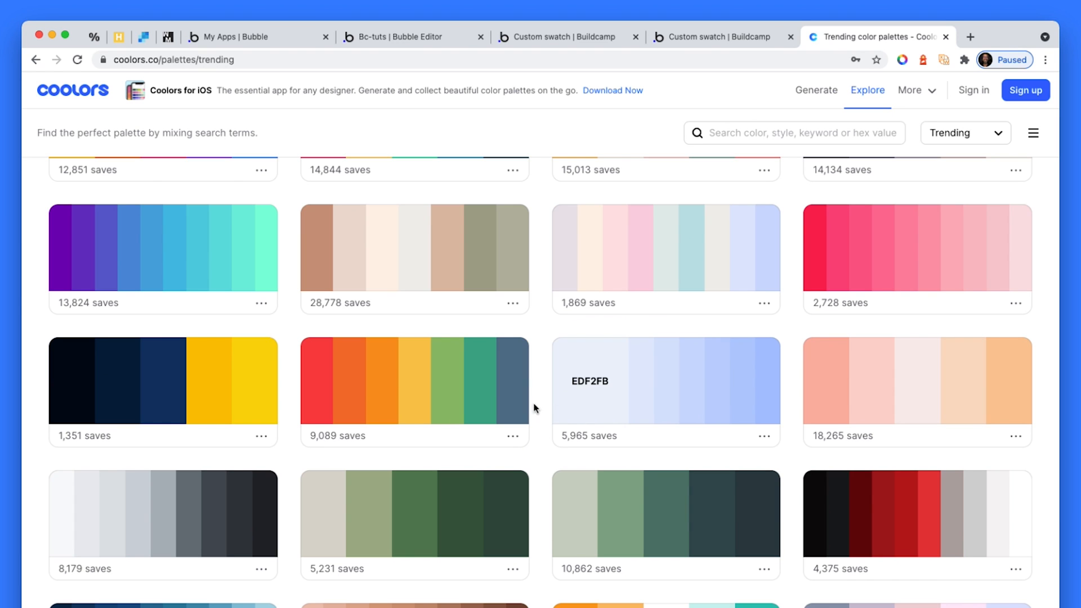
mouse_move(186, 390)
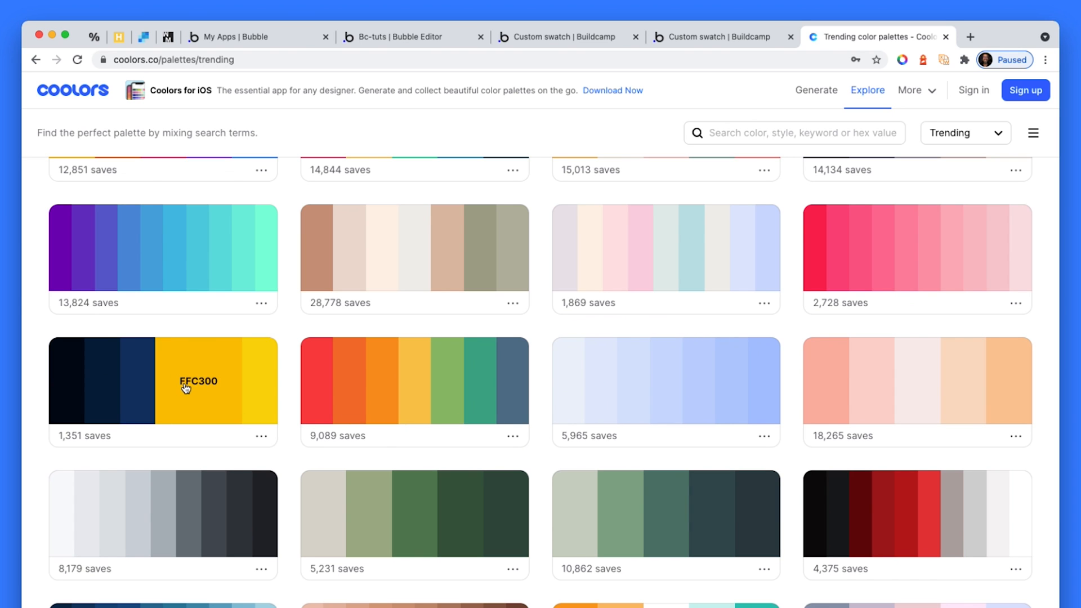
mouse_move(306, 379)
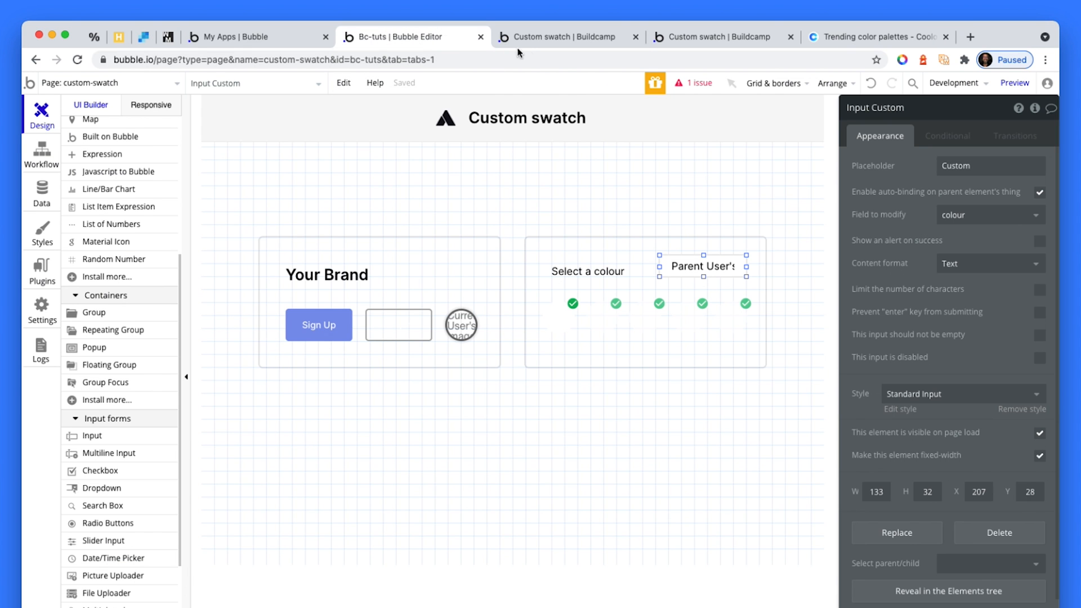
left_click(565, 36)
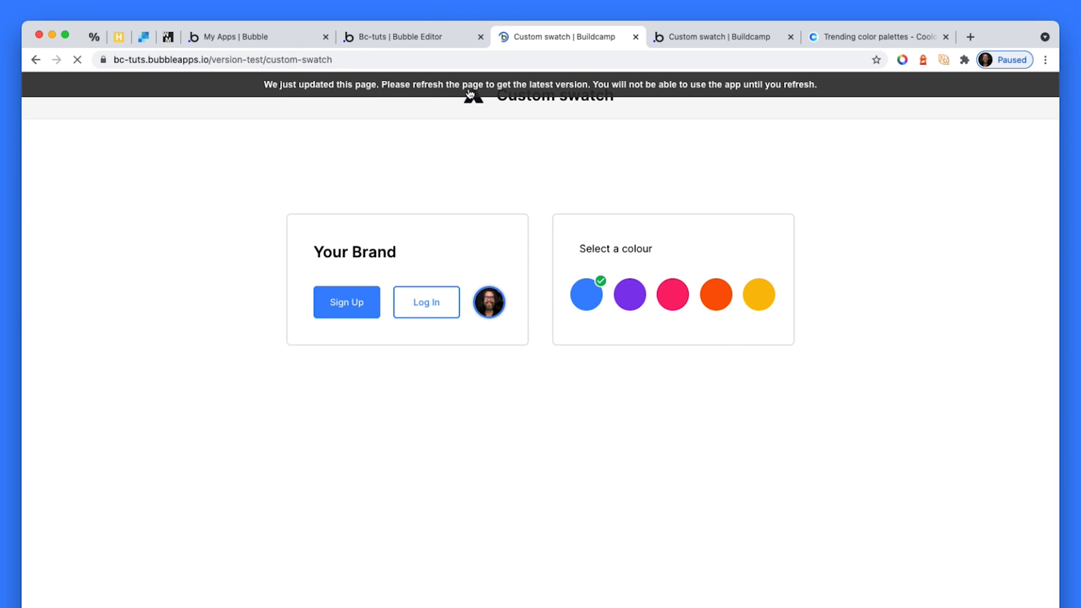
Step: Reload the preview and enter #ffc300 in the Custom input, turning the buttons yellow
left_click(77, 60)
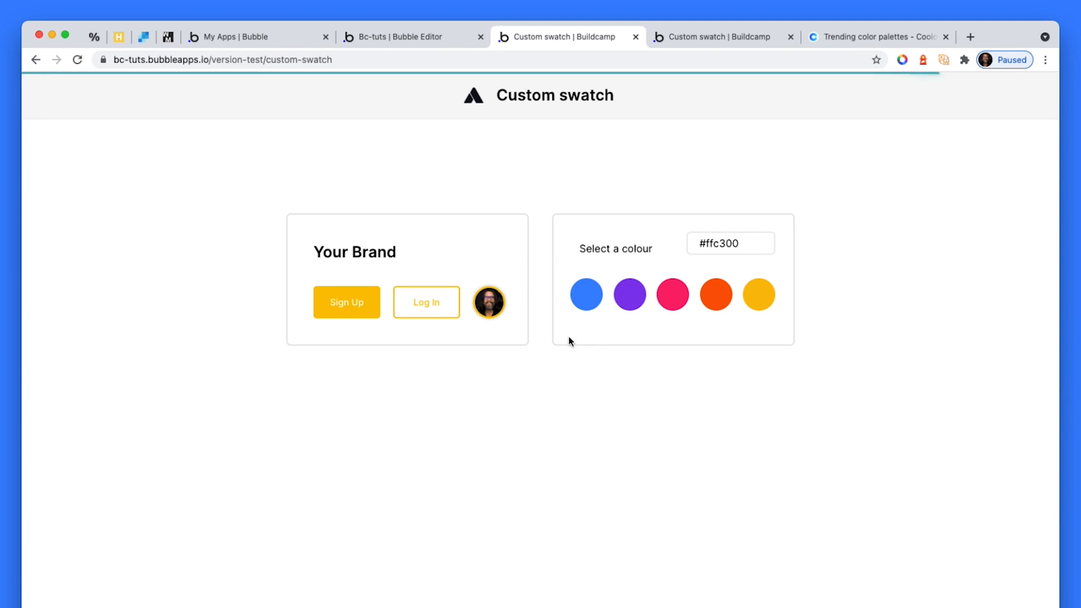
mouse_move(509, 420)
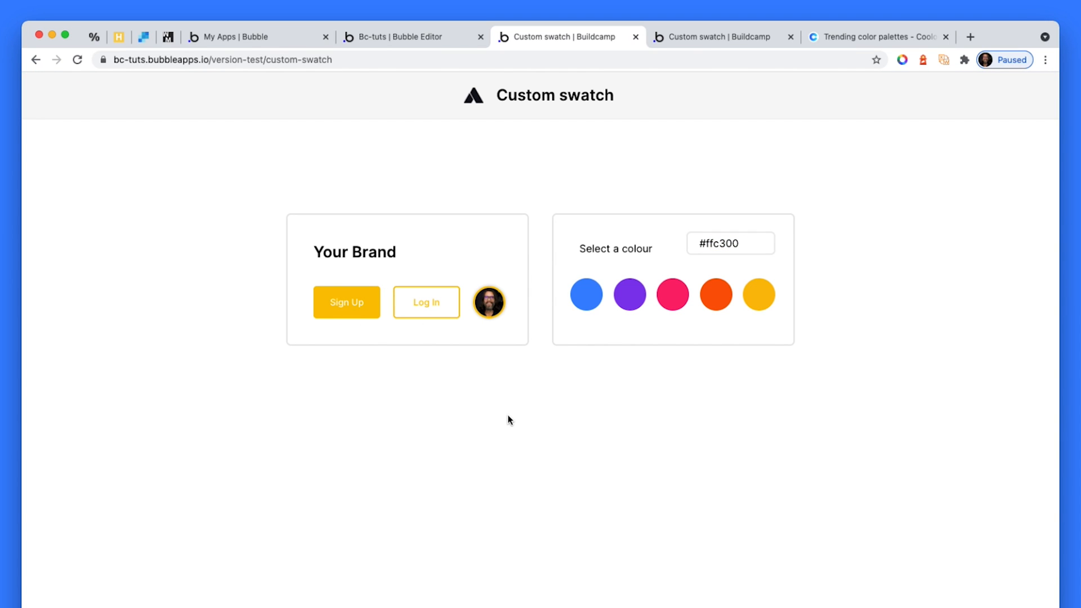